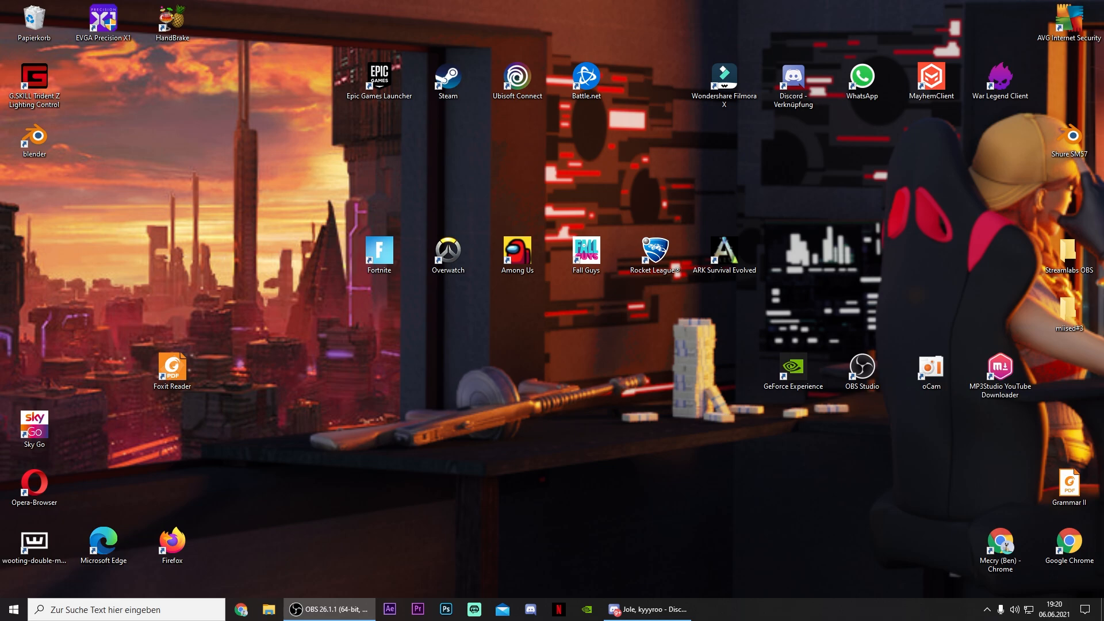
mouse_move(490, 306)
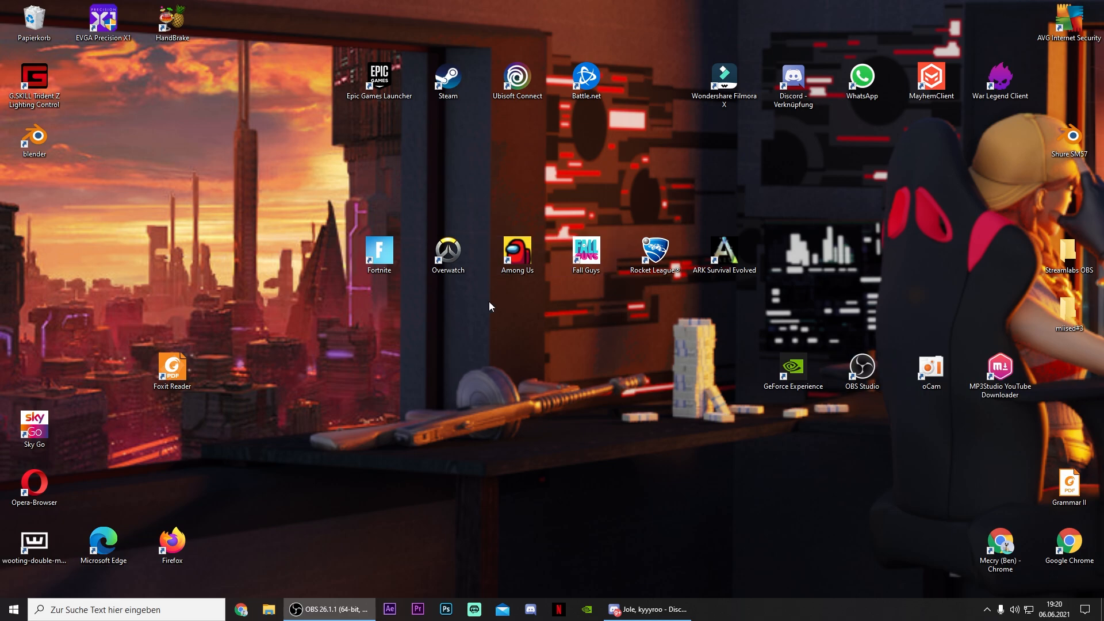
Move the Blender desktop shortcut to the right of its column
left_click_drag(33, 139, 171, 139)
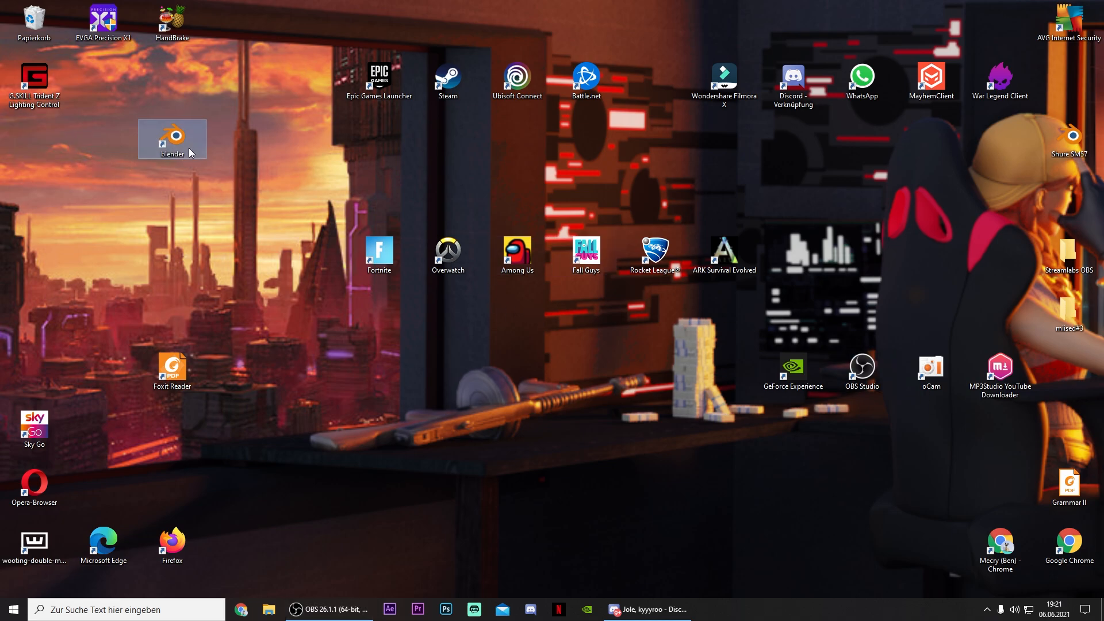
mouse_move(53, 149)
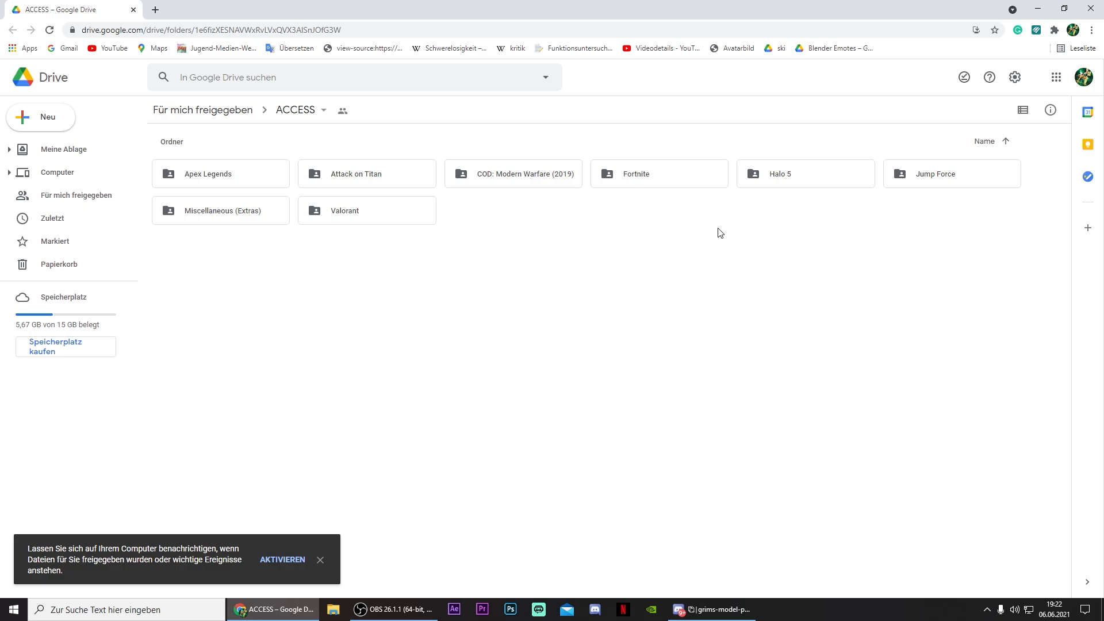
mouse_move(674, 192)
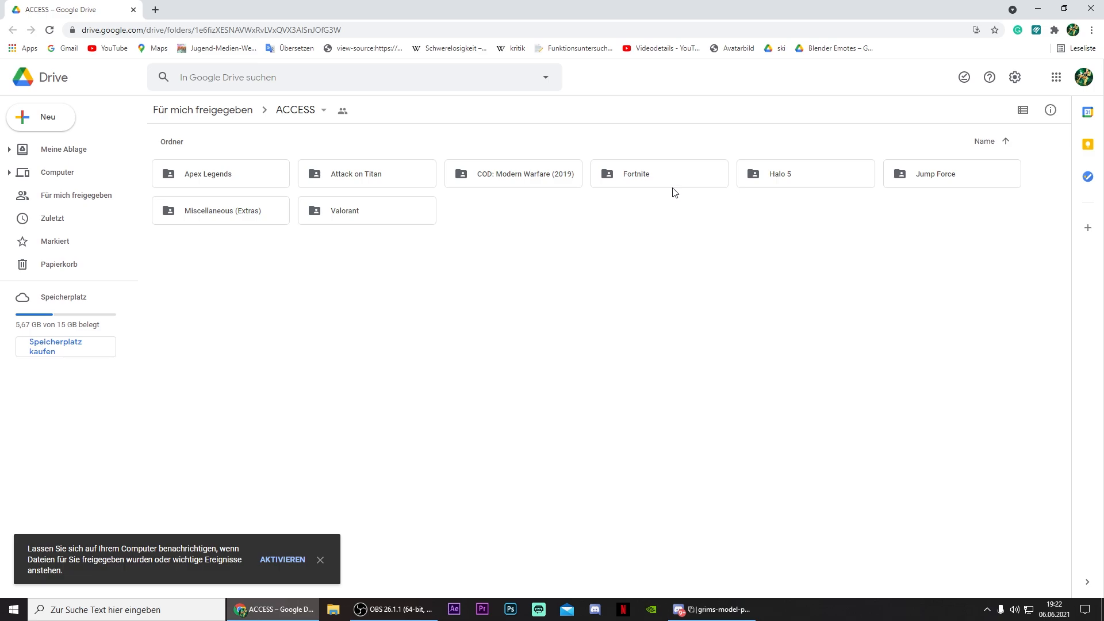
Enter the shared Fortnite folder in Google Drive toward the Characters collection
left_click(634, 174)
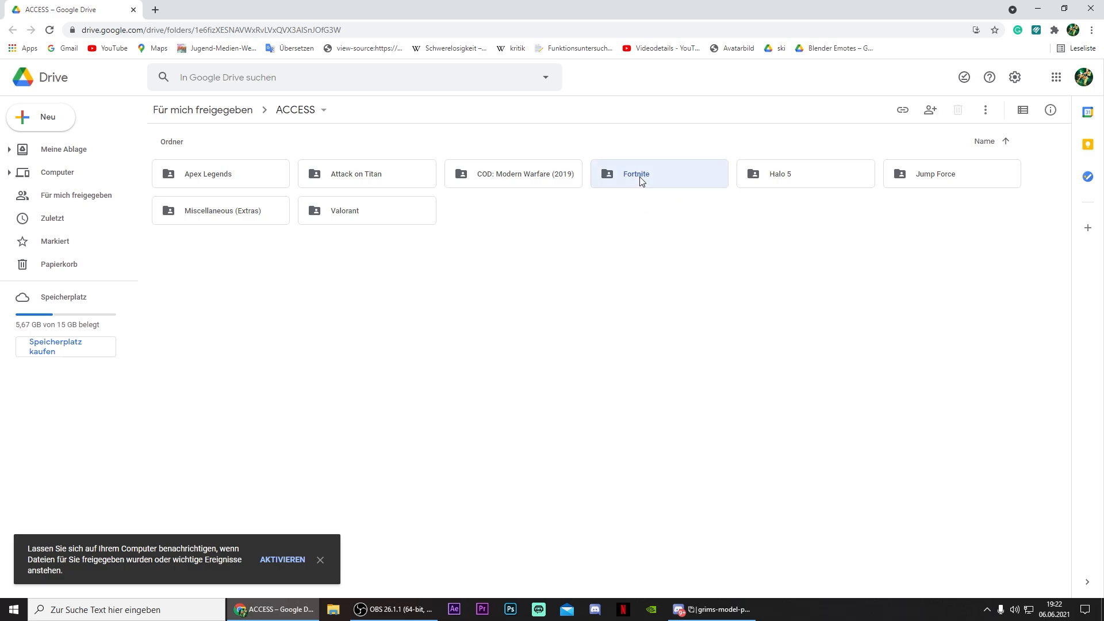
double_click(658, 173)
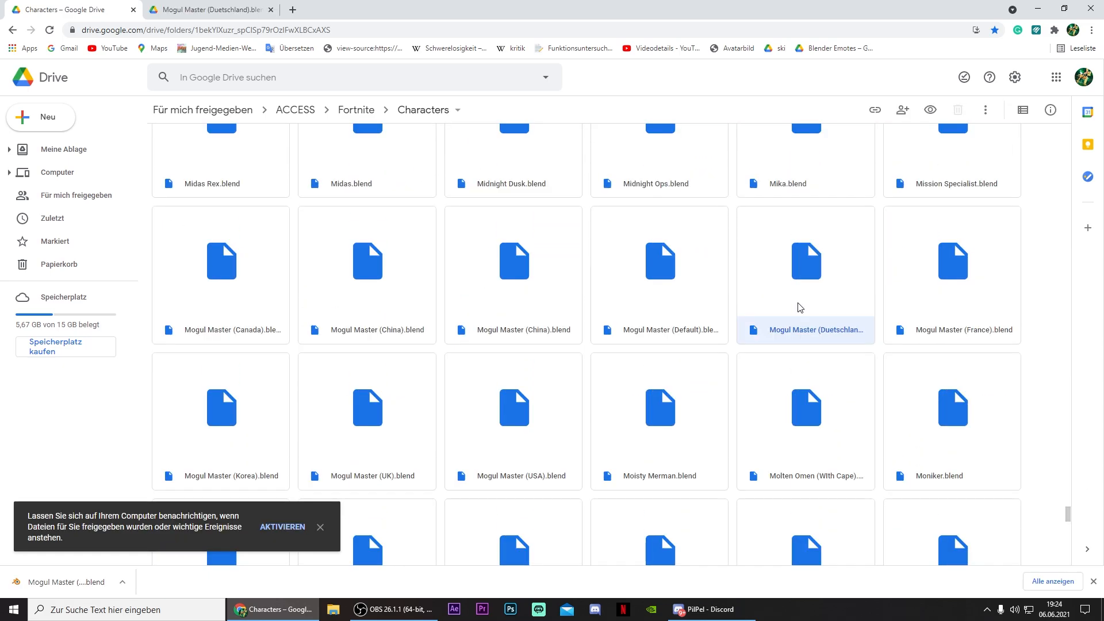
mouse_move(793, 338)
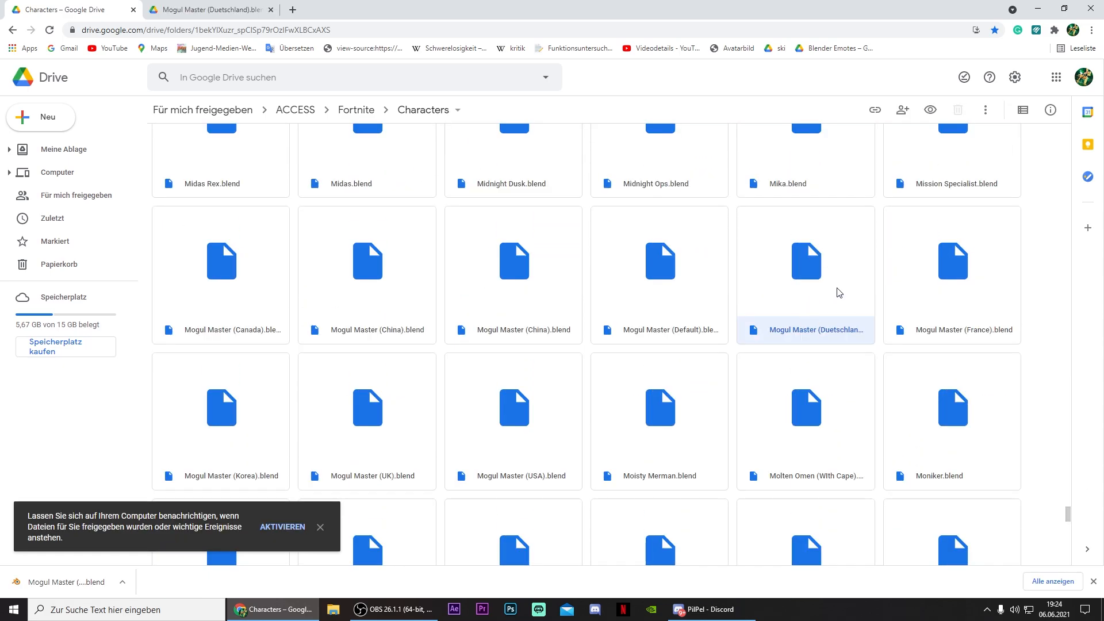
mouse_move(829, 312)
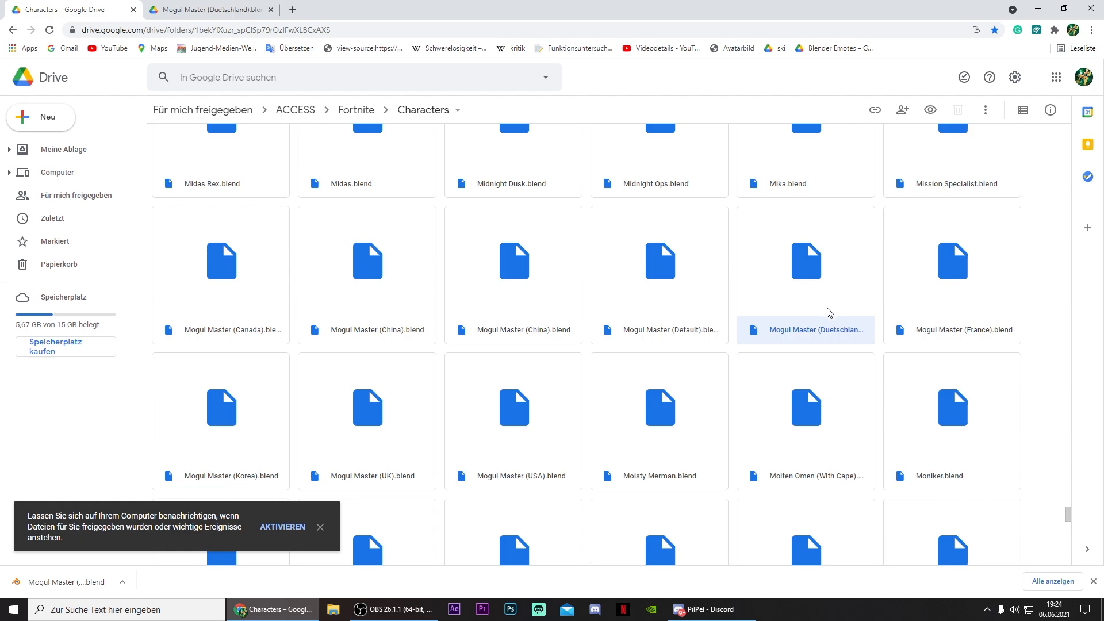
mouse_move(800, 322)
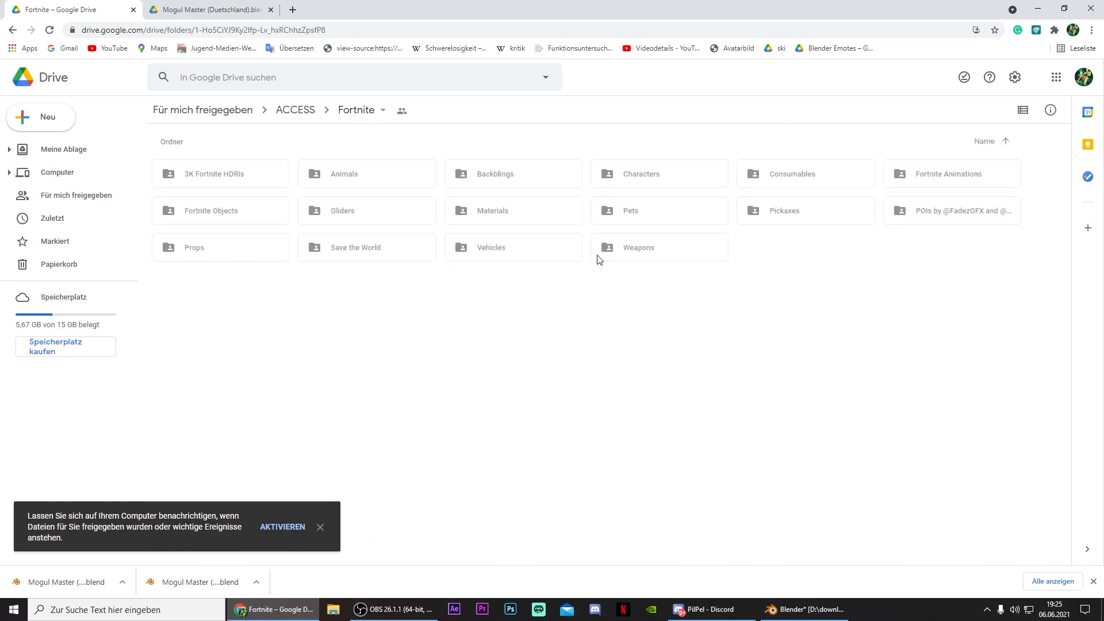
Navigate Fortnite Animations > Blender Emotes into the Mic_Drop emote folder
double_click(948, 173)
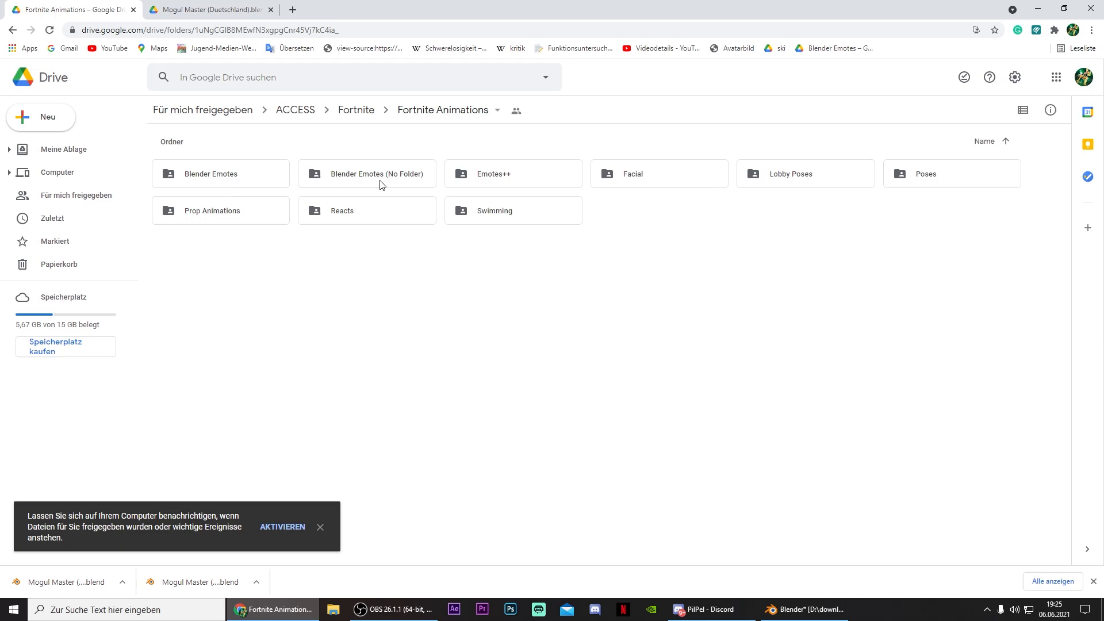
double_click(211, 174)
type("mic")
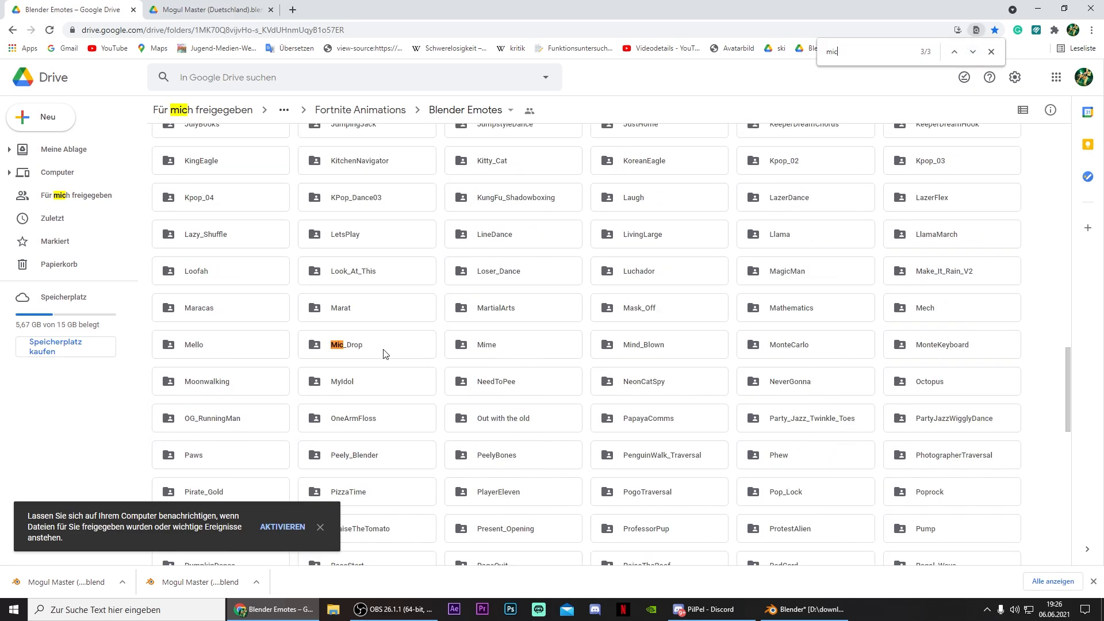
double_click(347, 344)
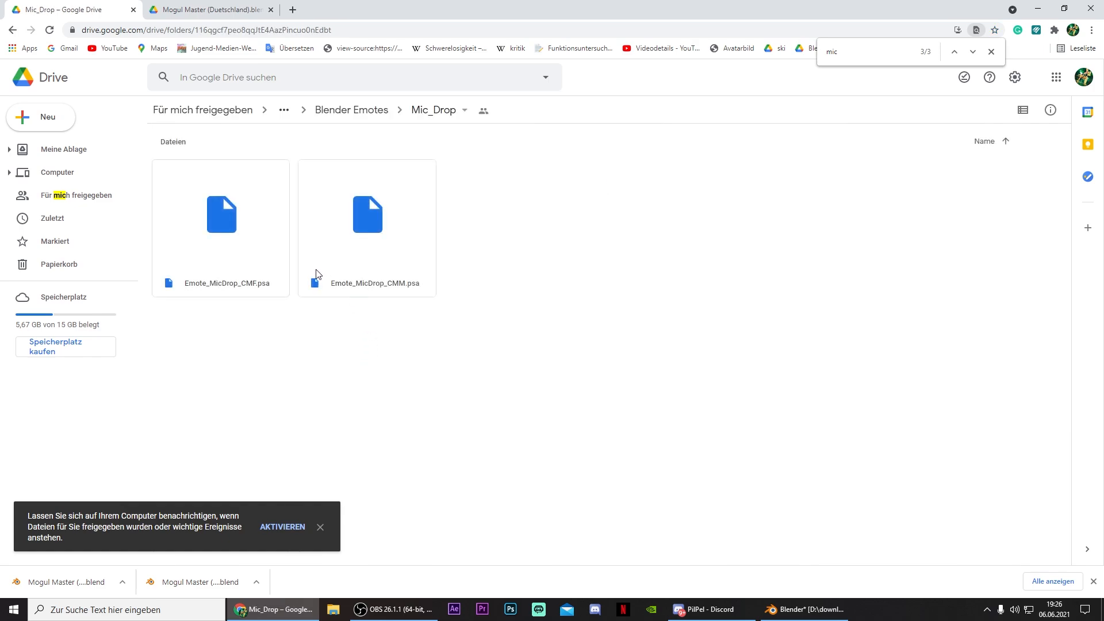
mouse_move(448, 333)
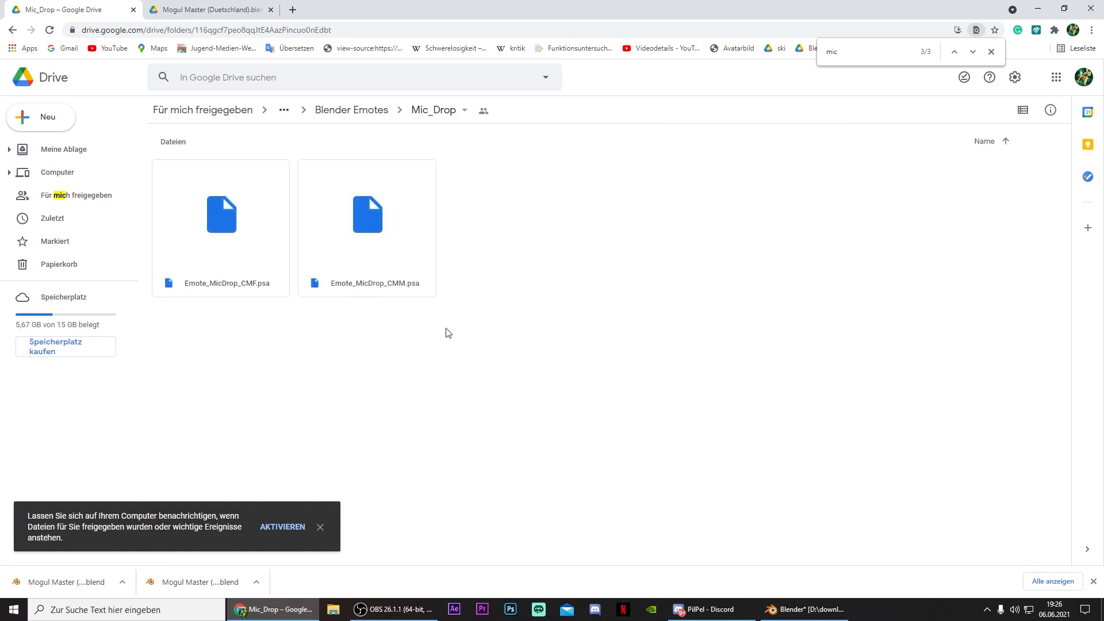
Download both Mic_Drop .psa files via Herunterladen and move on to the addon page
right_click(366, 214)
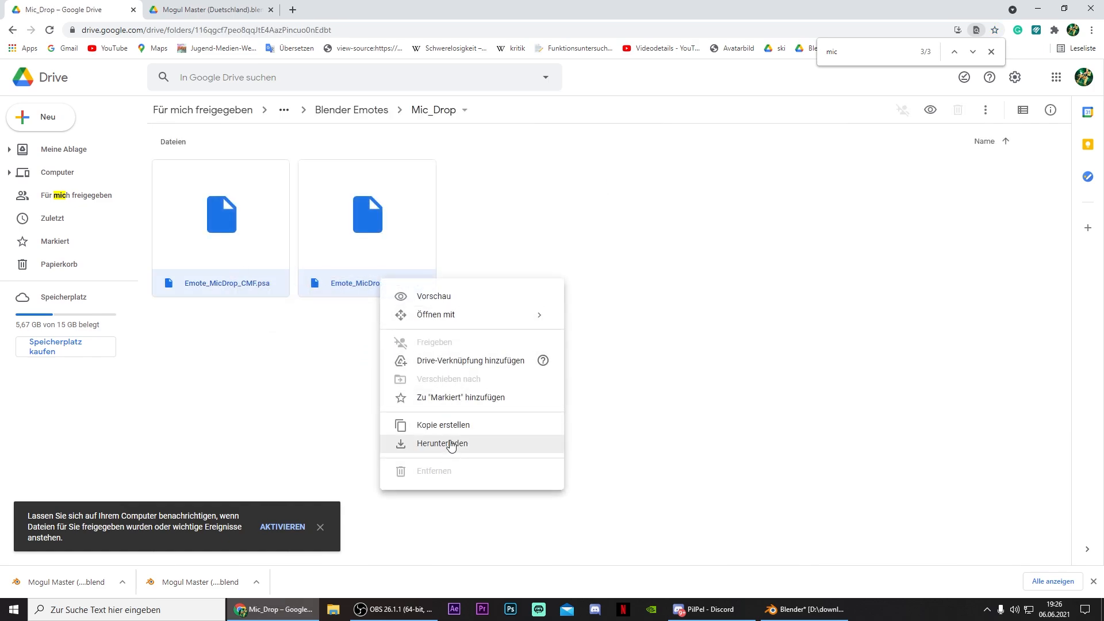
left_click(442, 444)
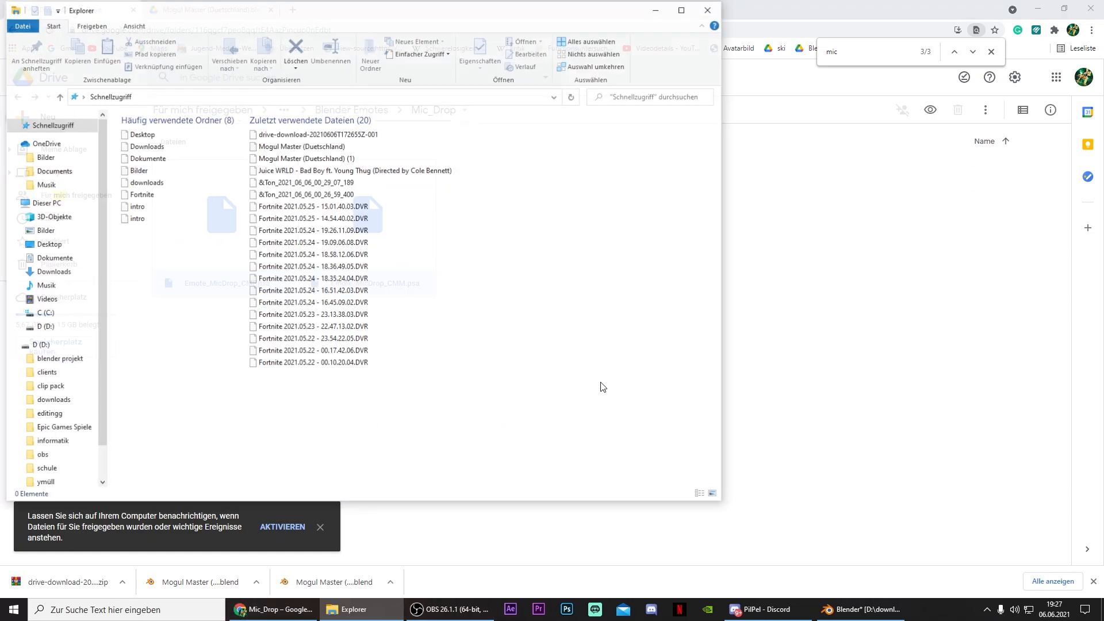
left_click(43, 326)
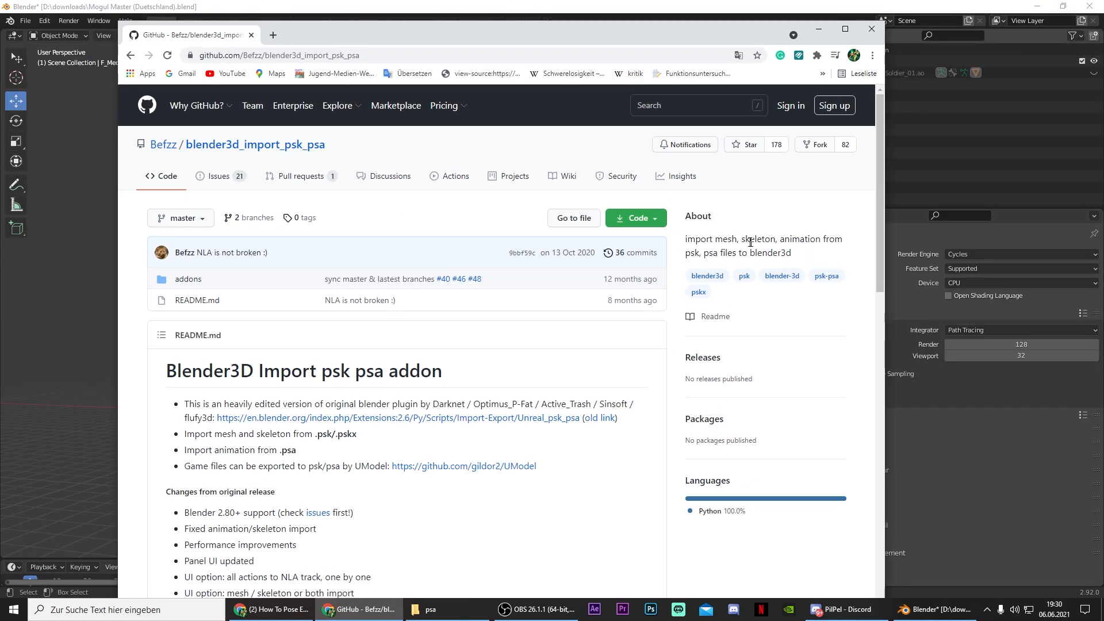
Download blender3d_import_psk_psa-master as ZIP into D:\blender projekt\psa and bring up its actions
left_click(632, 218)
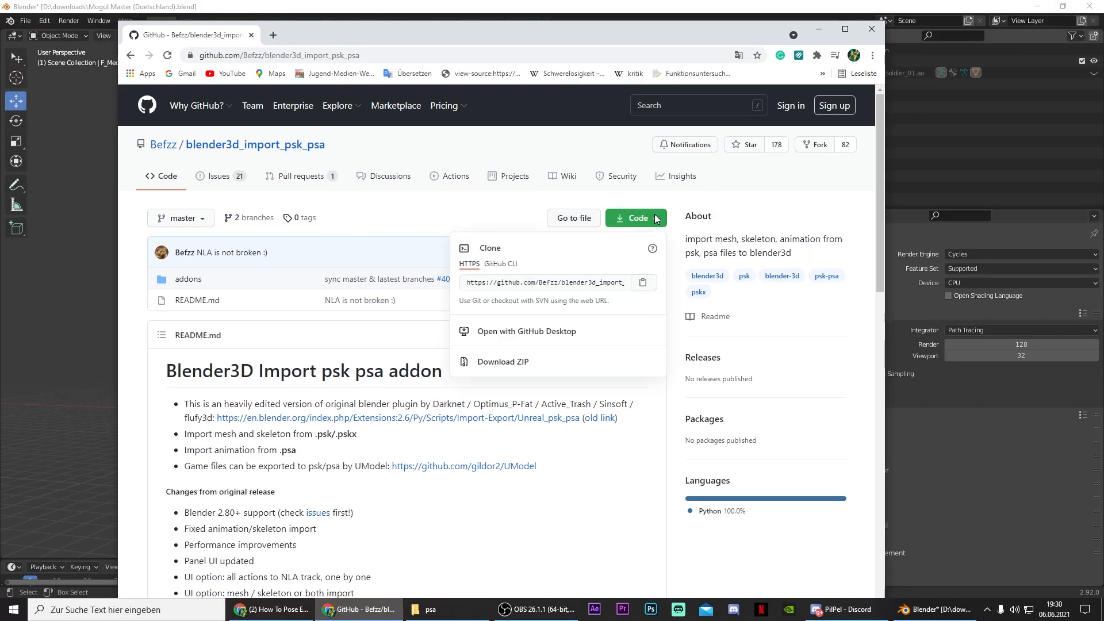
mouse_move(533, 370)
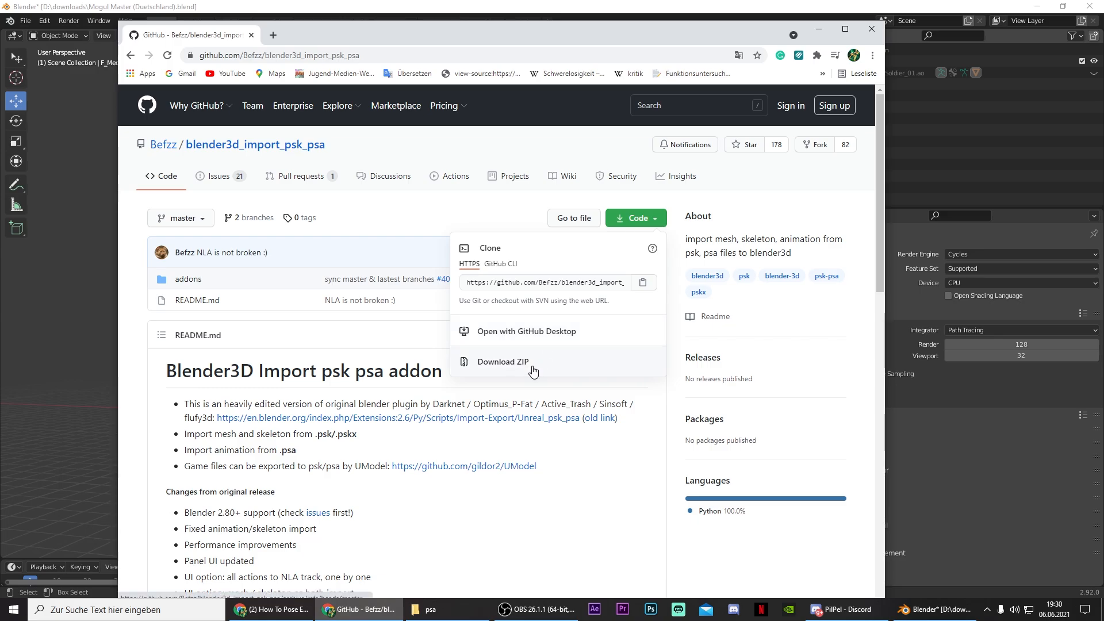
left_click(502, 361)
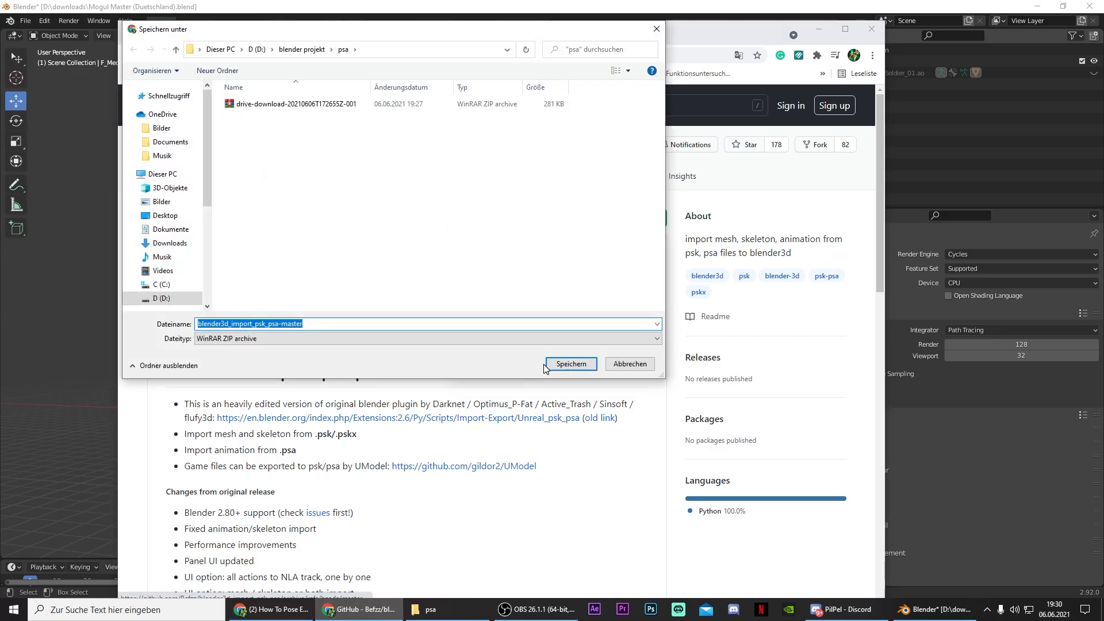
left_click(570, 364)
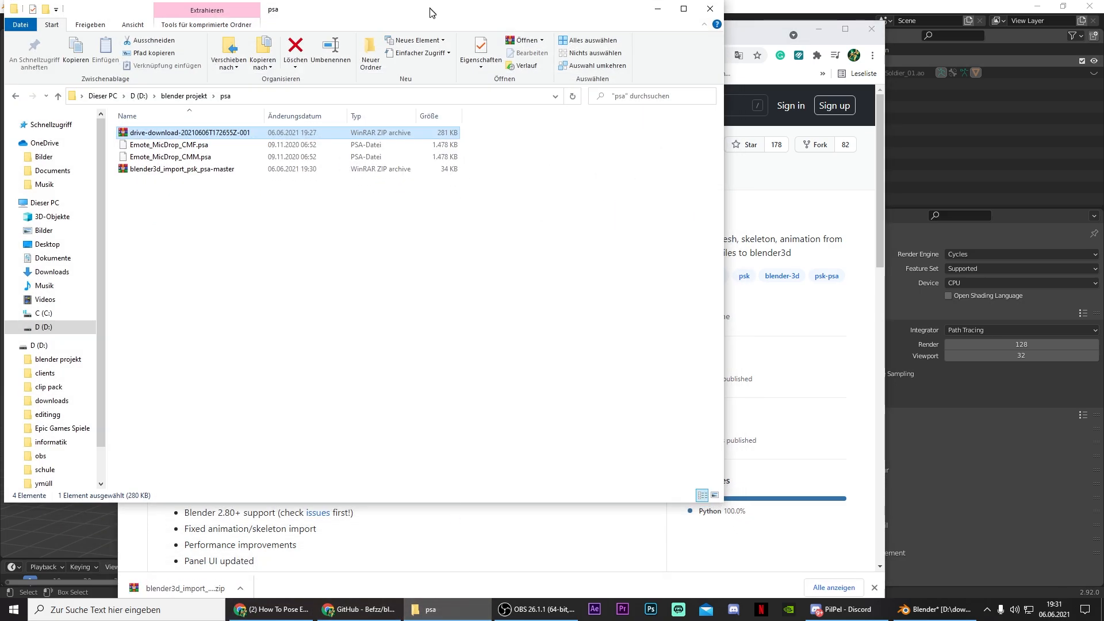
right_click(189, 132)
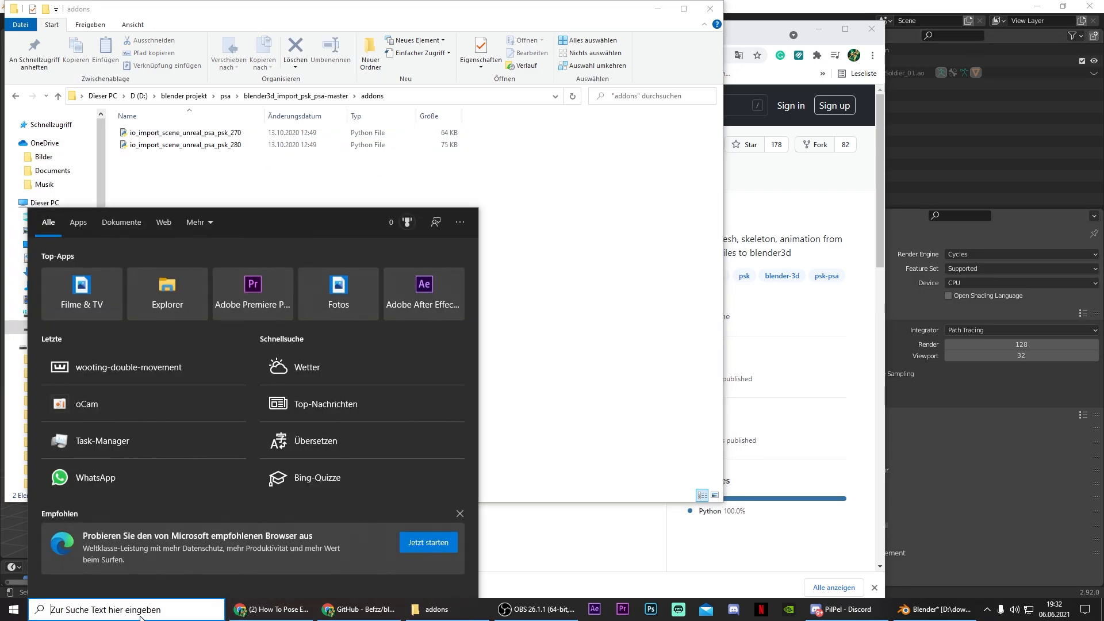
Browse %appdata% into Roaming\Blender Foundation\Blender toward the 2.92 addons folder
type("%")
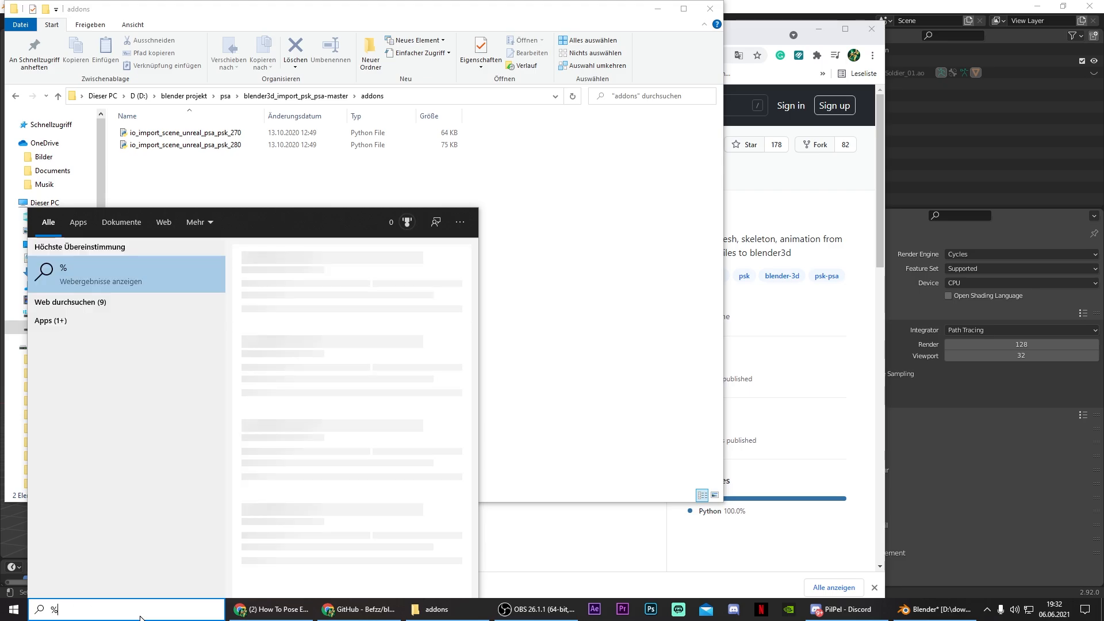
type("appdata")
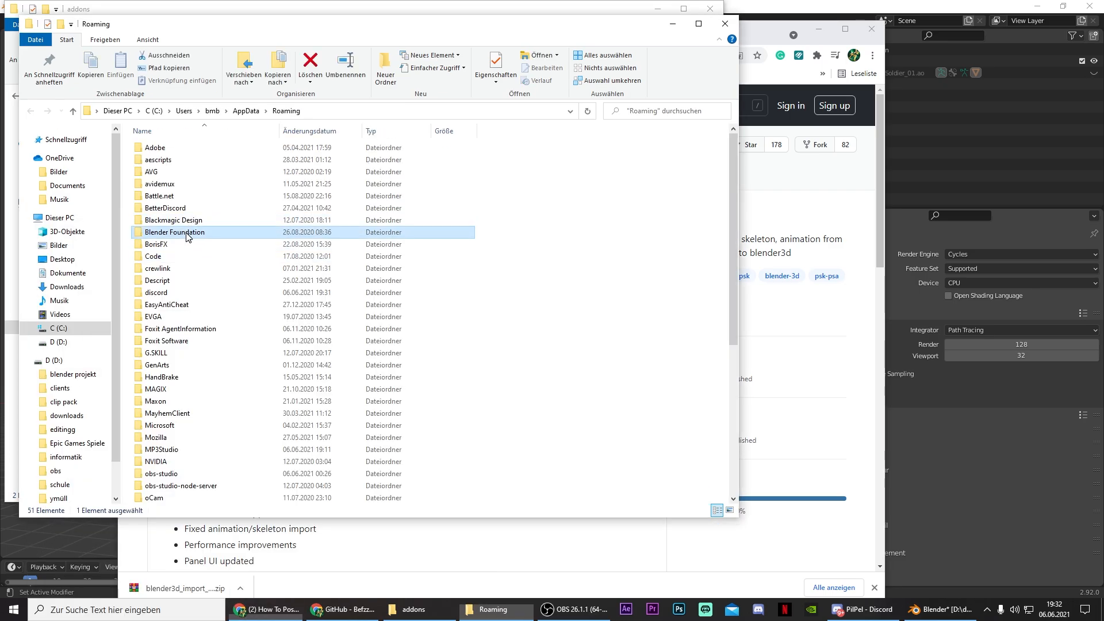
double_click(173, 231)
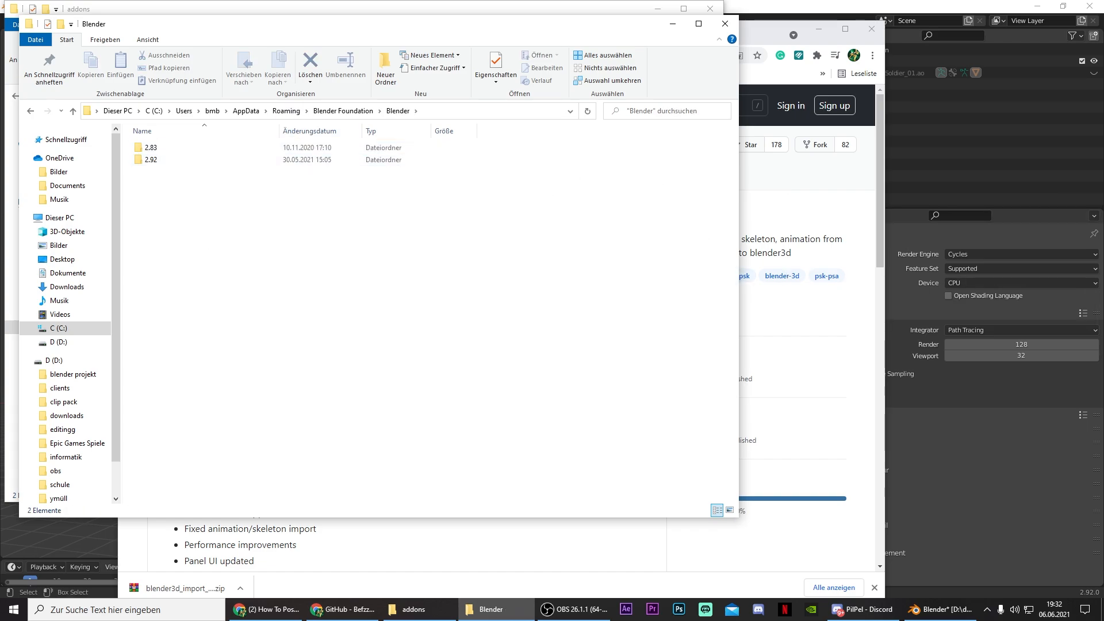
double_click(150, 158)
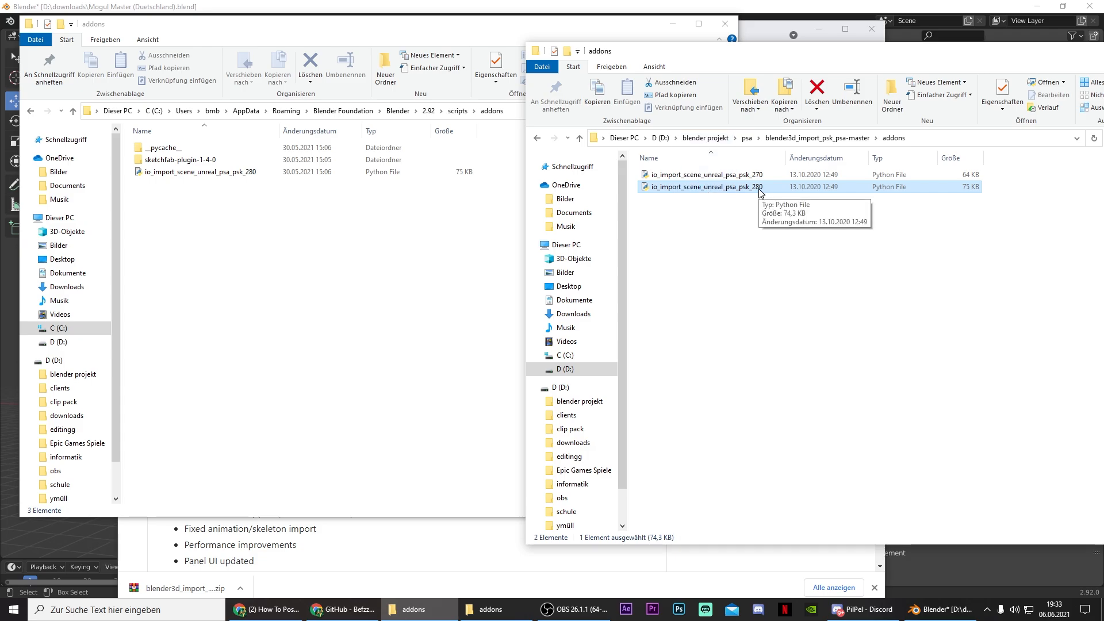
mouse_move(767, 192)
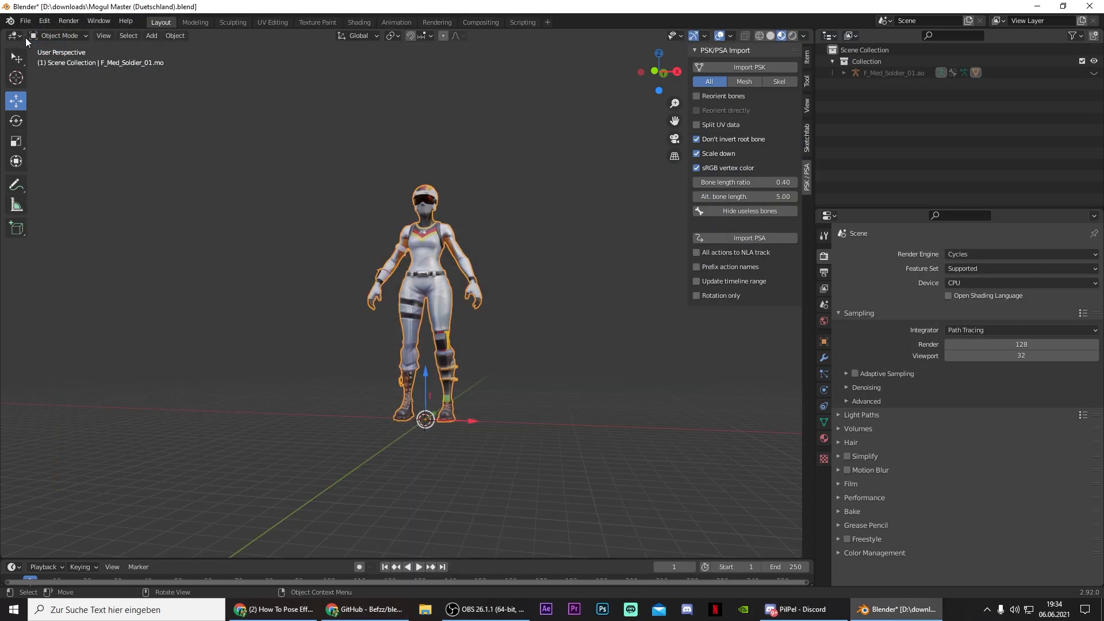
Find the psa add-on in Preferences and untick 'Don't invert root bone'
left_click(43, 21)
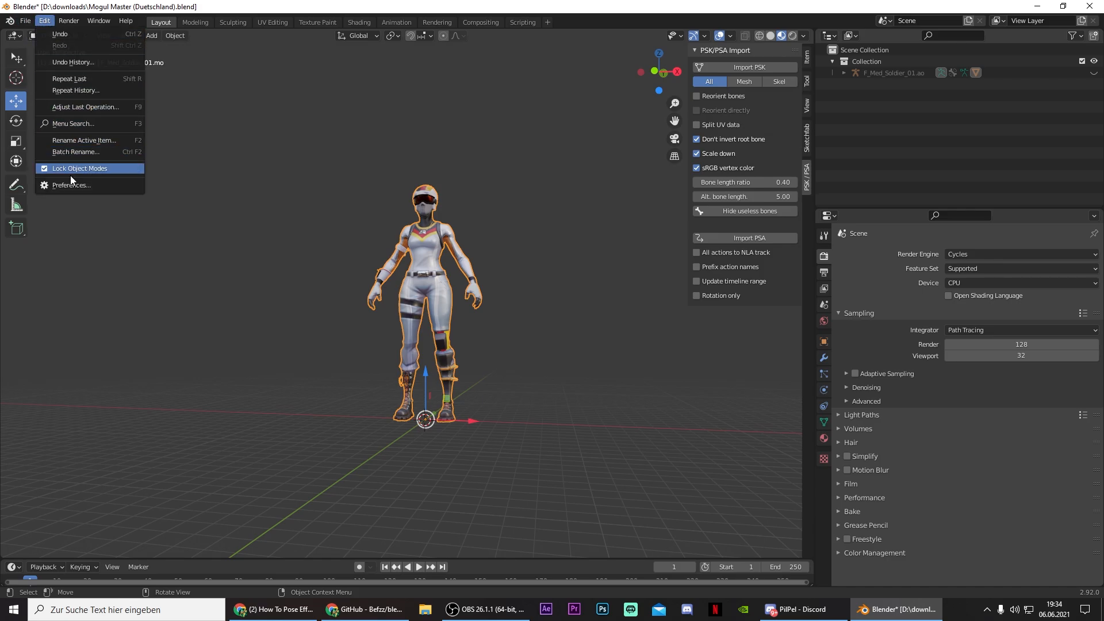
left_click(71, 184)
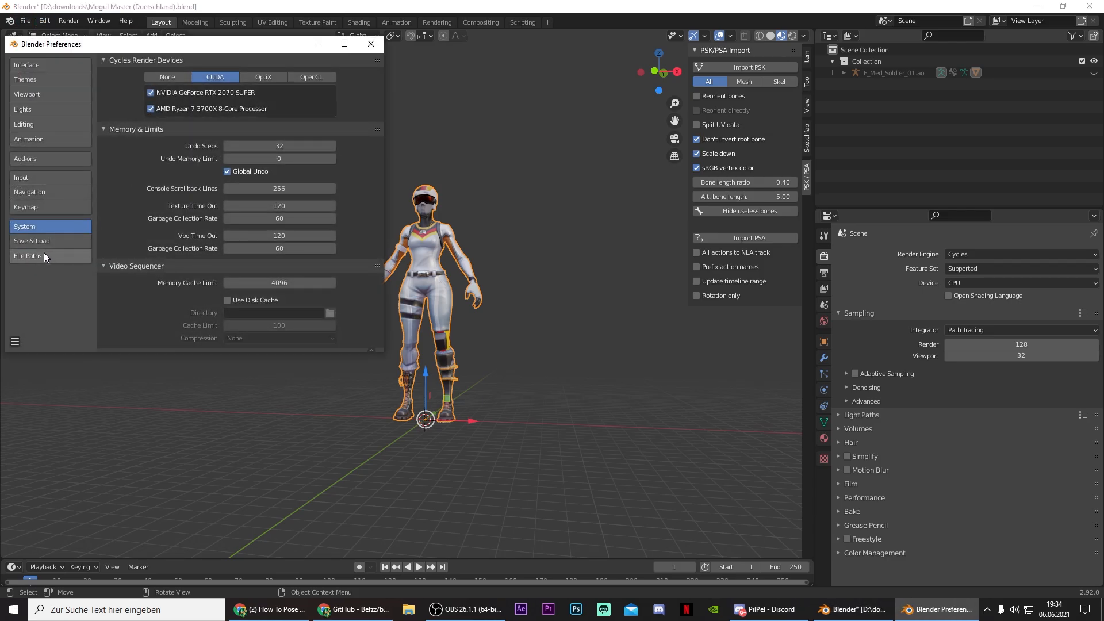
left_click(25, 158)
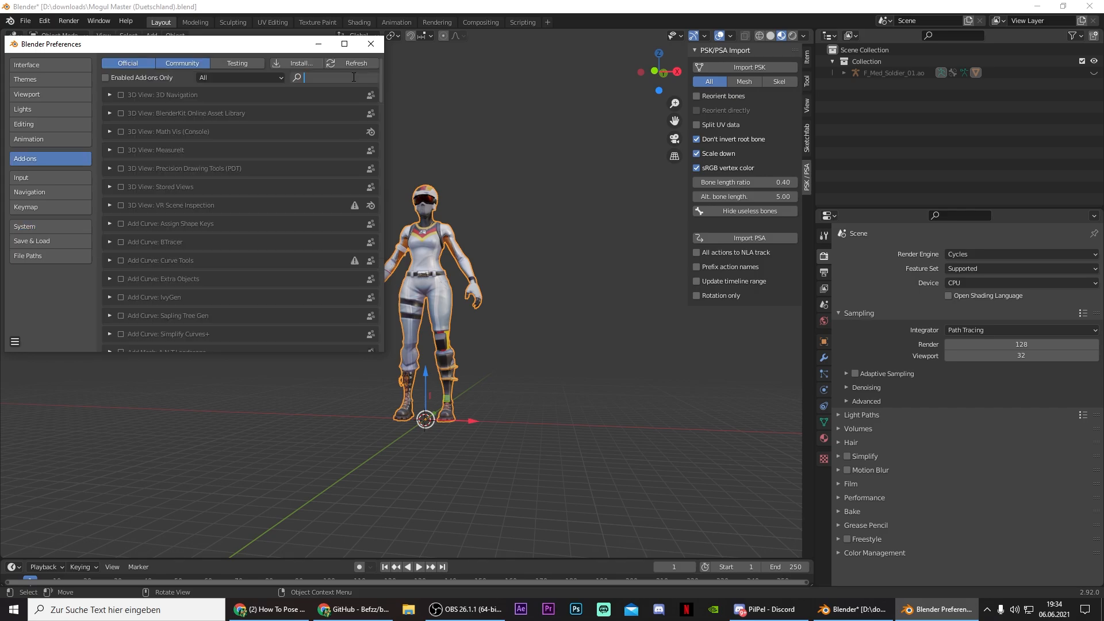
type("psa")
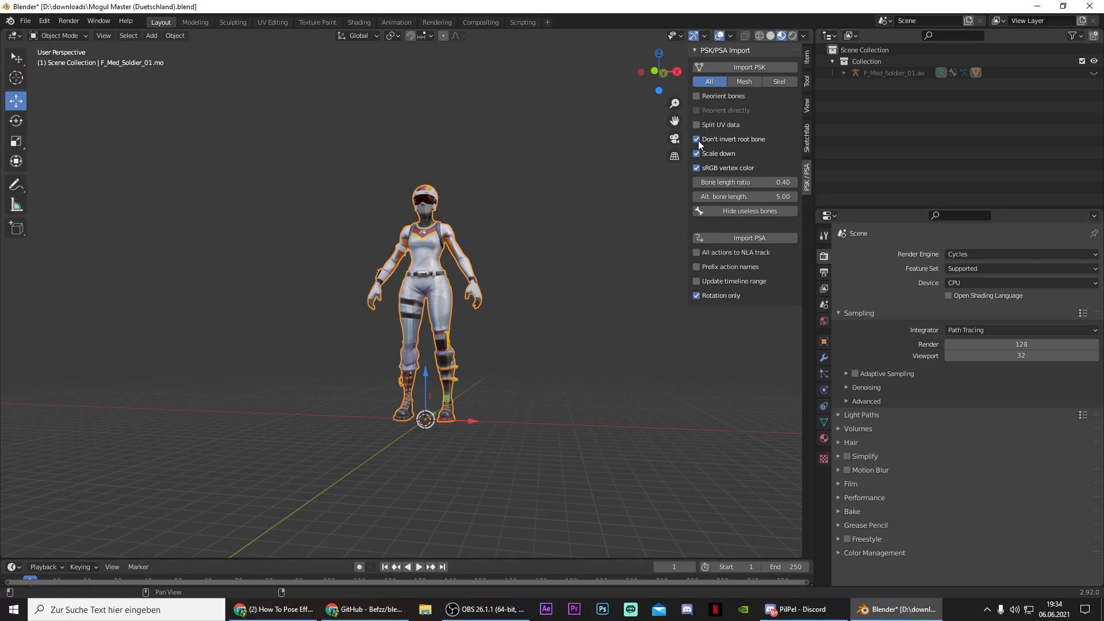
left_click(697, 139)
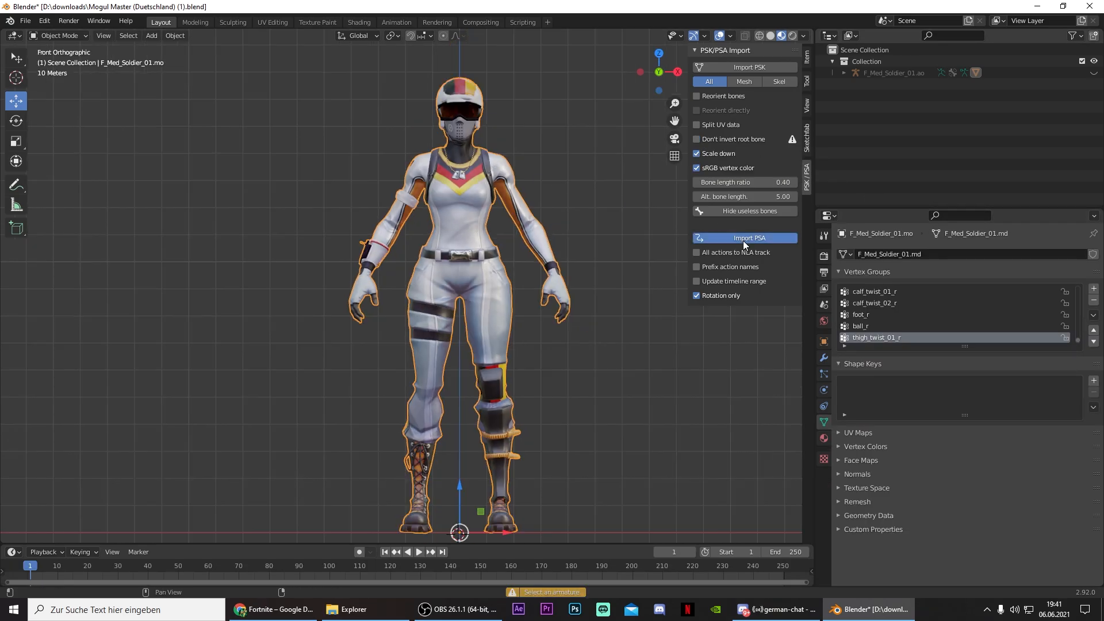
Start Import PSA and browse into the psa folder holding Emote_MicDrop_CMM.psa
left_click(744, 238)
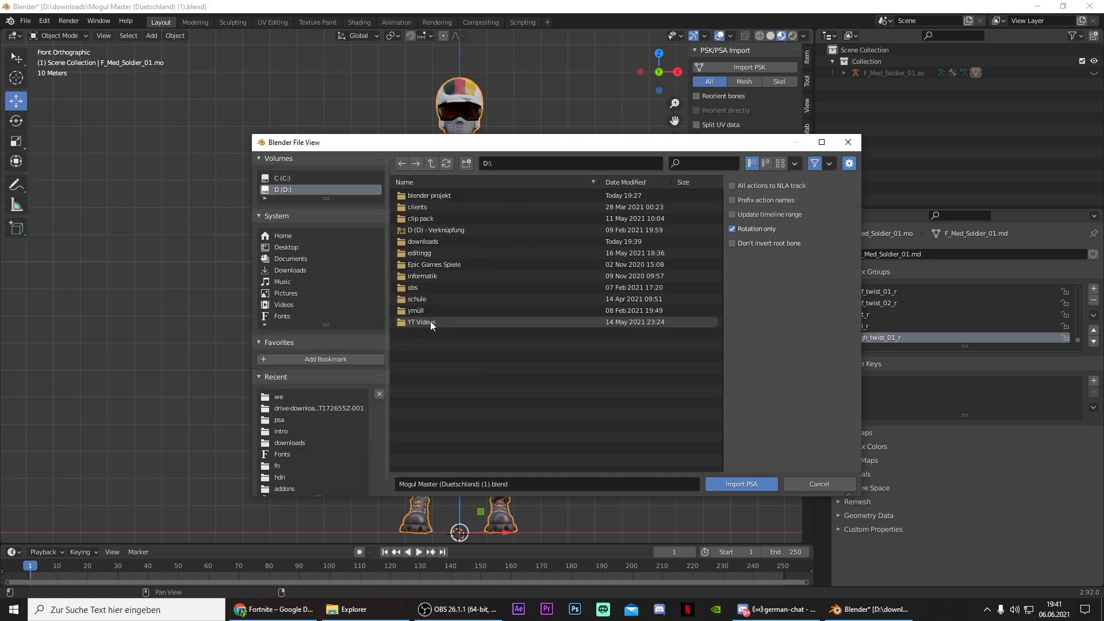
left_click(429, 195)
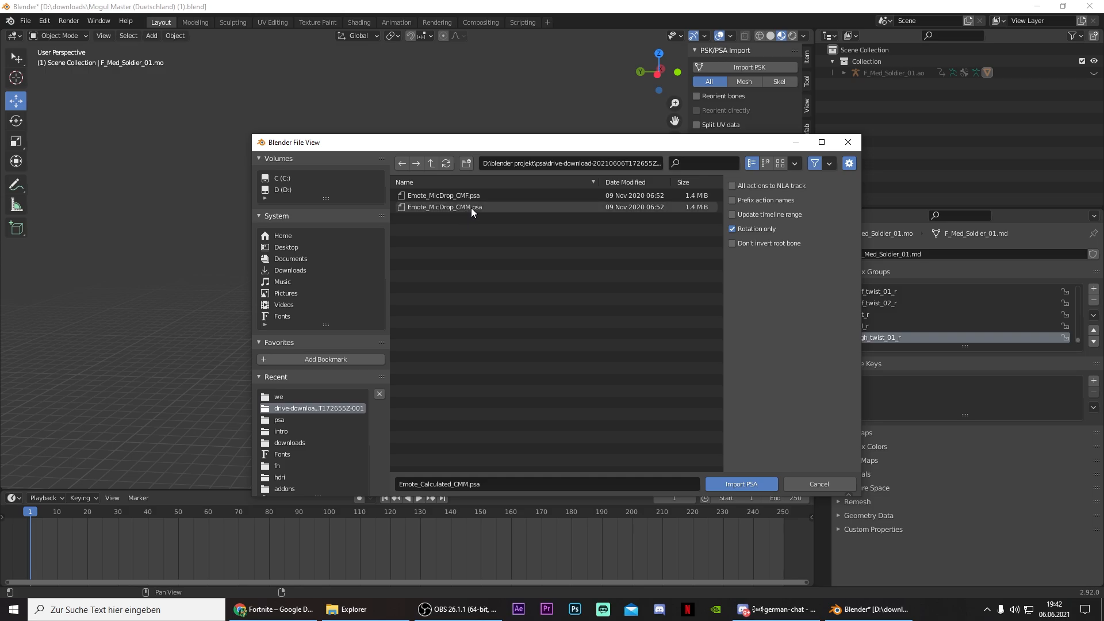
mouse_move(486, 215)
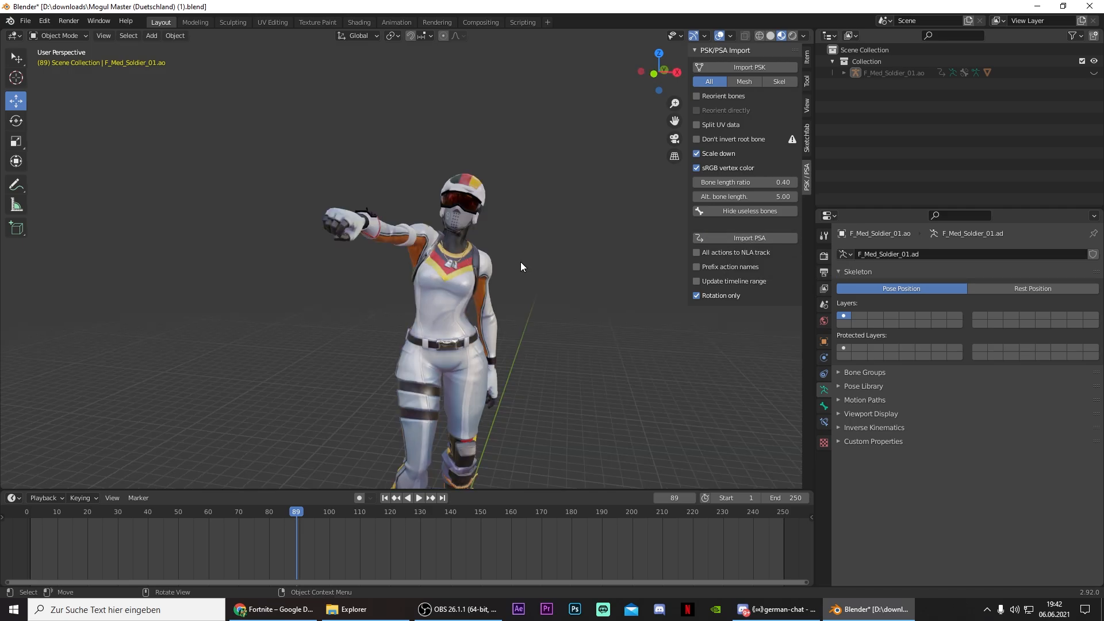
mouse_move(573, 235)
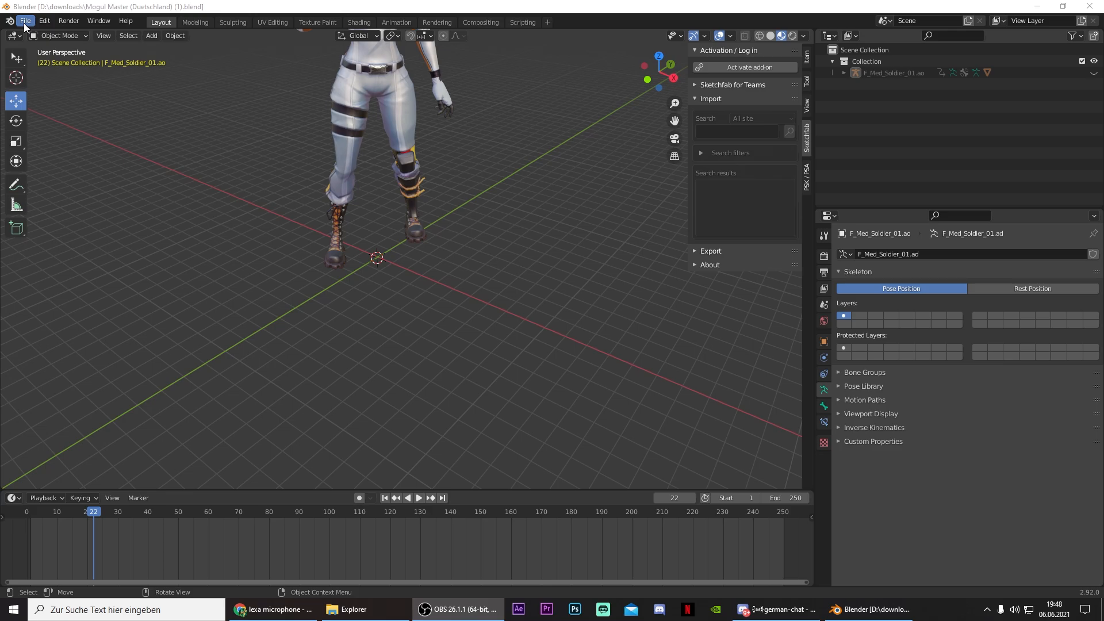
Append Corp_micro, grille_micro and pastille cylinders from Shure SM57.blend
left_click(24, 21)
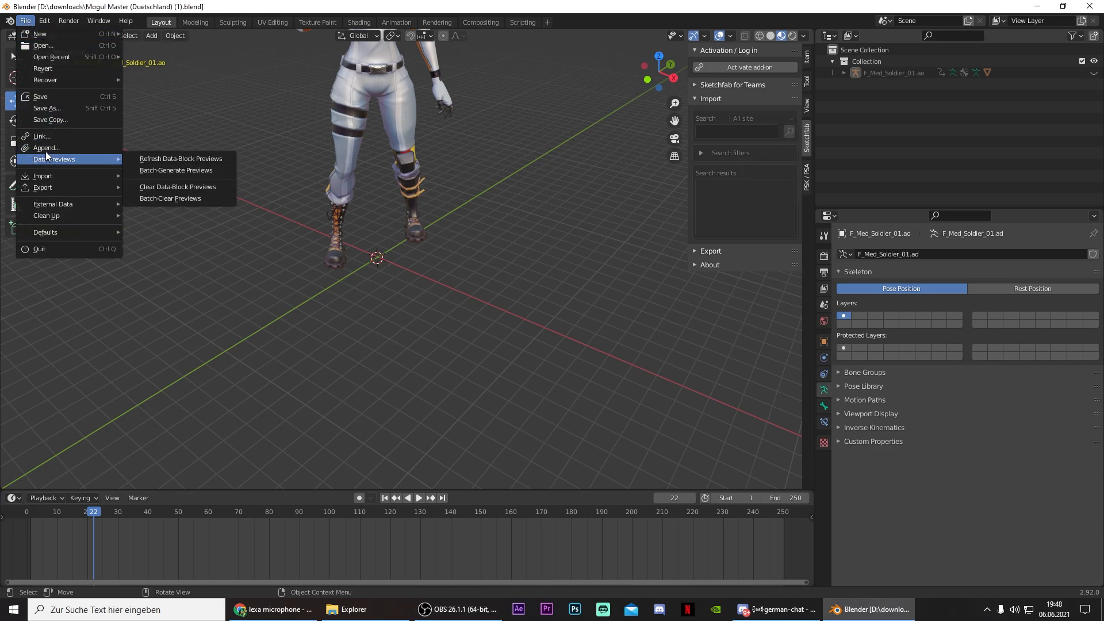
left_click(46, 147)
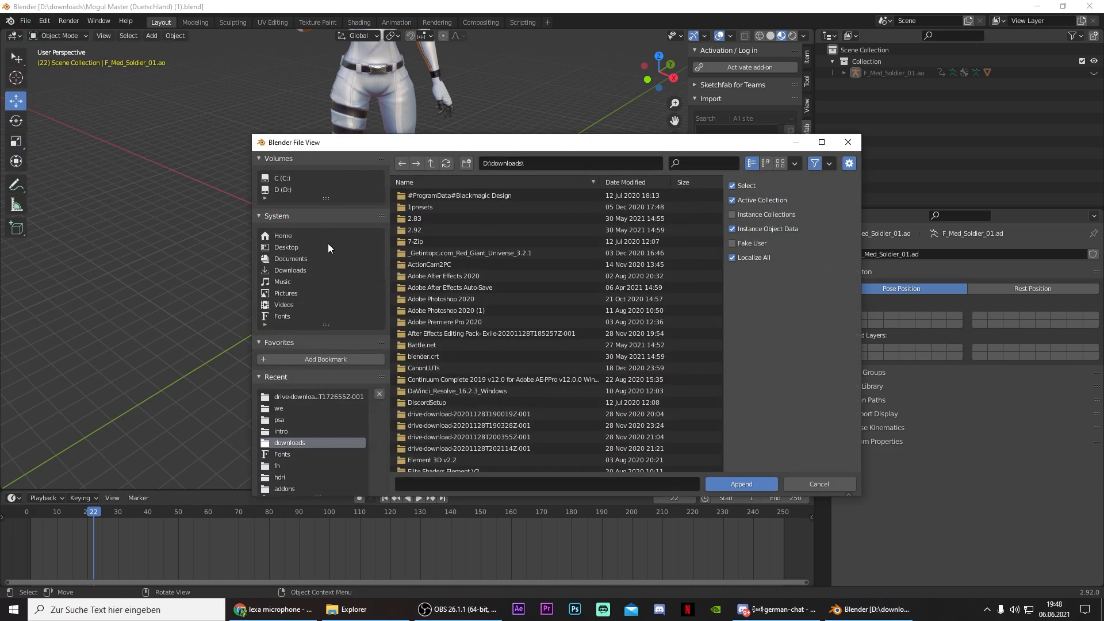
mouse_move(315, 316)
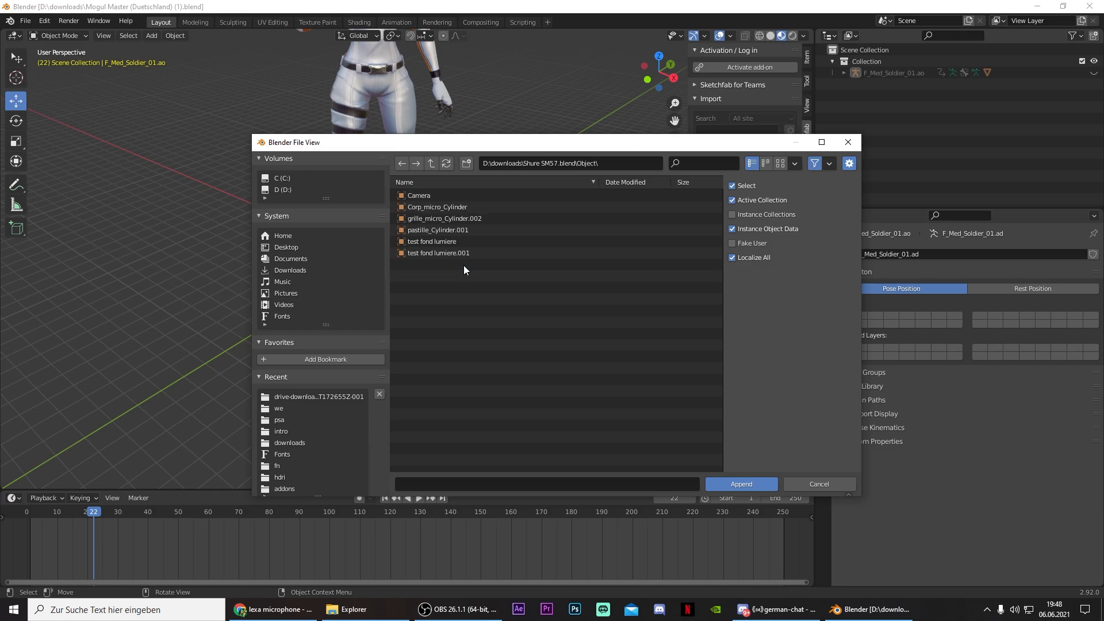
left_click(438, 253)
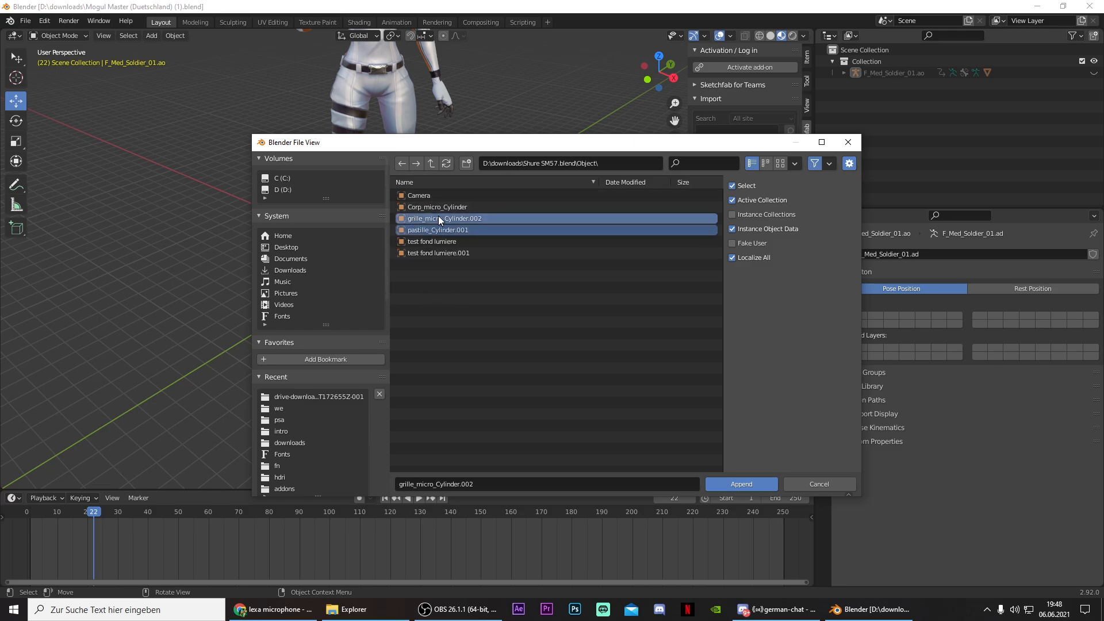
left_click(437, 206)
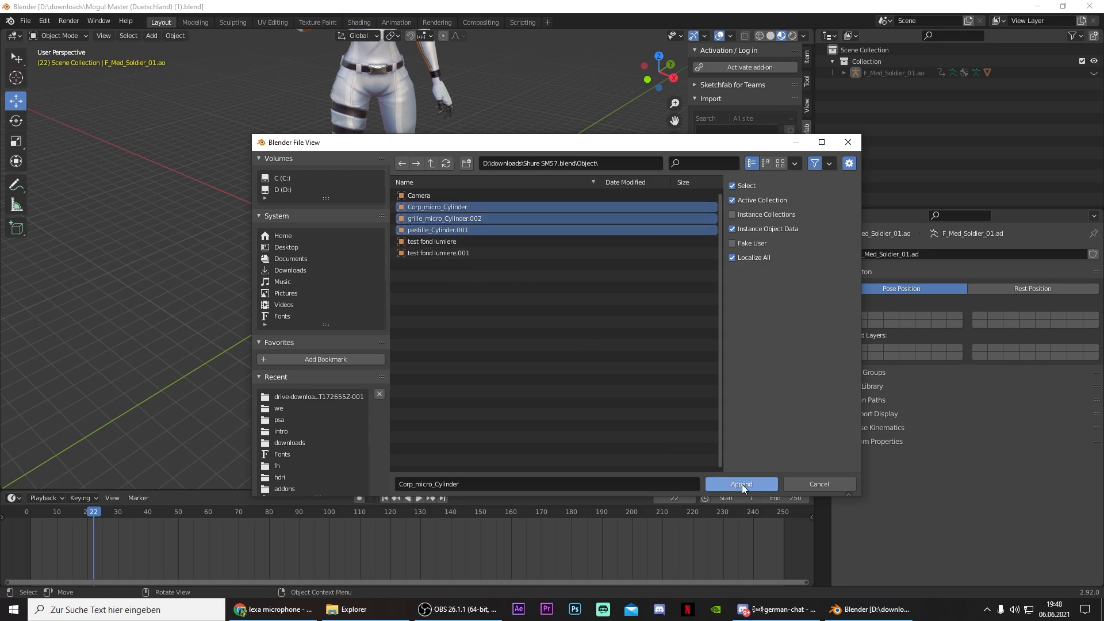
left_click(741, 484)
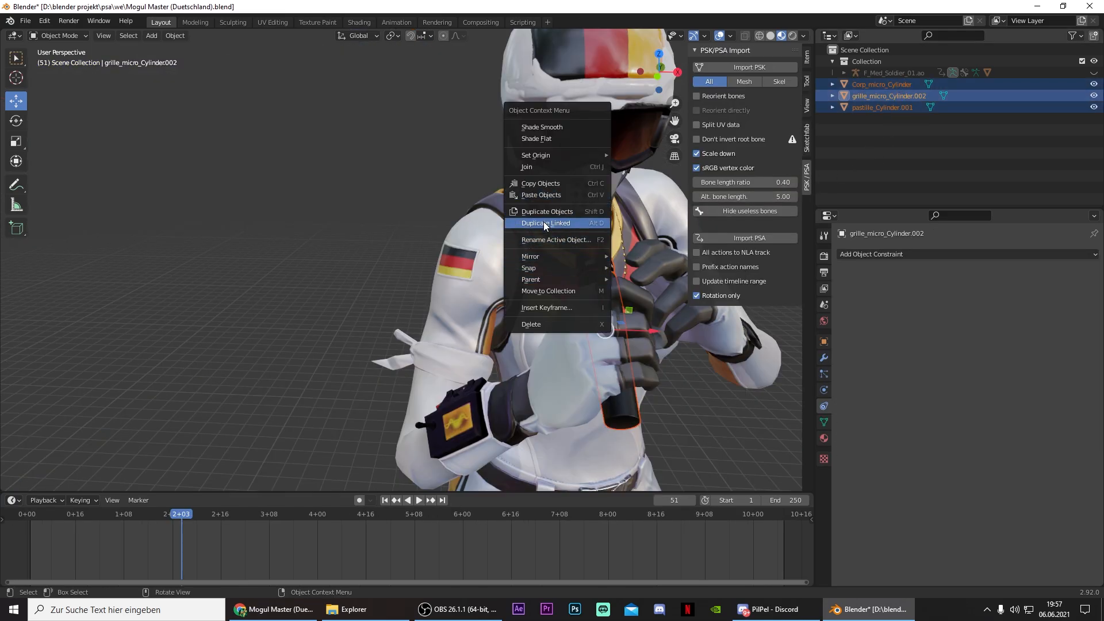
mouse_move(530, 279)
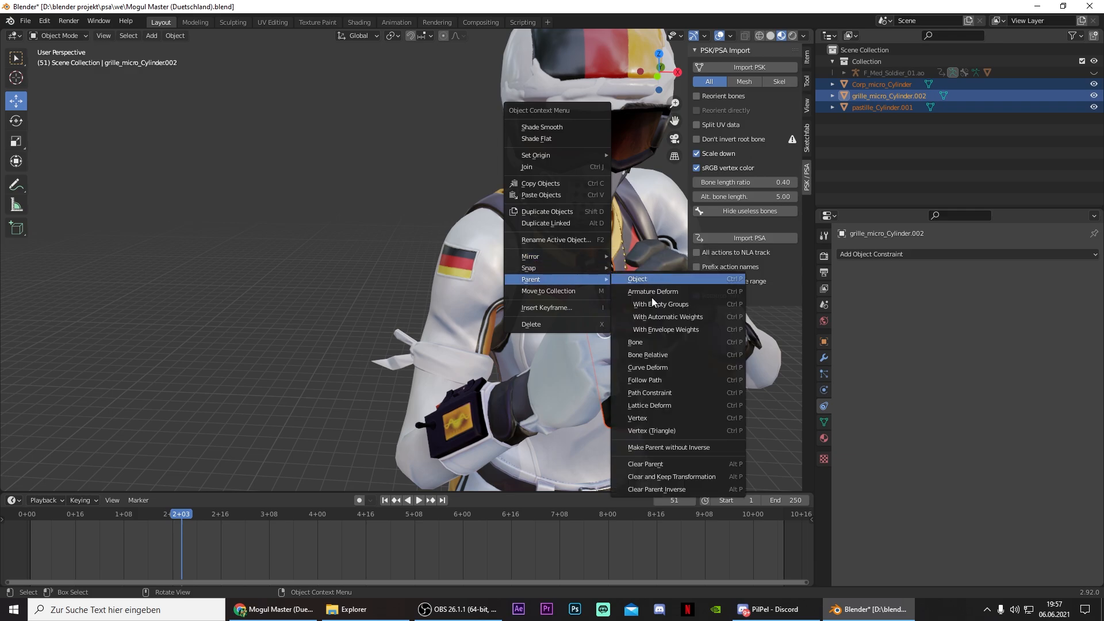
Parent the microphone parts to the grille piece as one object
left_click(636, 278)
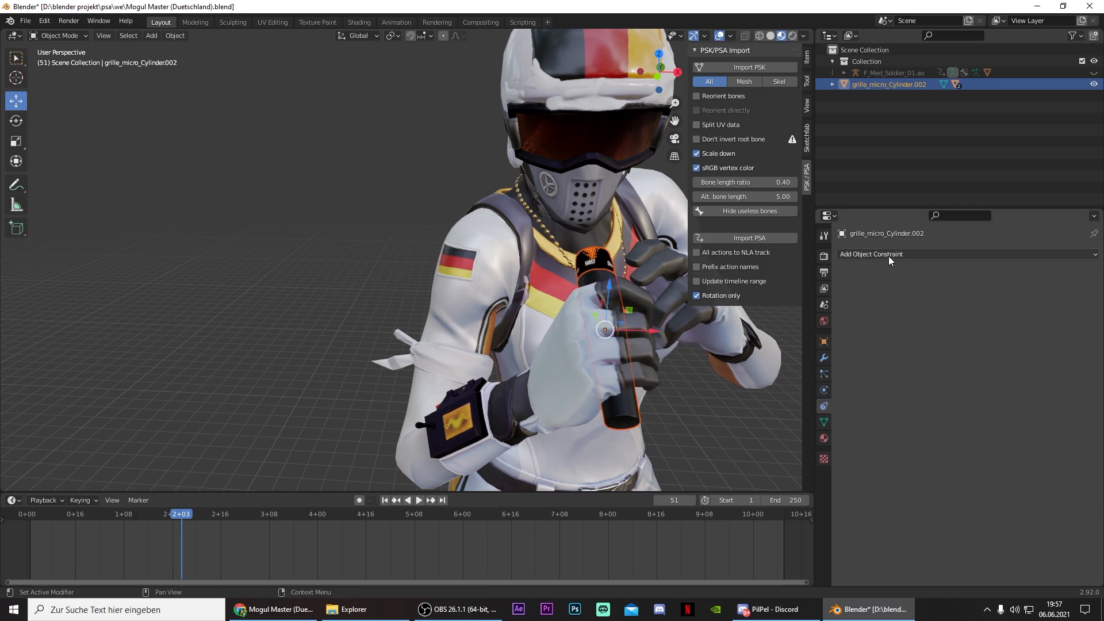
Add a Child Of constraint targeting F_Med_Soldier_01.ao bone hand_r, then jump to a later frame
left_click(872, 253)
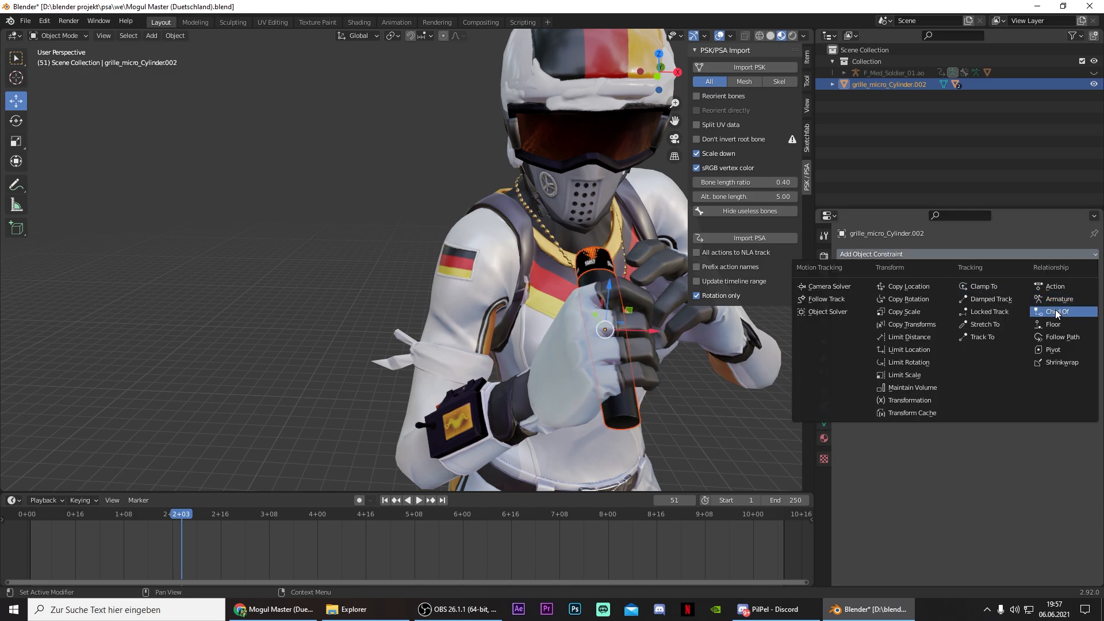
left_click(1056, 312)
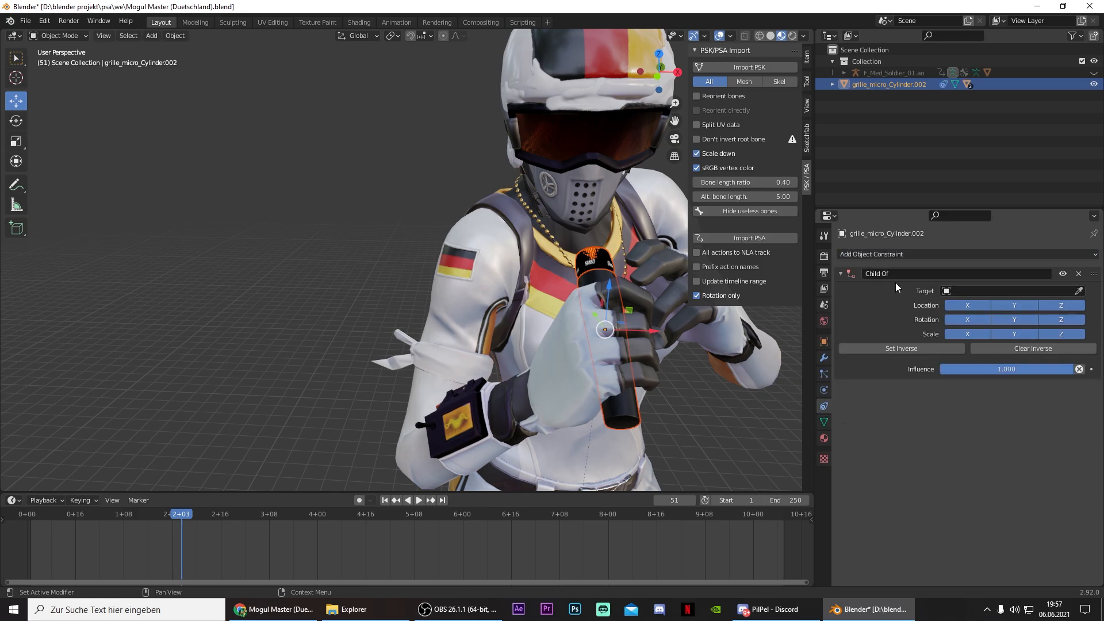
left_click(1011, 291)
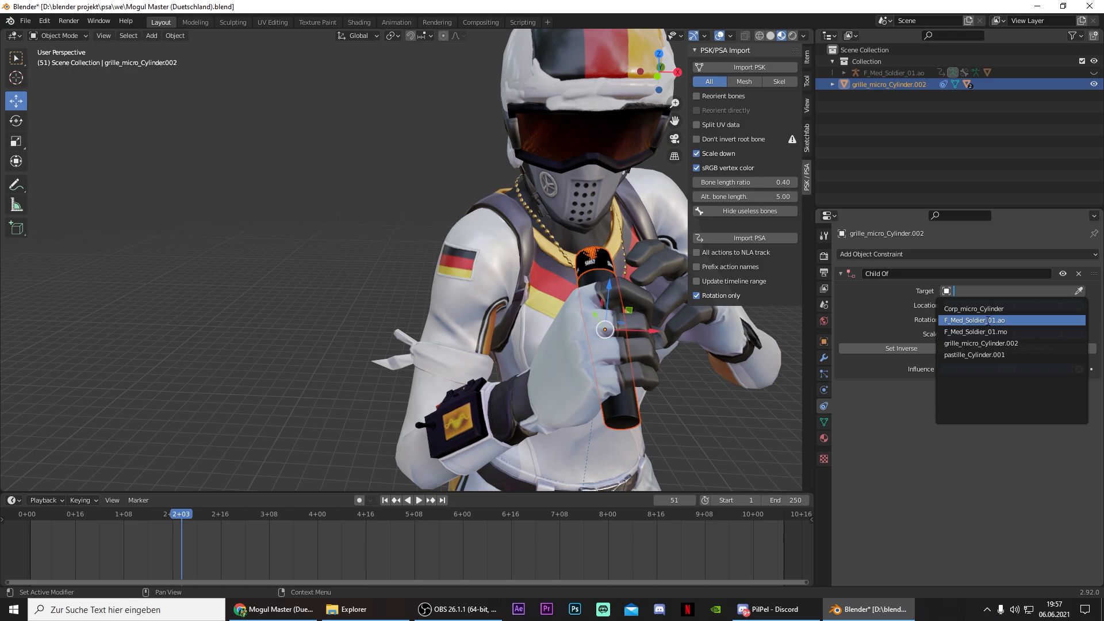
left_click(973, 319)
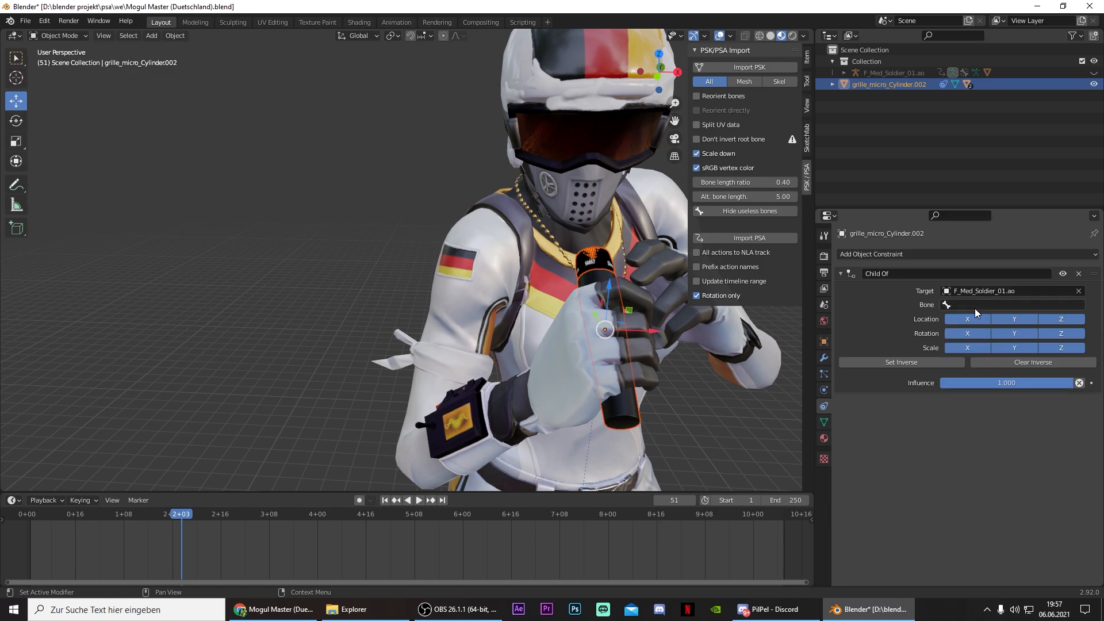
type("han")
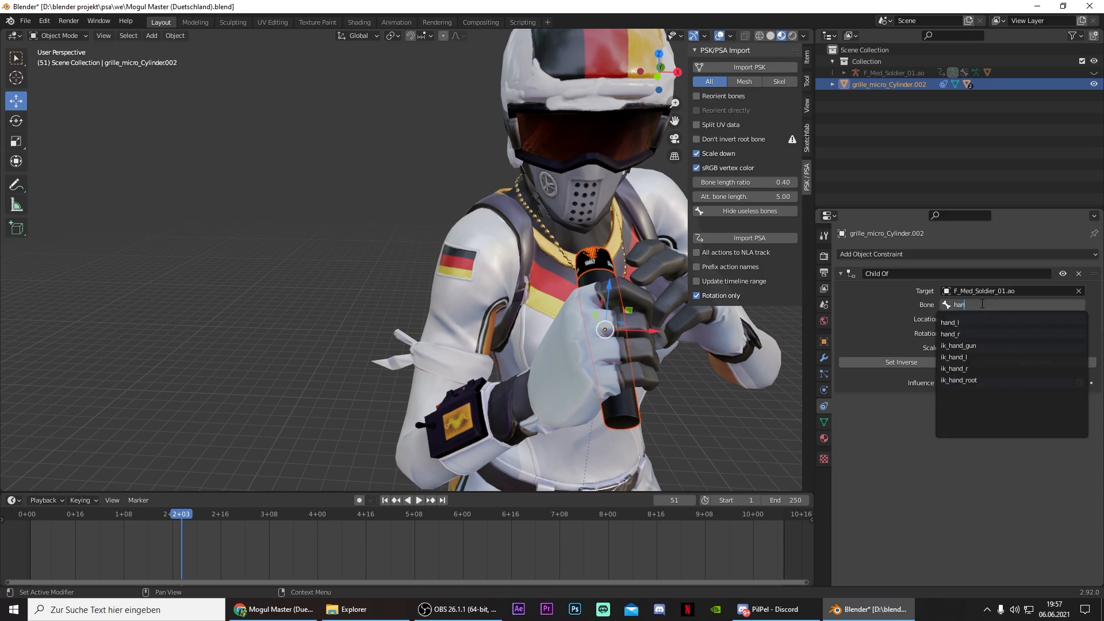
left_click(951, 333)
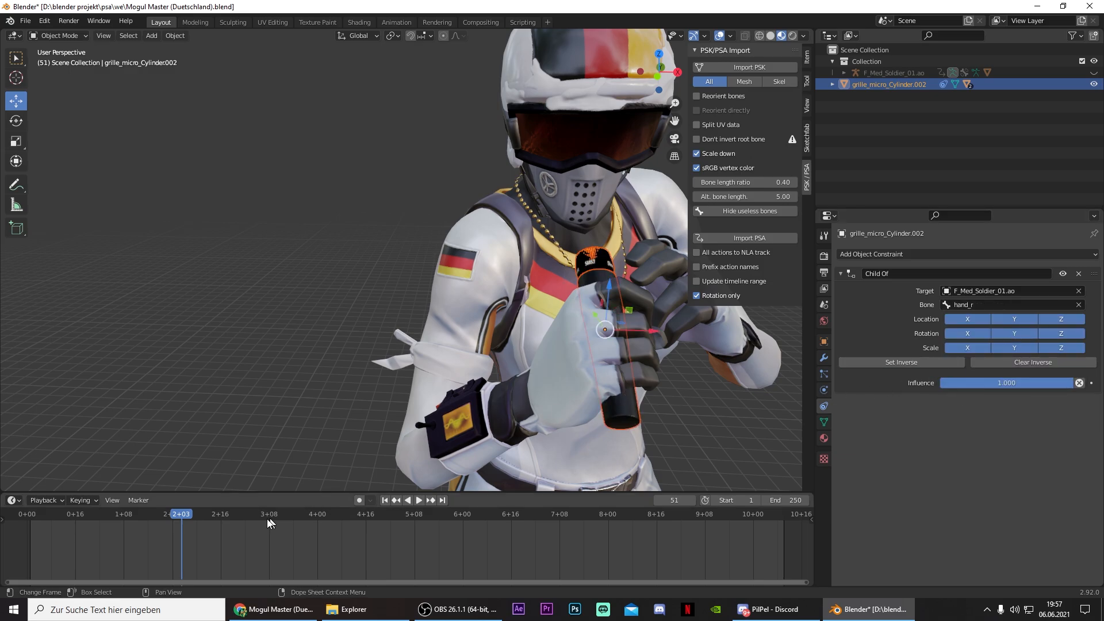
left_click(385, 500)
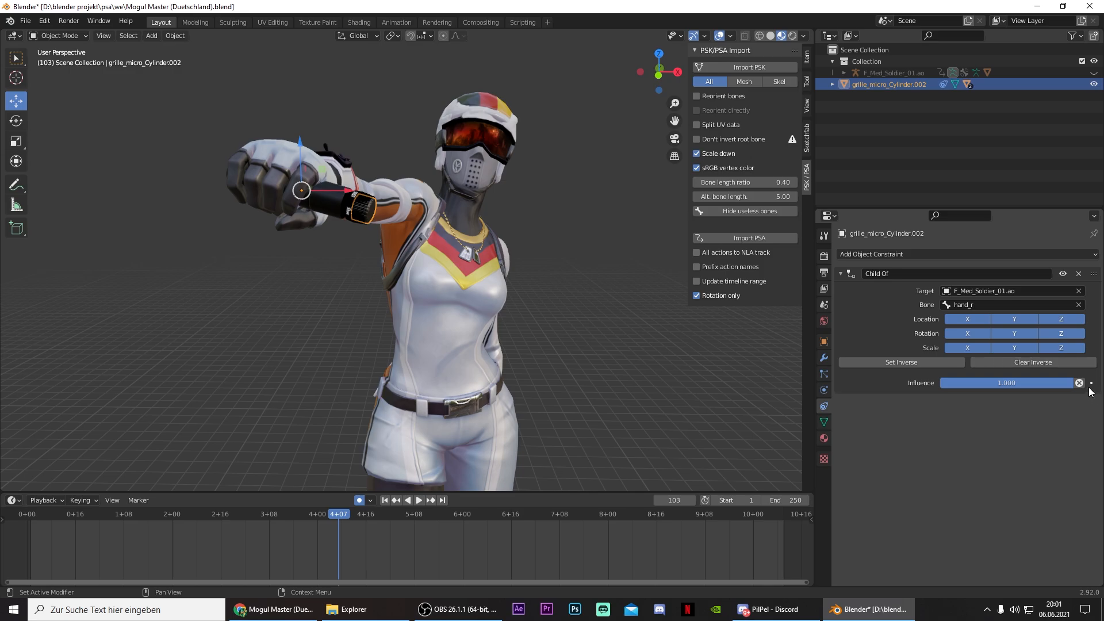
mouse_move(1090, 387)
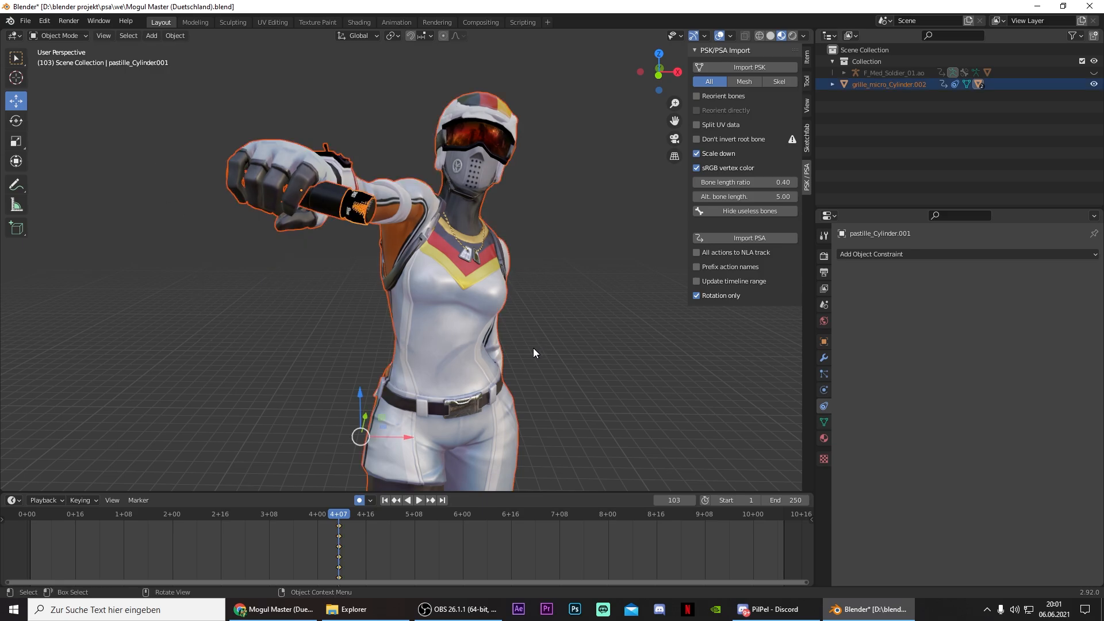
Key the mic's Location & Rotation at the drop frame with Influence 0
key("i")
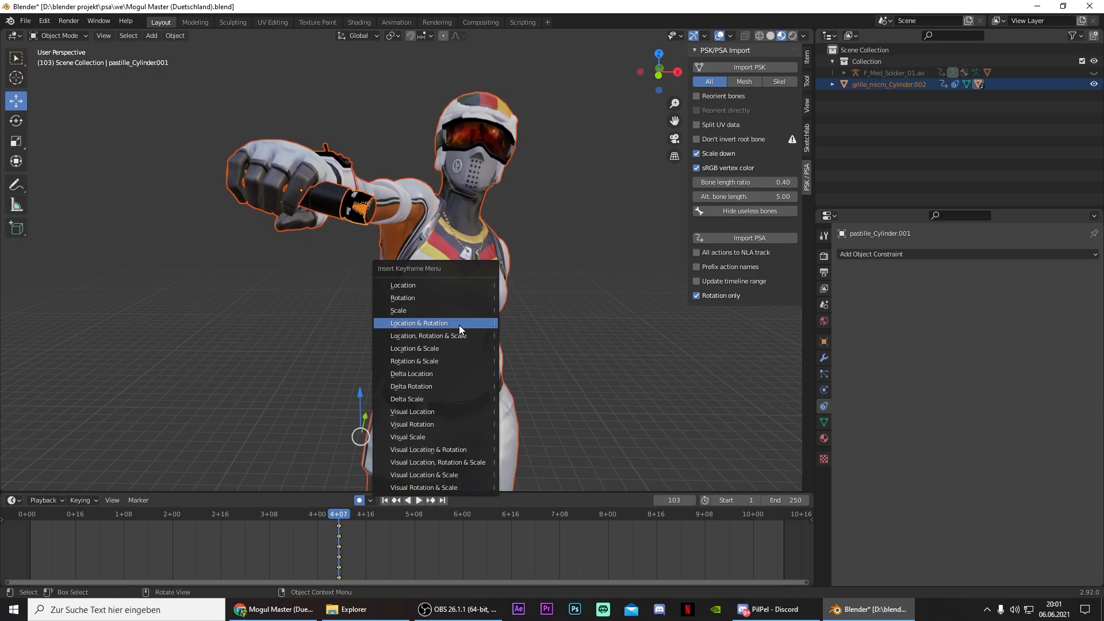
left_click(419, 322)
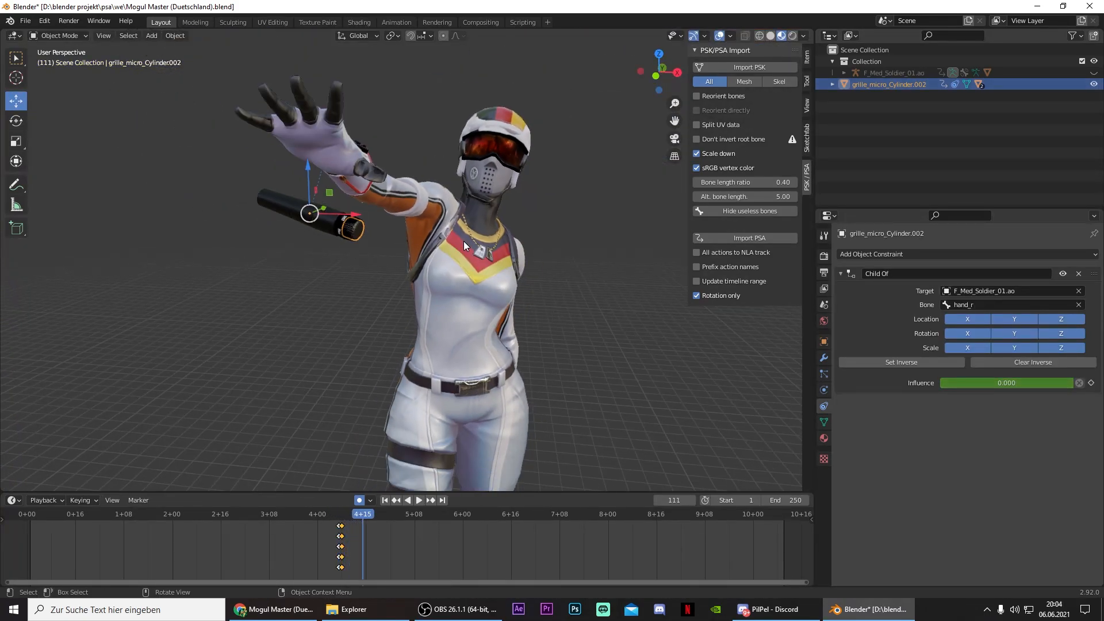
left_click_drag(309, 212, 369, 282)
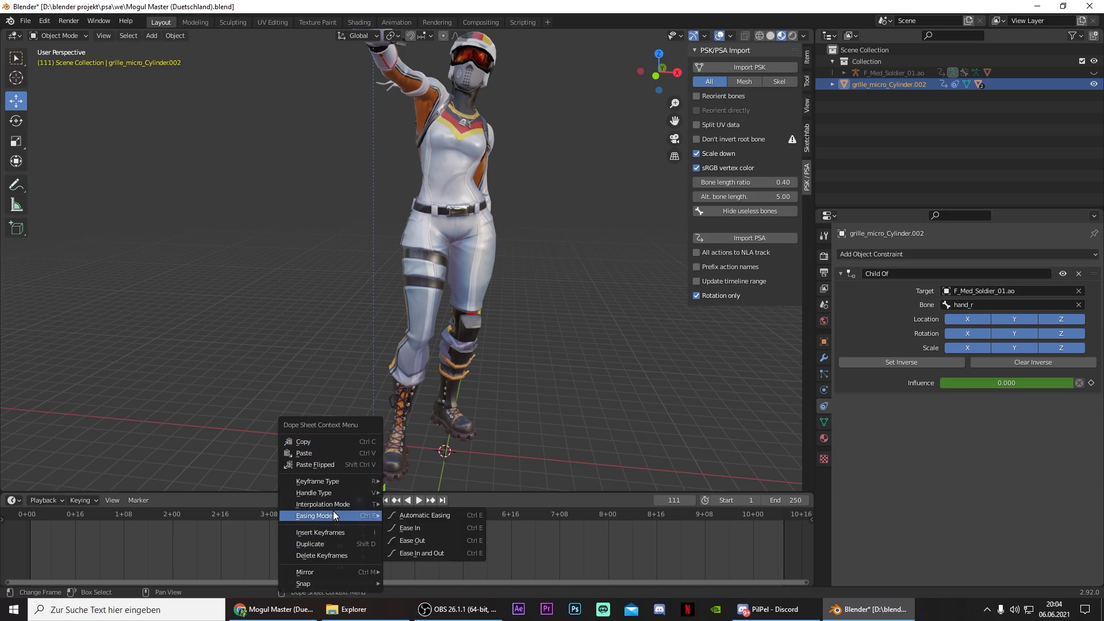
mouse_move(322, 503)
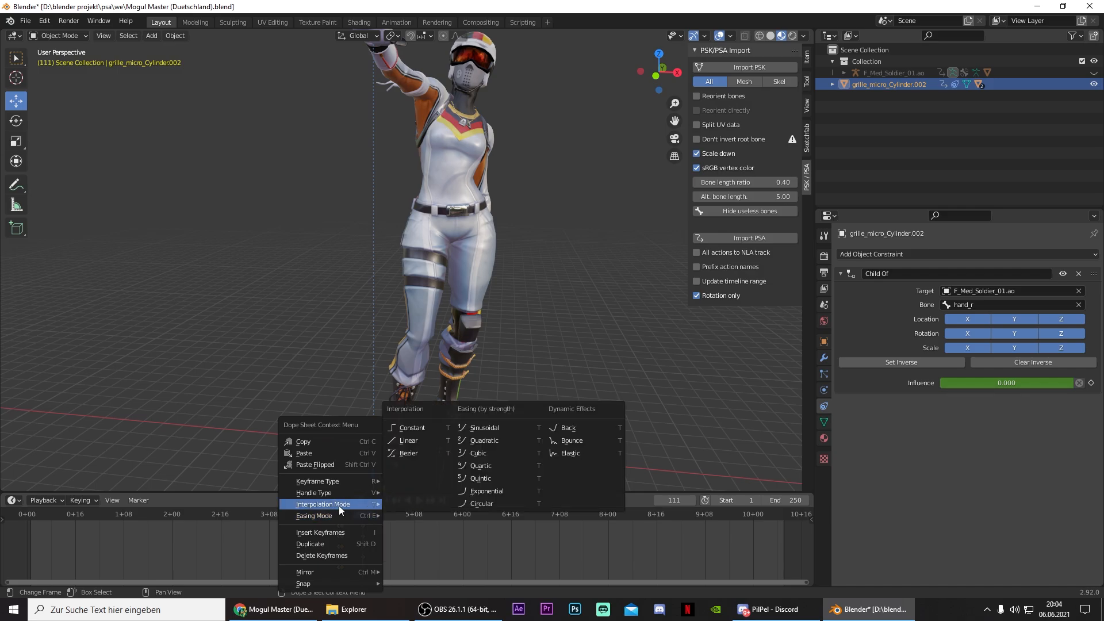
mouse_move(341, 509)
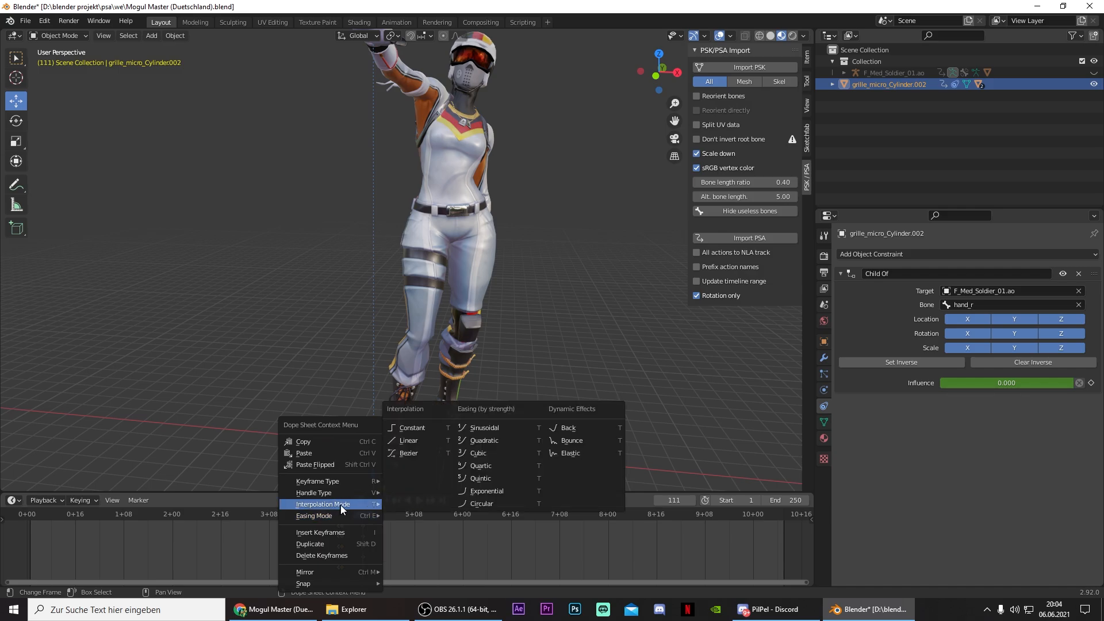
mouse_move(409, 453)
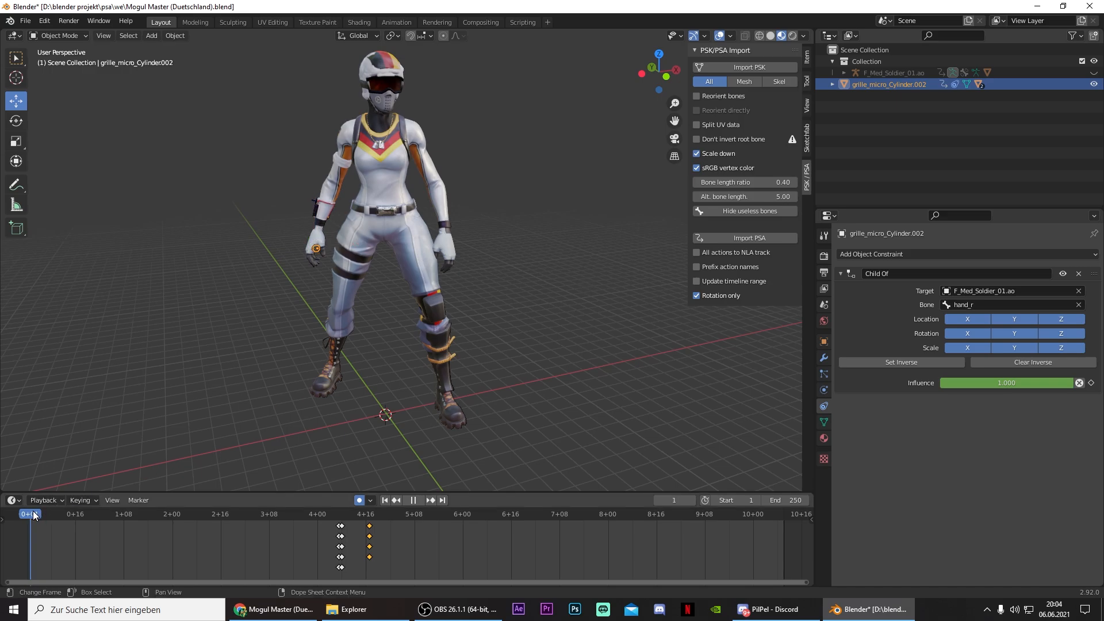
Scrub back to frame 11 and key Location & Rotation with full hand influence
left_click_drag(32, 513, 63, 513)
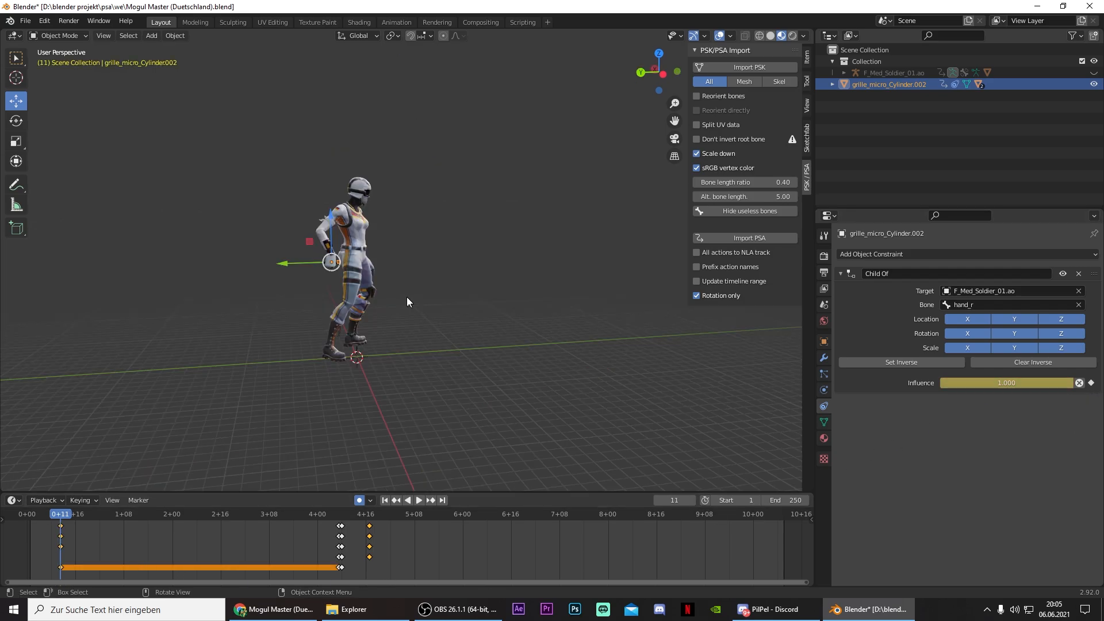
key("i")
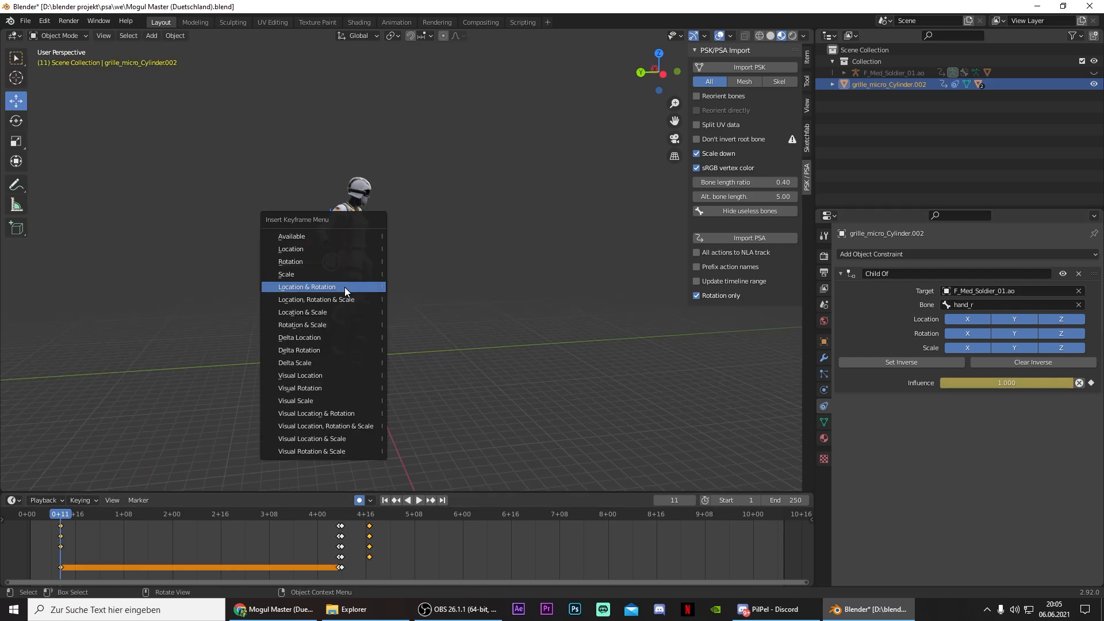
left_click(306, 286)
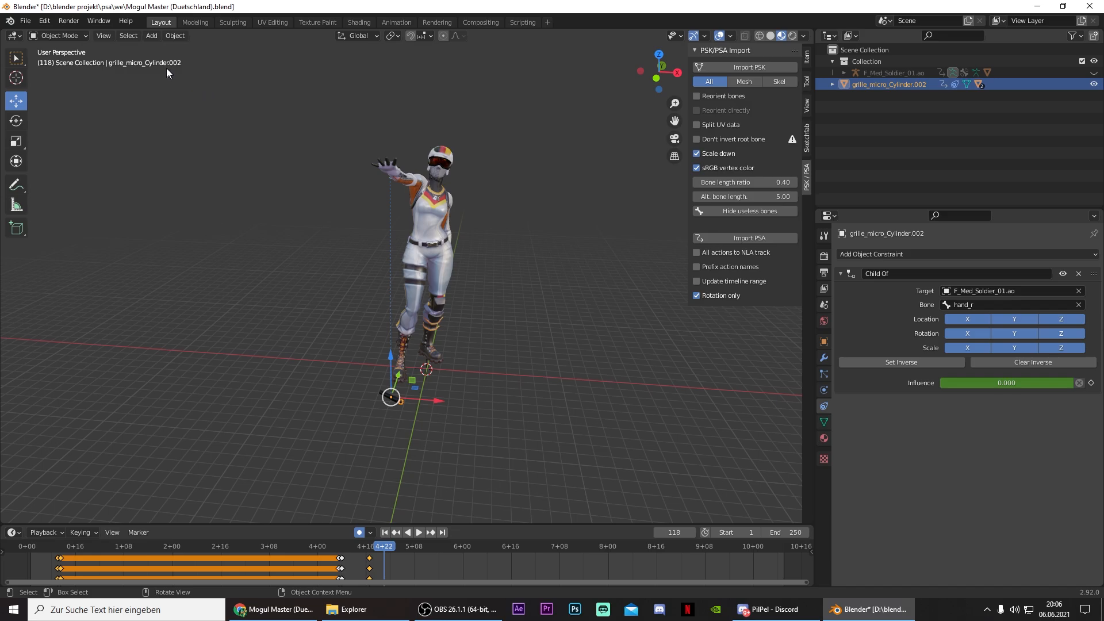
Add a camera from the Add menu and position it in front of the character, facing her
left_click(59, 36)
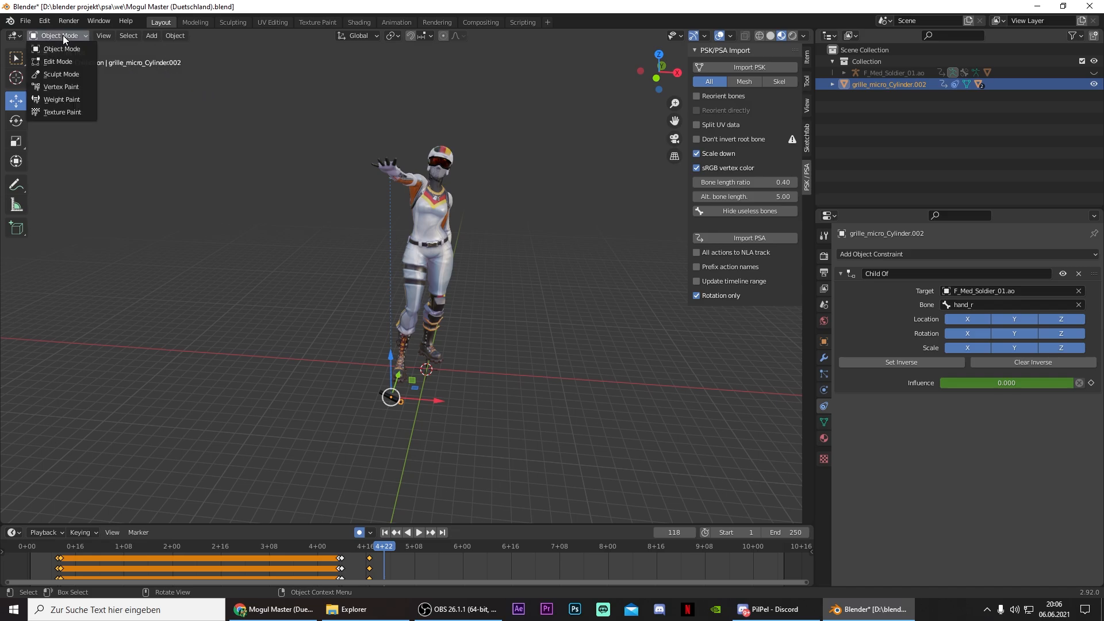
left_click(152, 36)
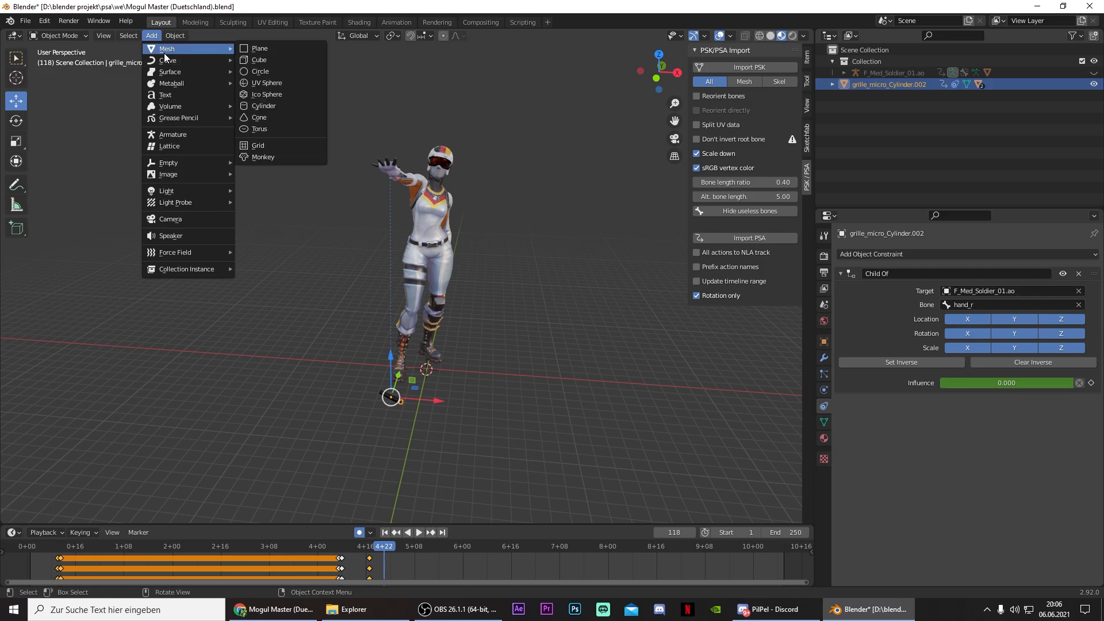
mouse_move(175, 202)
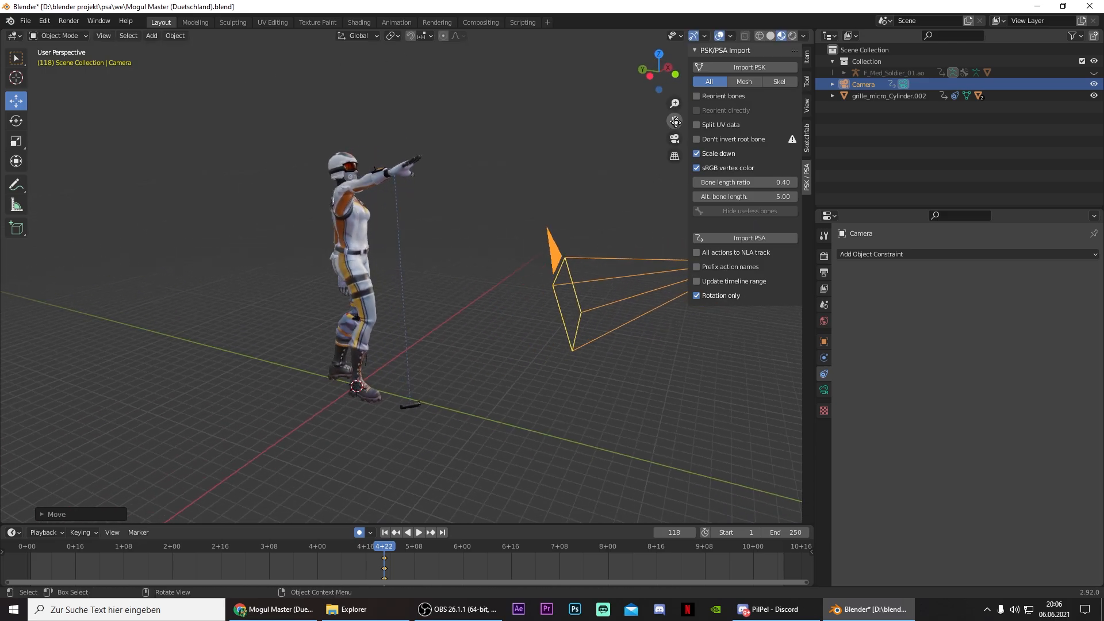
left_click(674, 138)
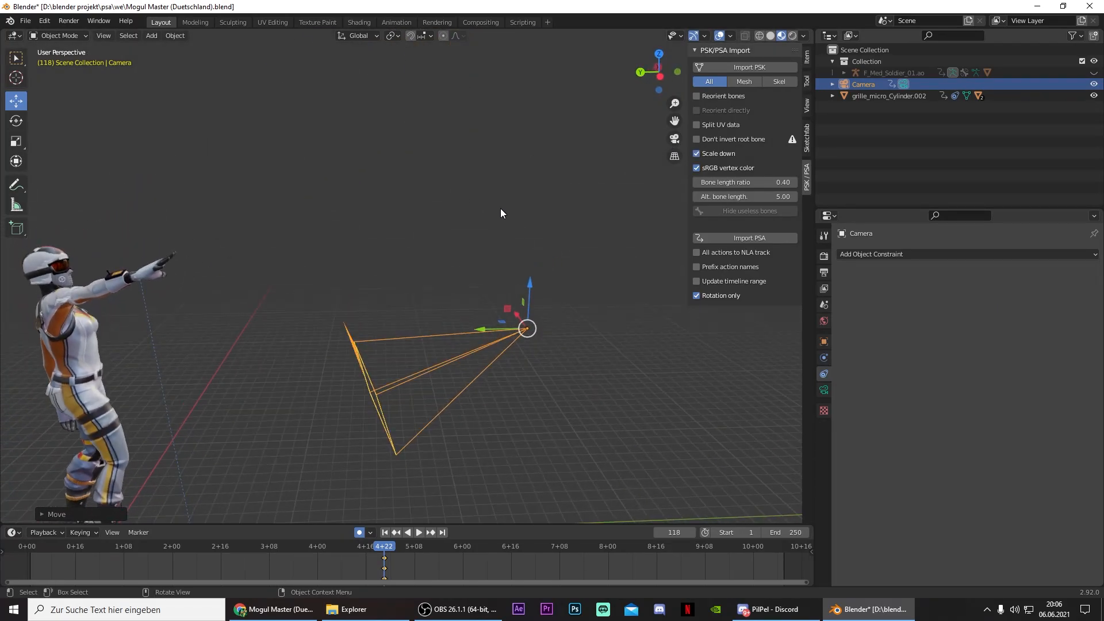
left_click(674, 138)
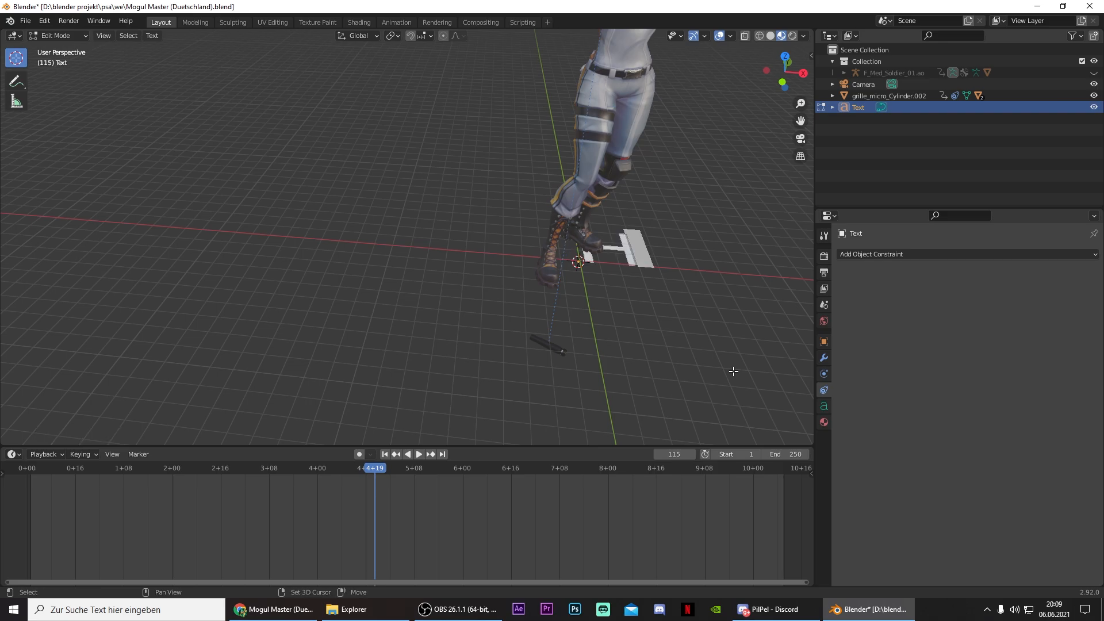
Add a text object reading 'Highlight #10' and rotate it upright behind the character
type("Highlight #10")
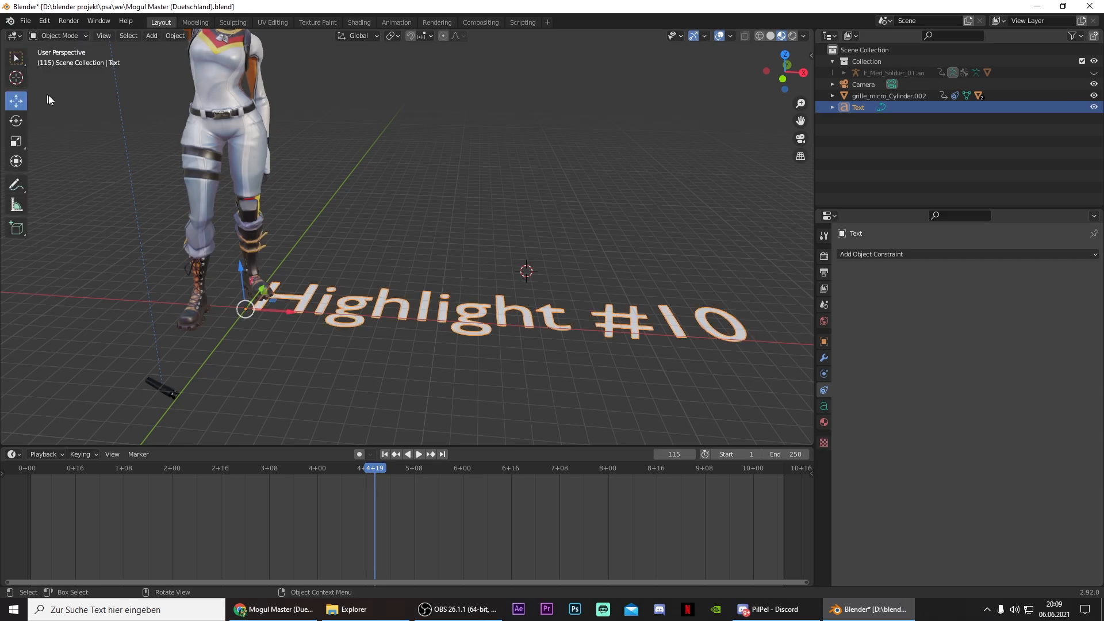
left_click(15, 121)
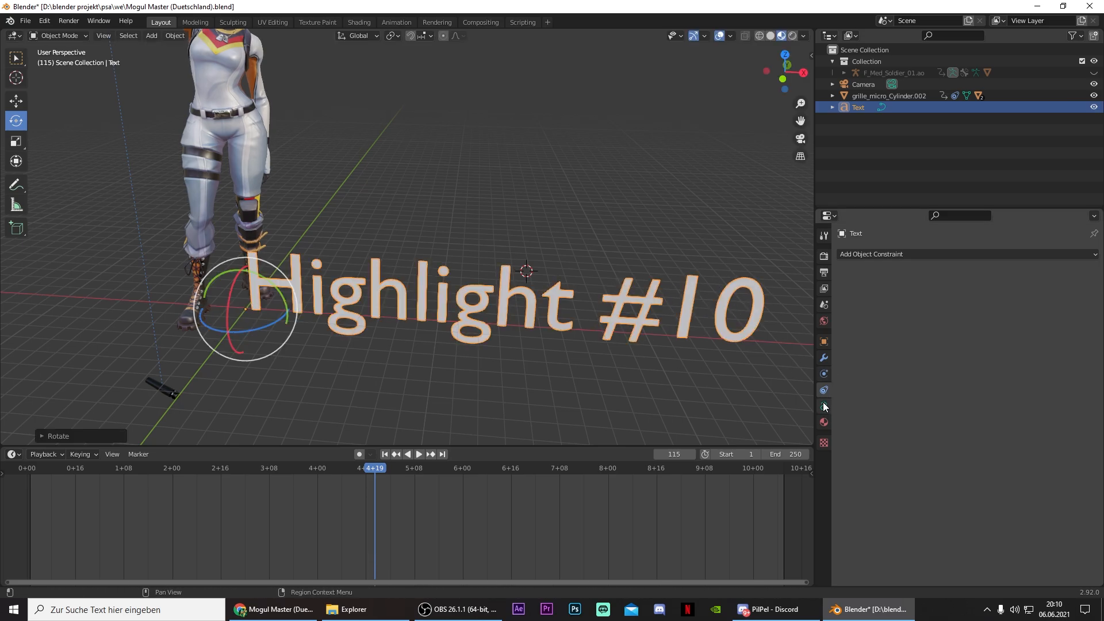
left_click(824, 406)
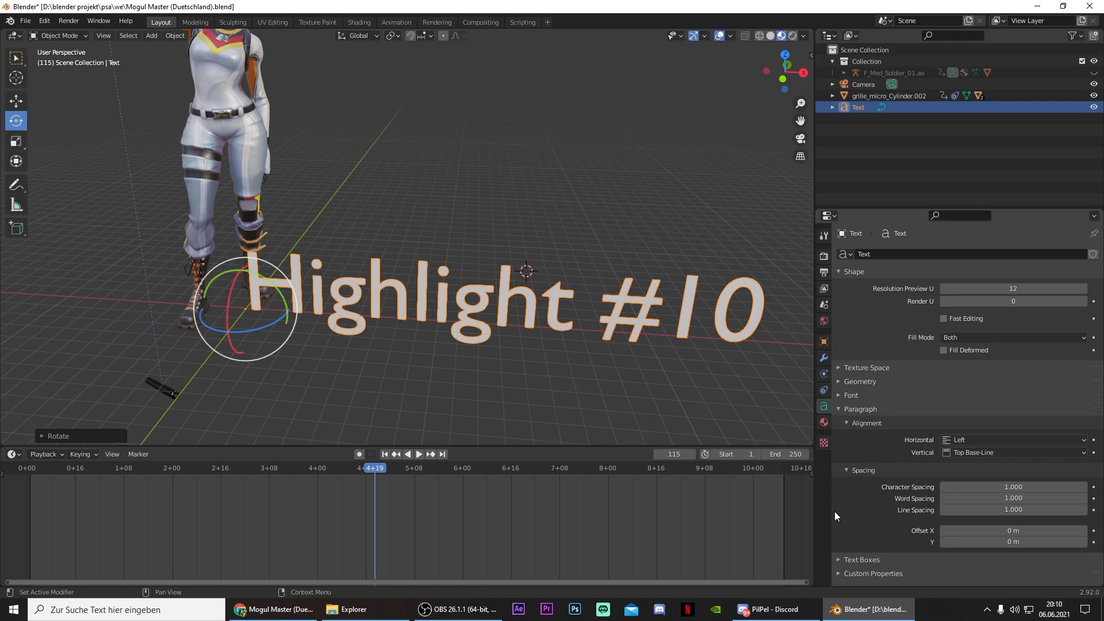
Load the BurbankBigCondensed-Bold font for the text and confirm its new size in camera view
left_click(852, 395)
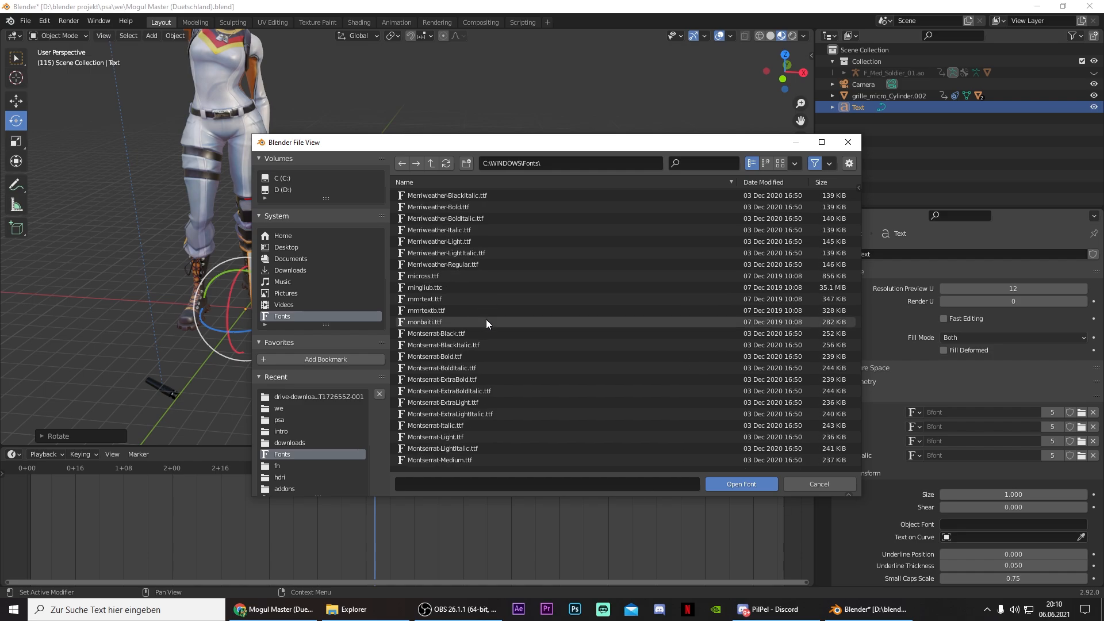
left_click(739, 484)
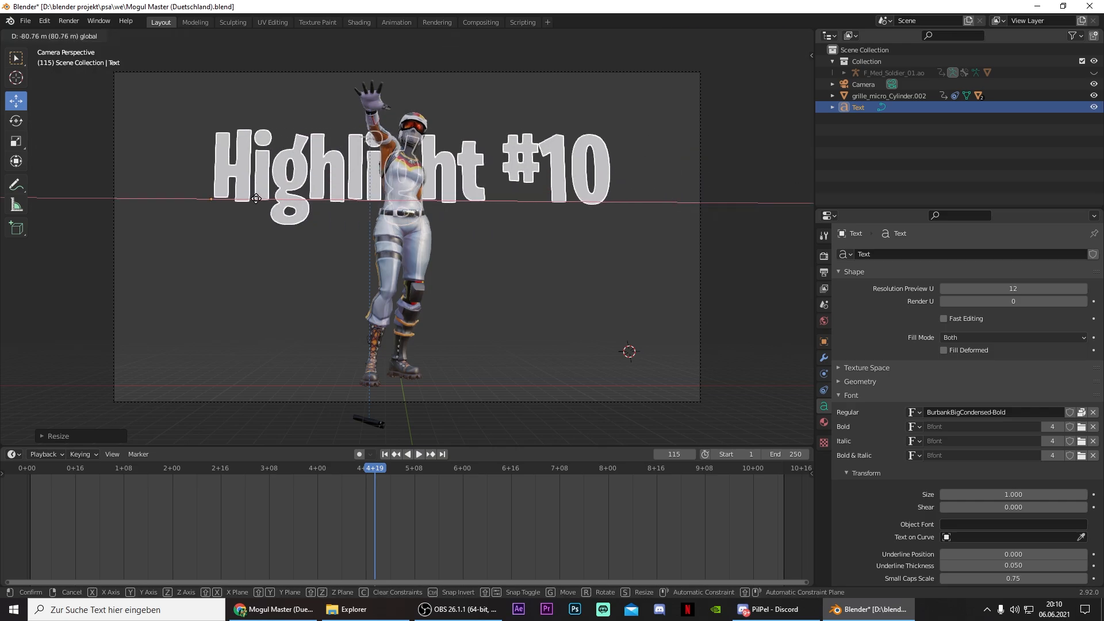
left_click(268, 203)
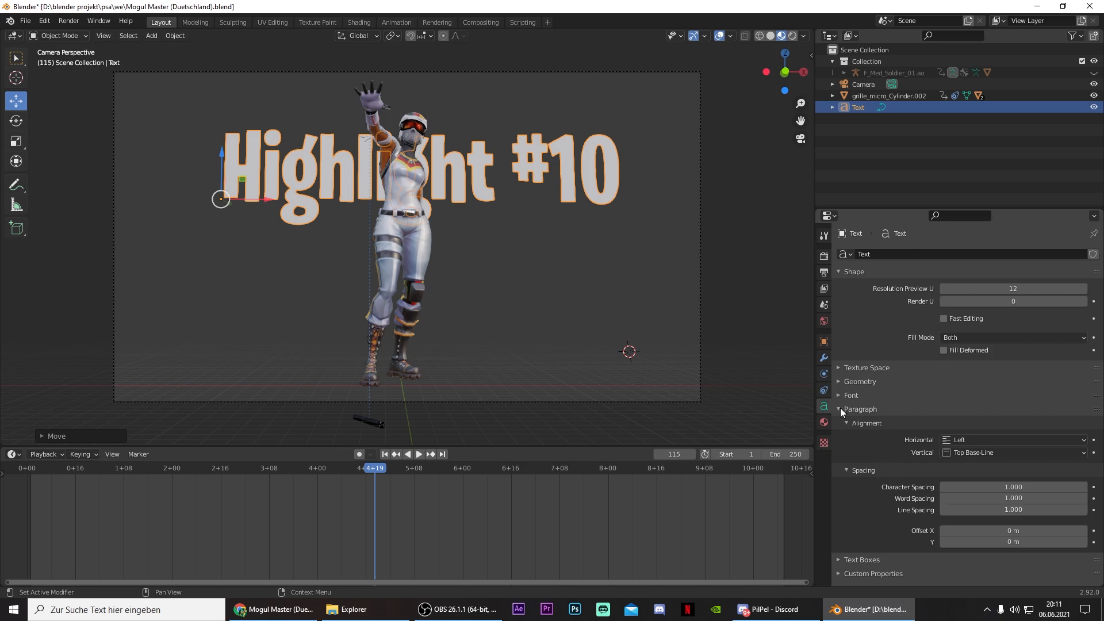
Extrude the letters to 0.18 m depth and widen character spacing to 1.900 at the start
left_click(860, 380)
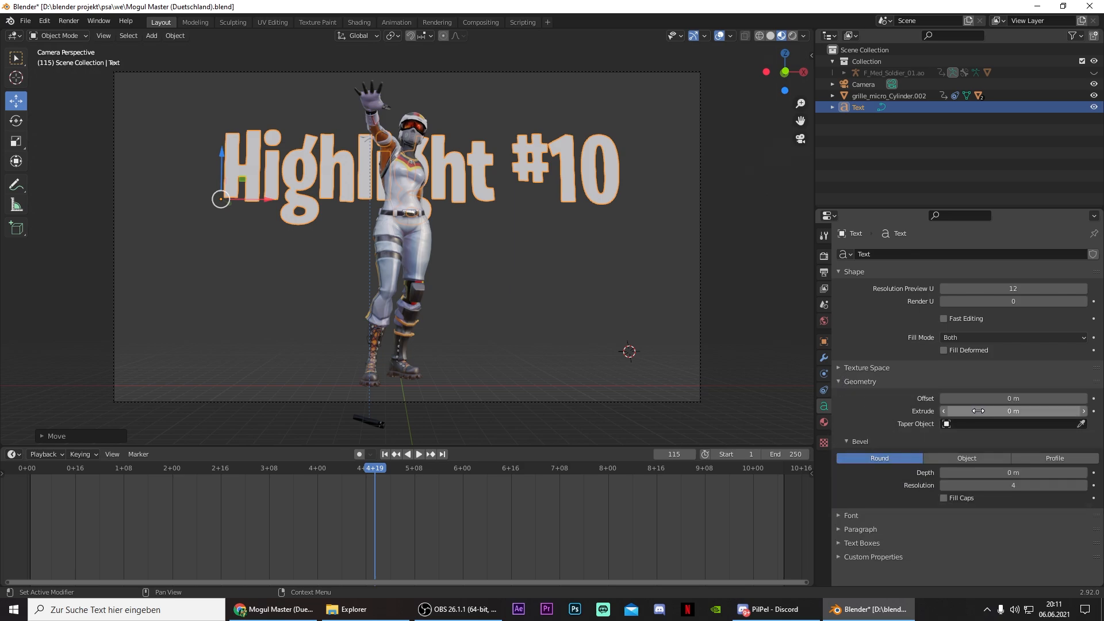
left_click_drag(1007, 410, 1027, 410)
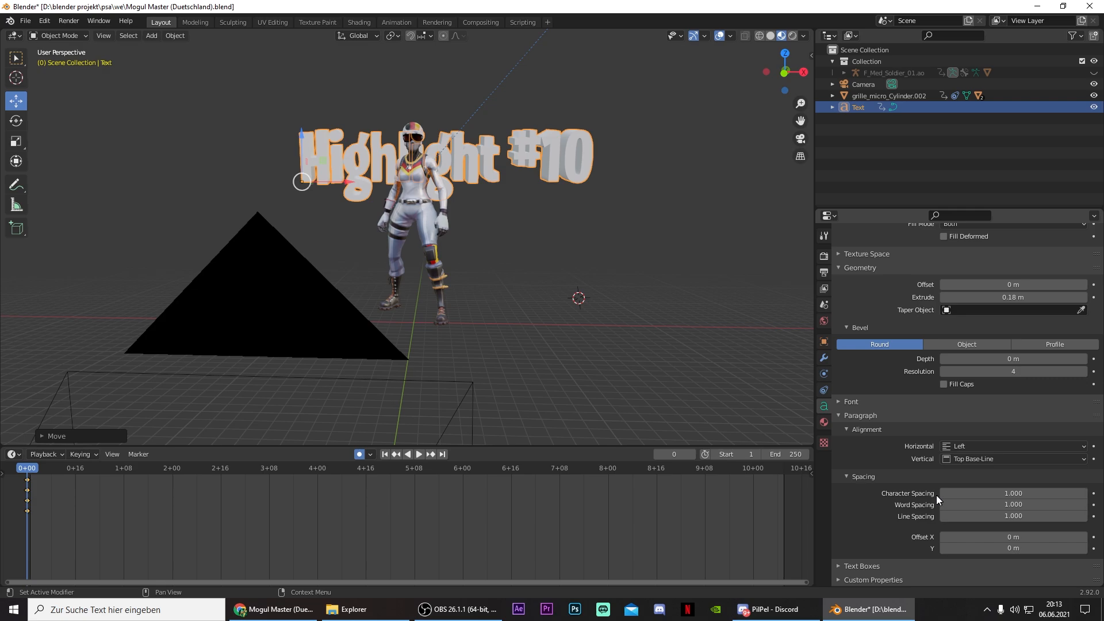
mouse_move(841, 417)
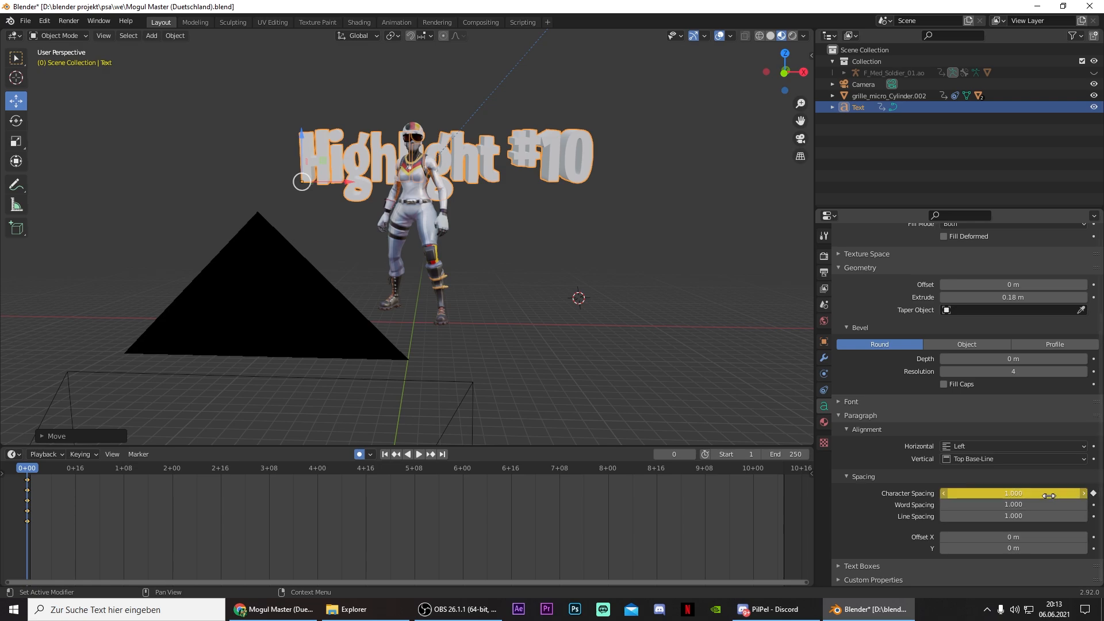
left_click_drag(986, 493, 1049, 493)
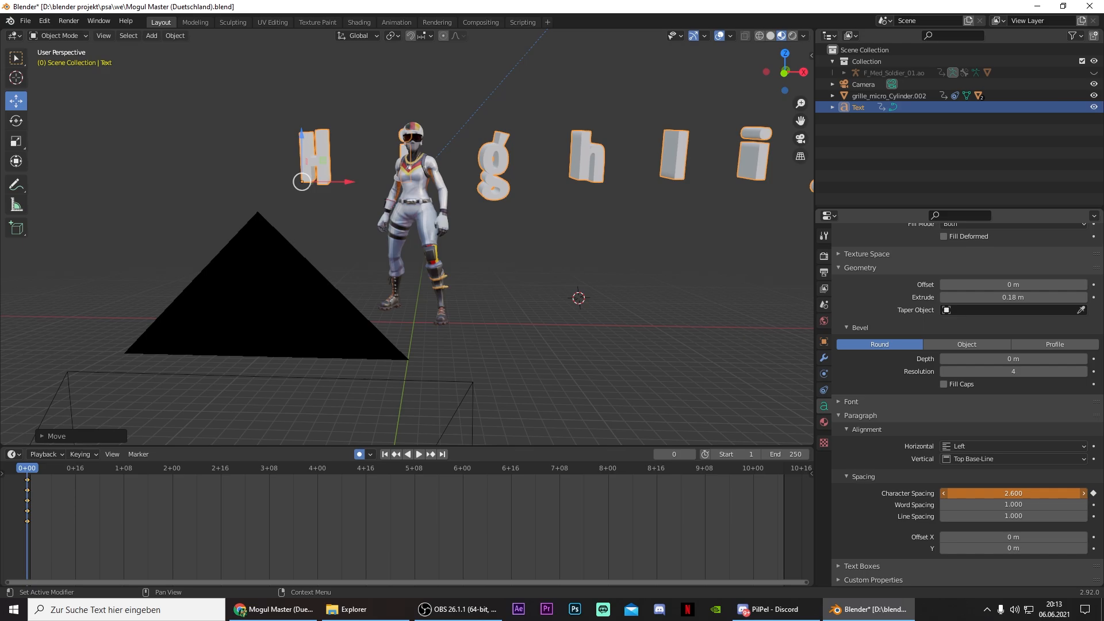
left_click_drag(1028, 493, 999, 493)
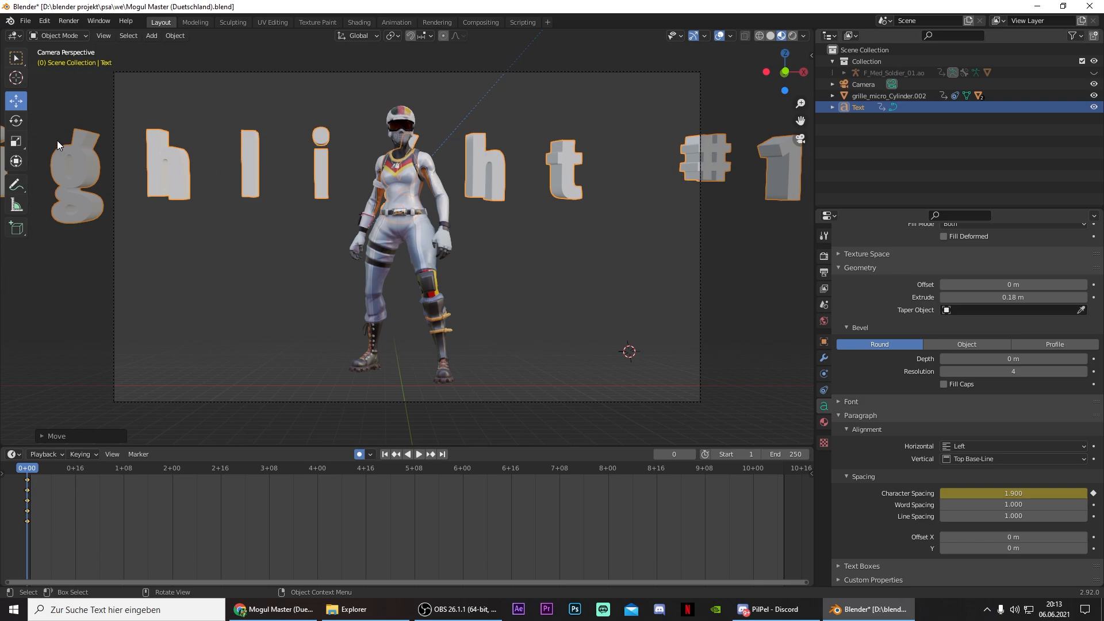
Keyframe character spacing back to 1.000 at a later frame and reposition the text in the camera frame
left_click(419, 454)
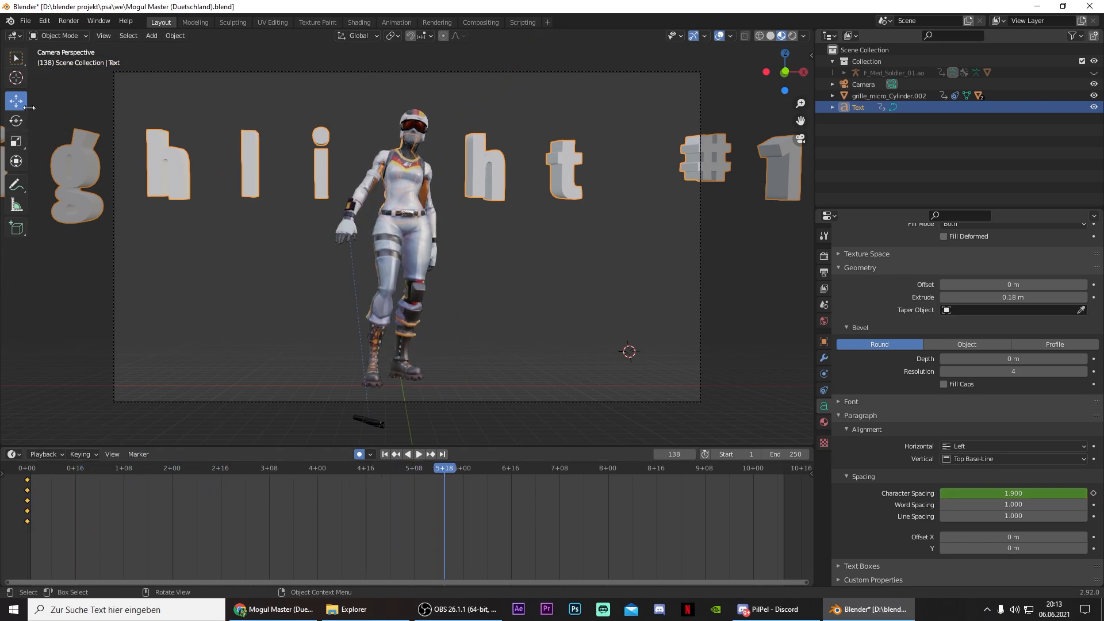
double_click(1012, 493)
type("1.000")
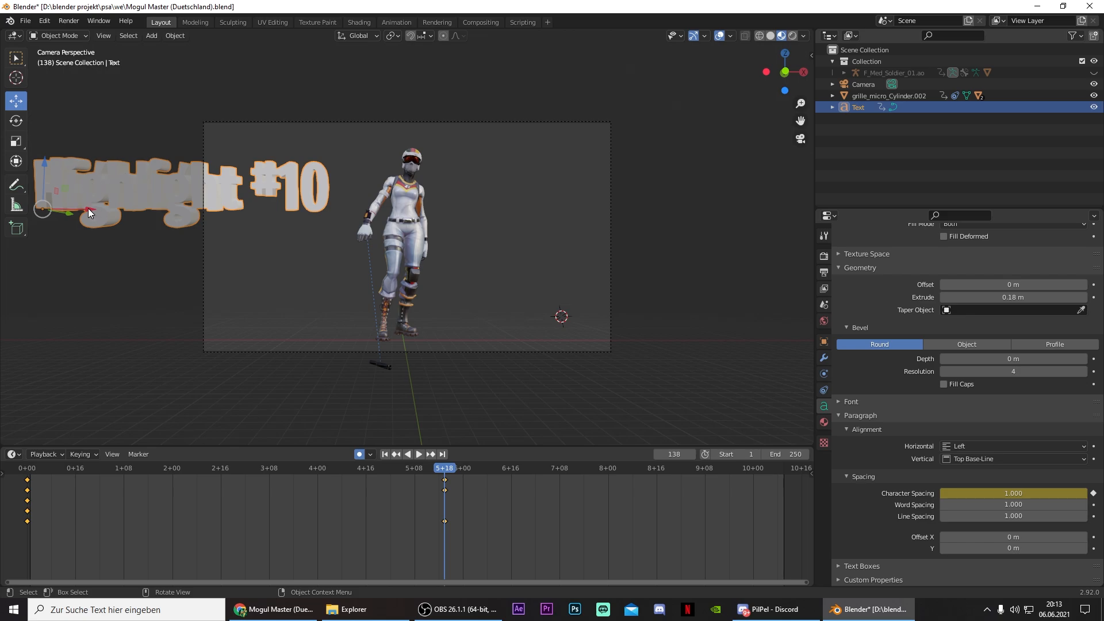
left_click_drag(90, 212, 456, 482)
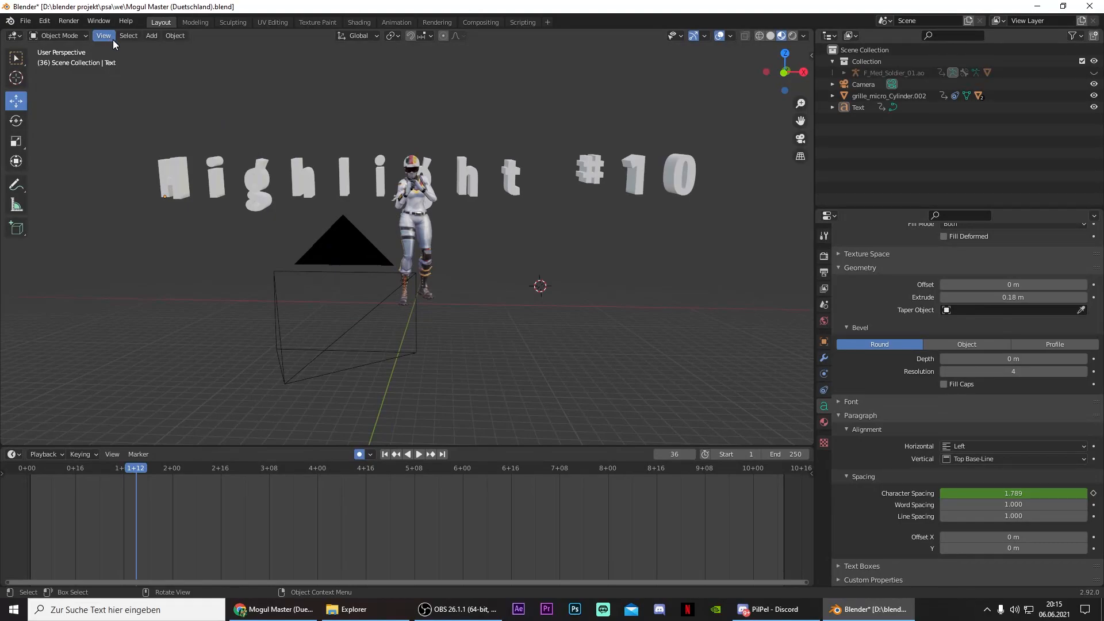
left_click(151, 36)
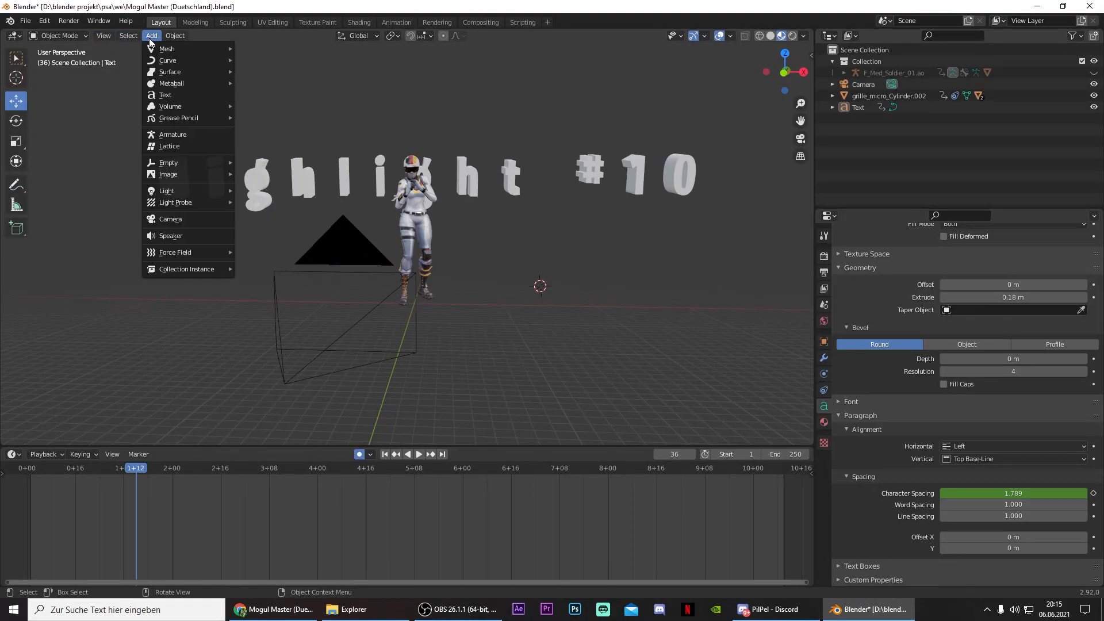
mouse_move(166, 190)
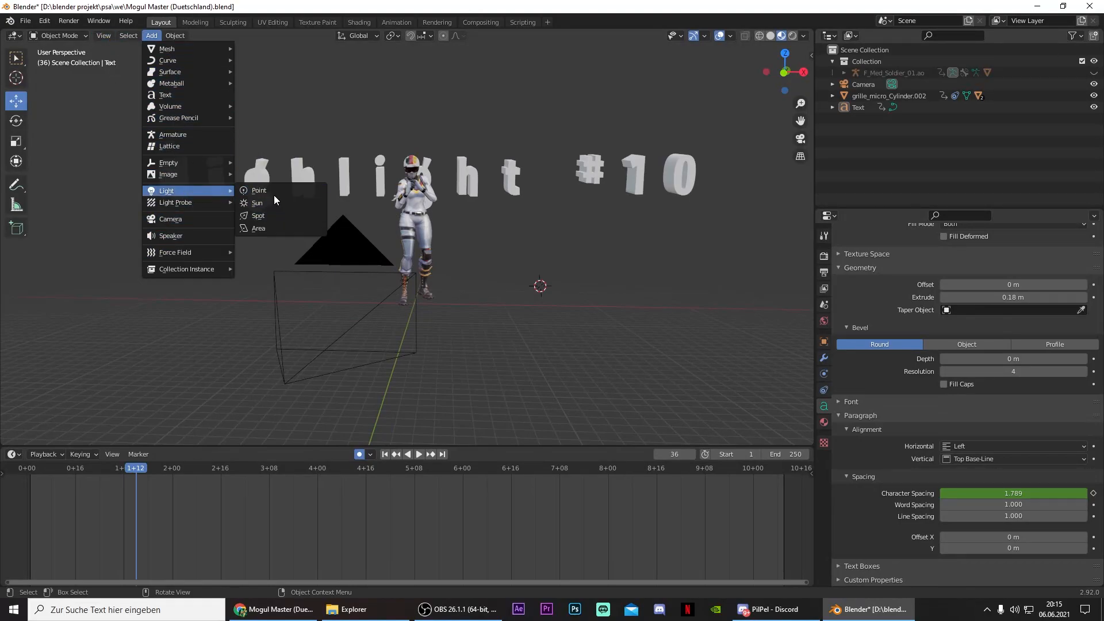
Add a point light and raise its power to 100 MW to light the dark scene
left_click(259, 190)
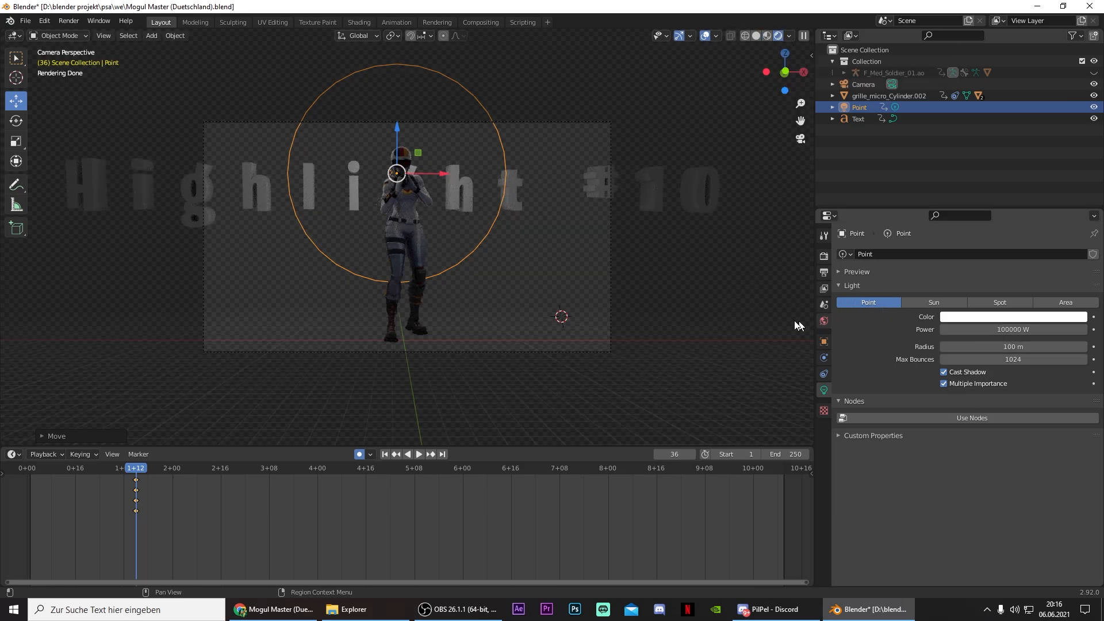
left_click(1014, 329)
type("0")
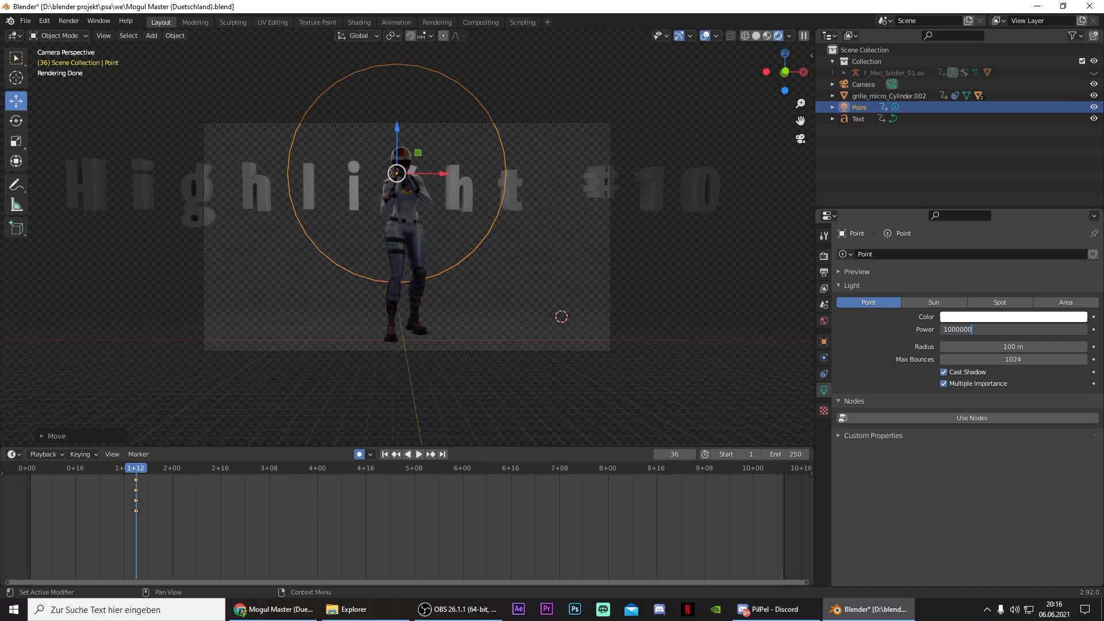
type("100 MW")
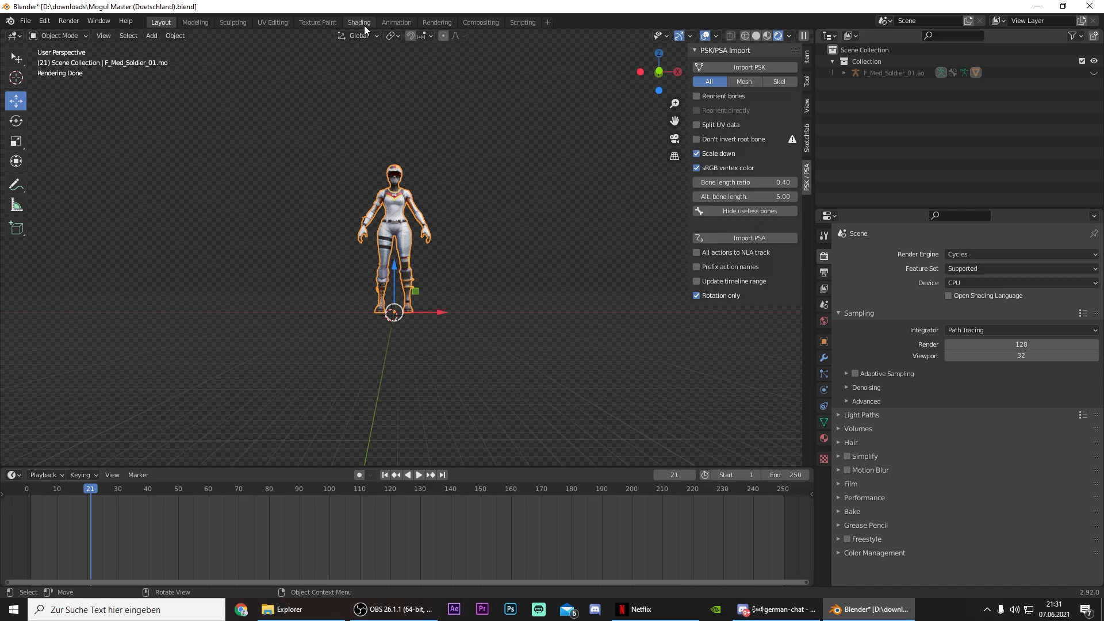
Check the shading workspace, then add spot lights above the character and text
left_click(359, 22)
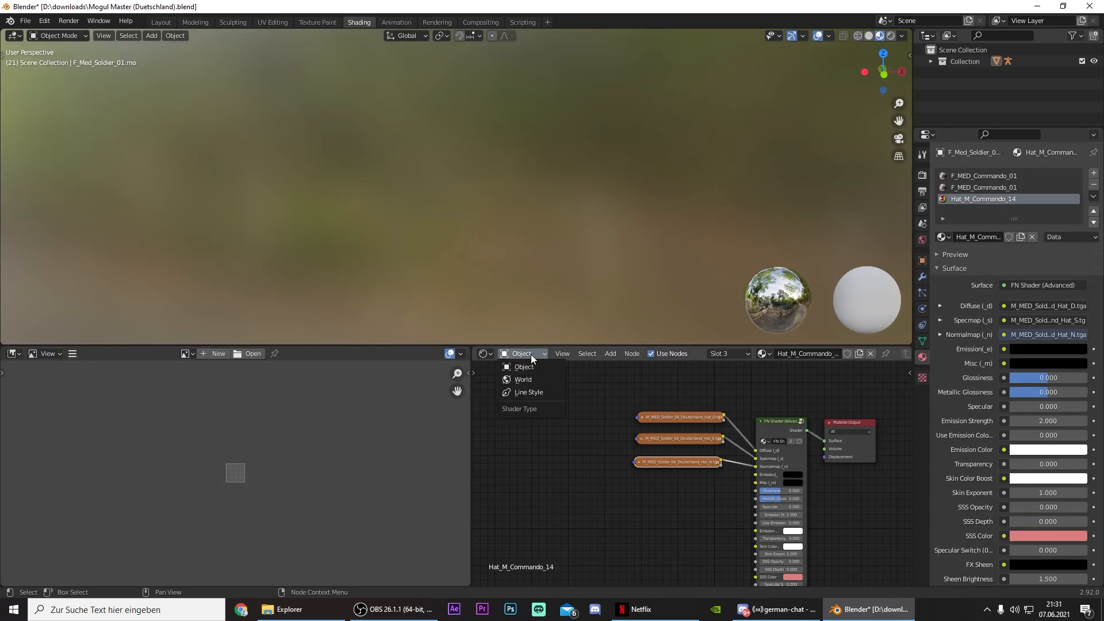
left_click(523, 380)
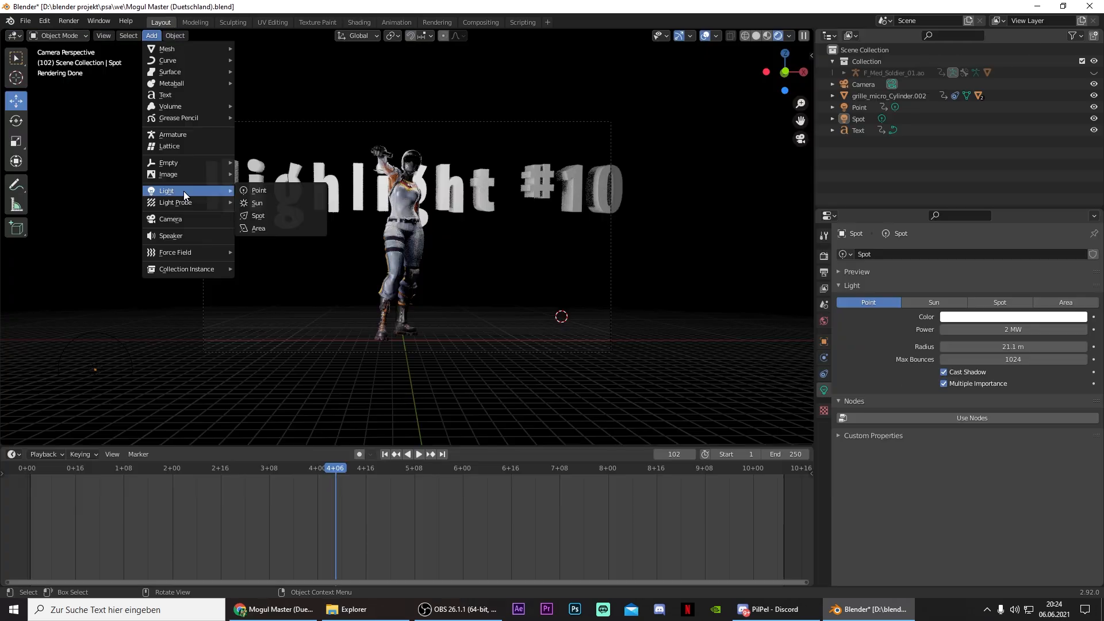
left_click(259, 215)
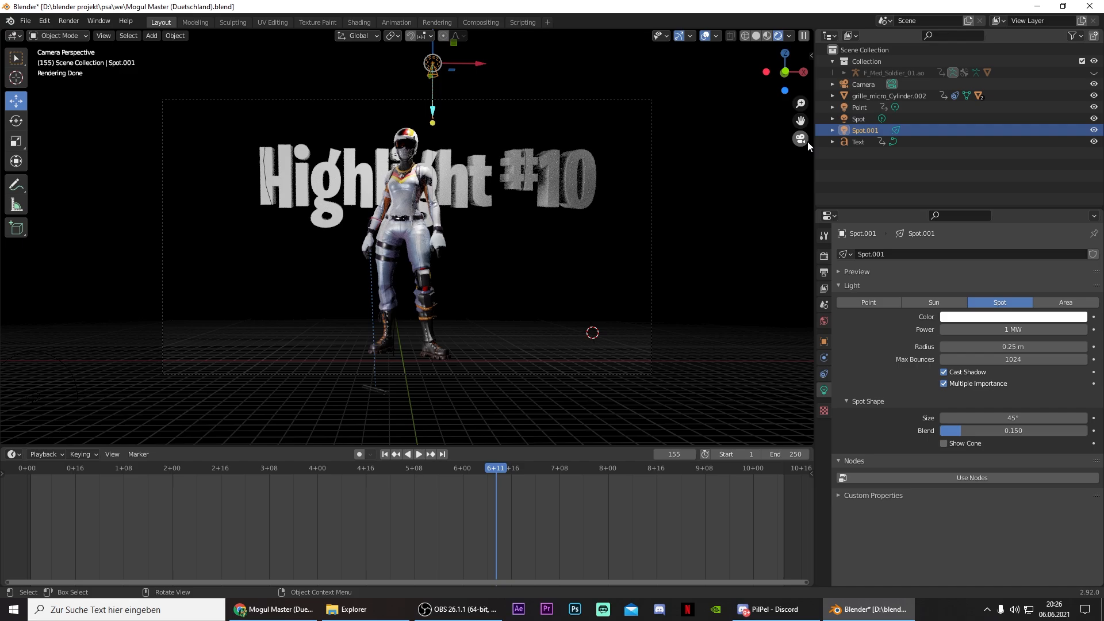
left_click(824, 234)
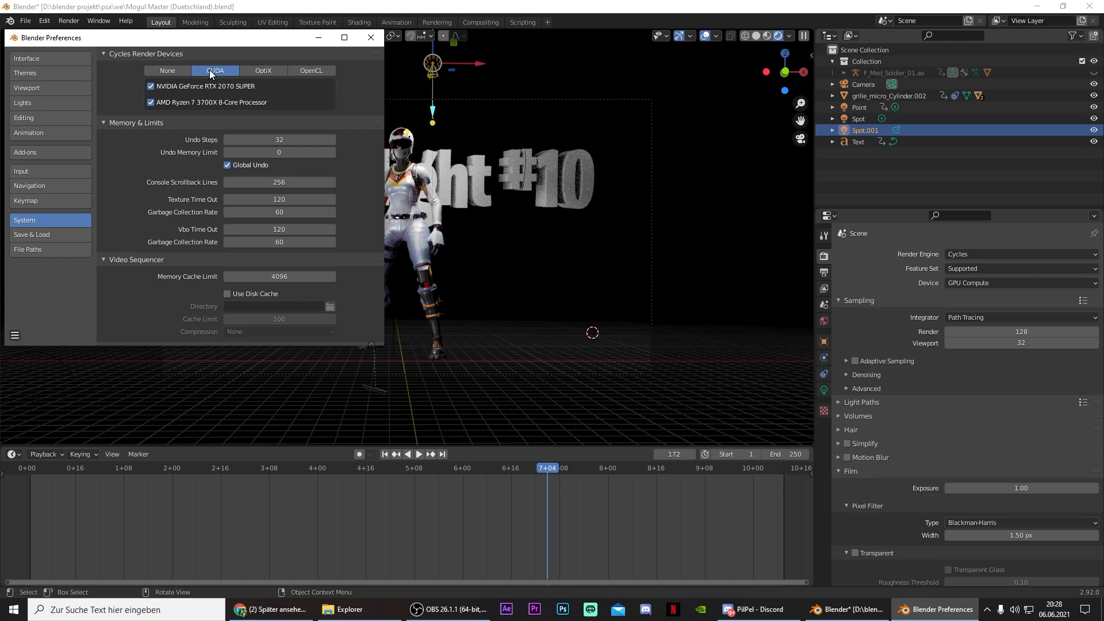
Switch the render engine to Cycles on GPU Compute with 2500 render samples
left_click(371, 37)
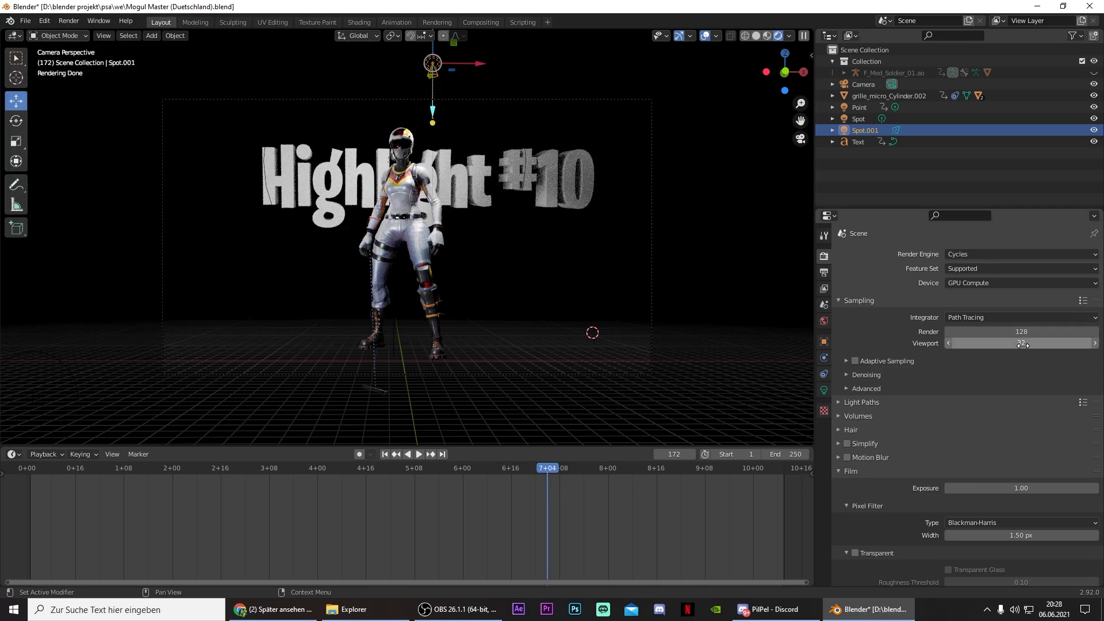
left_click(1019, 253)
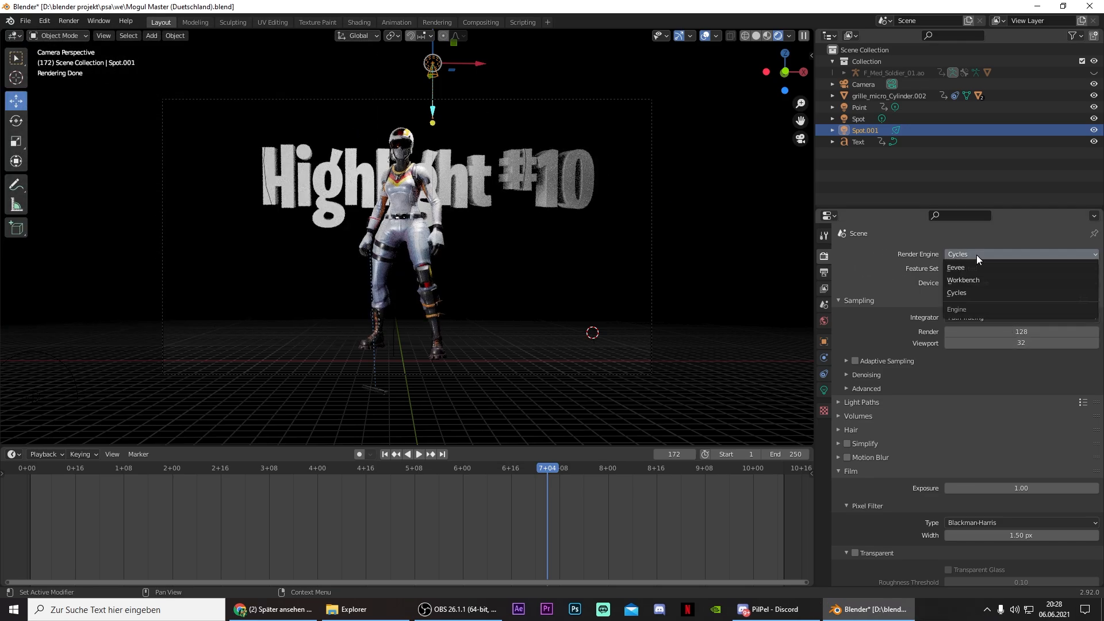
left_click(957, 292)
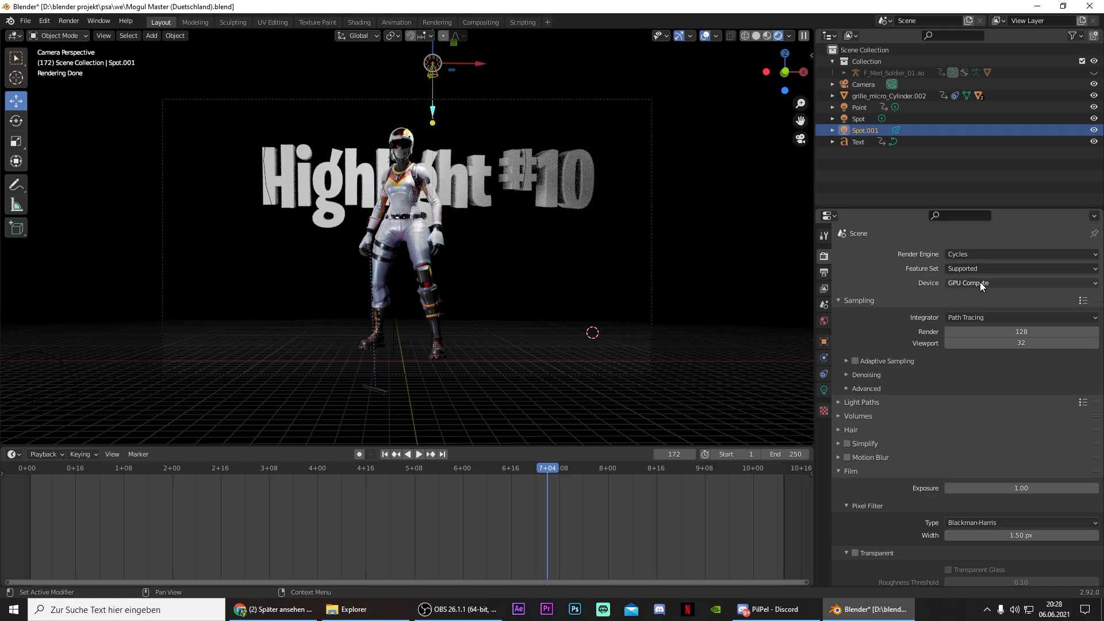
left_click(1019, 331)
type("2")
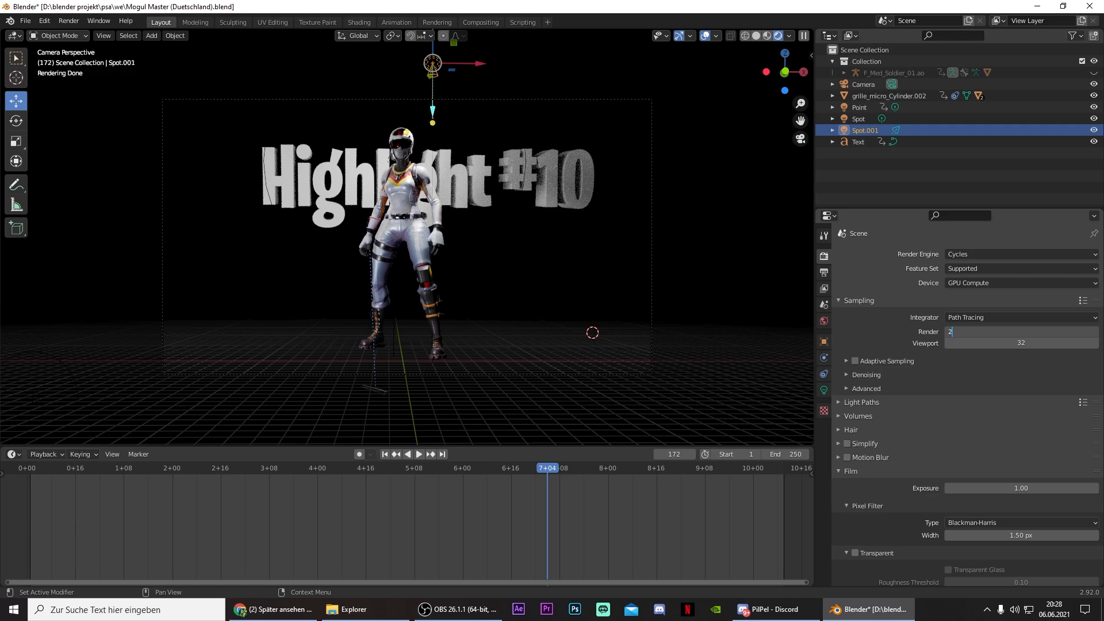
type("500")
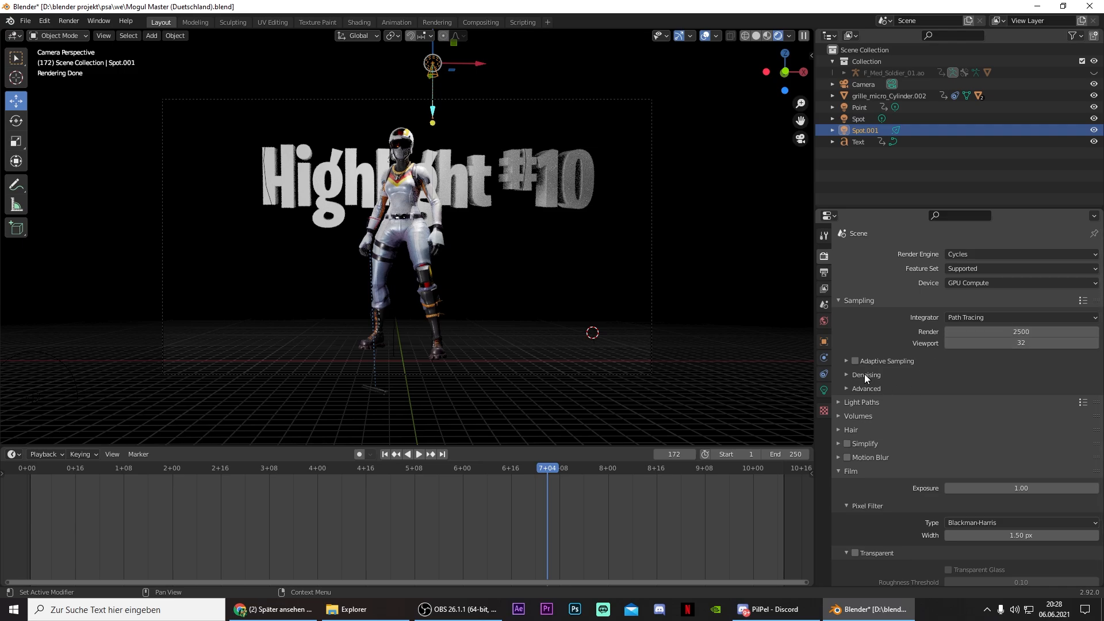
Enable OptiX denoising for final renders in the Denoising panel
left_click(847, 375)
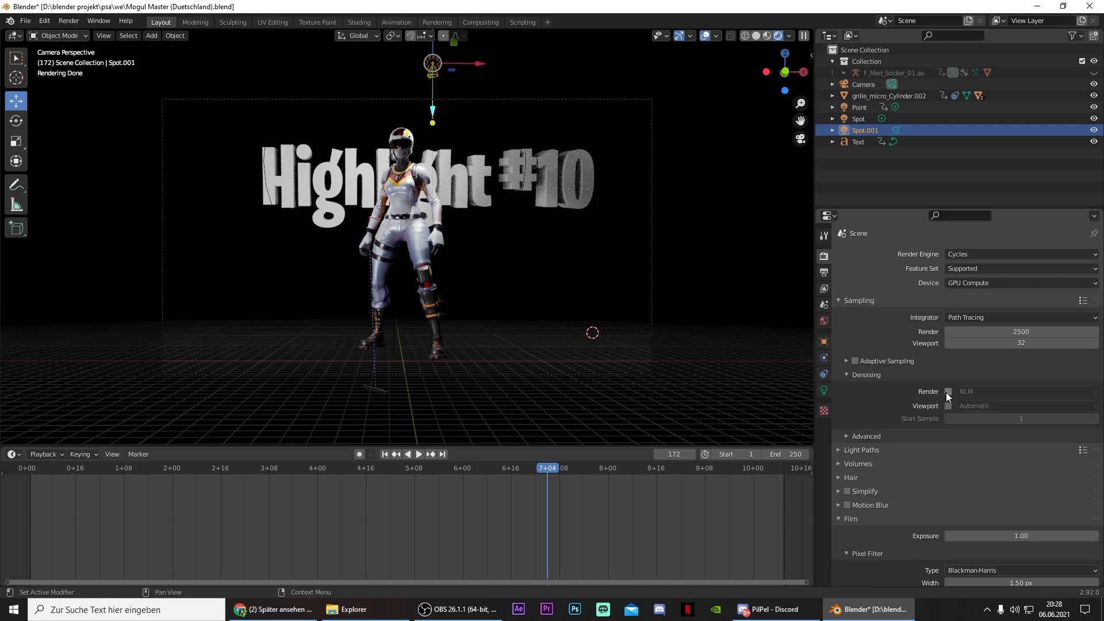
left_click(948, 391)
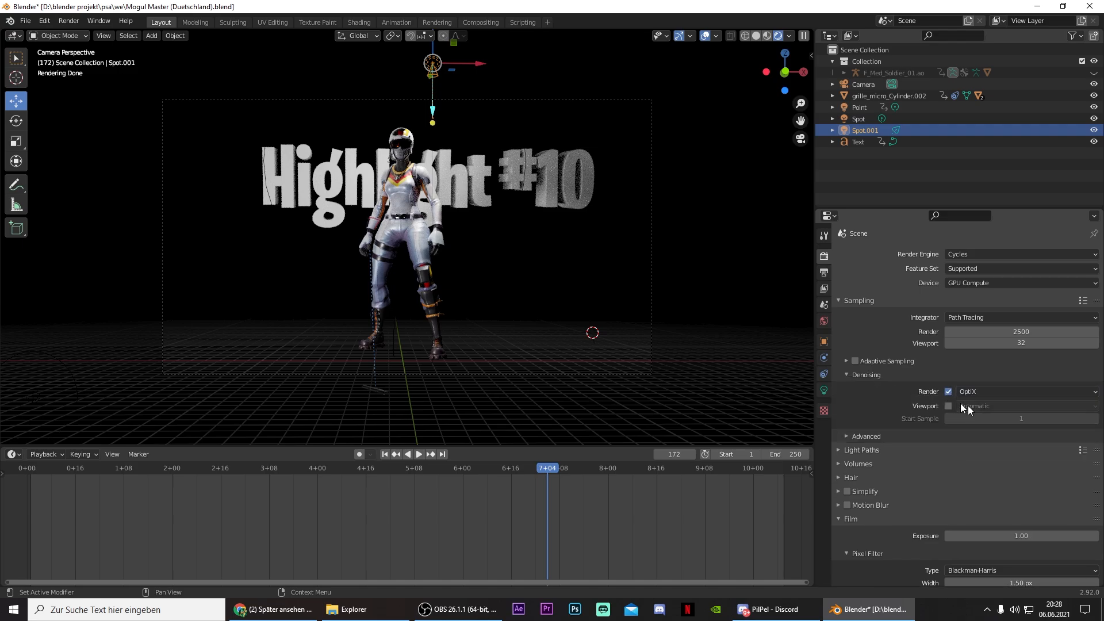
left_click(824, 274)
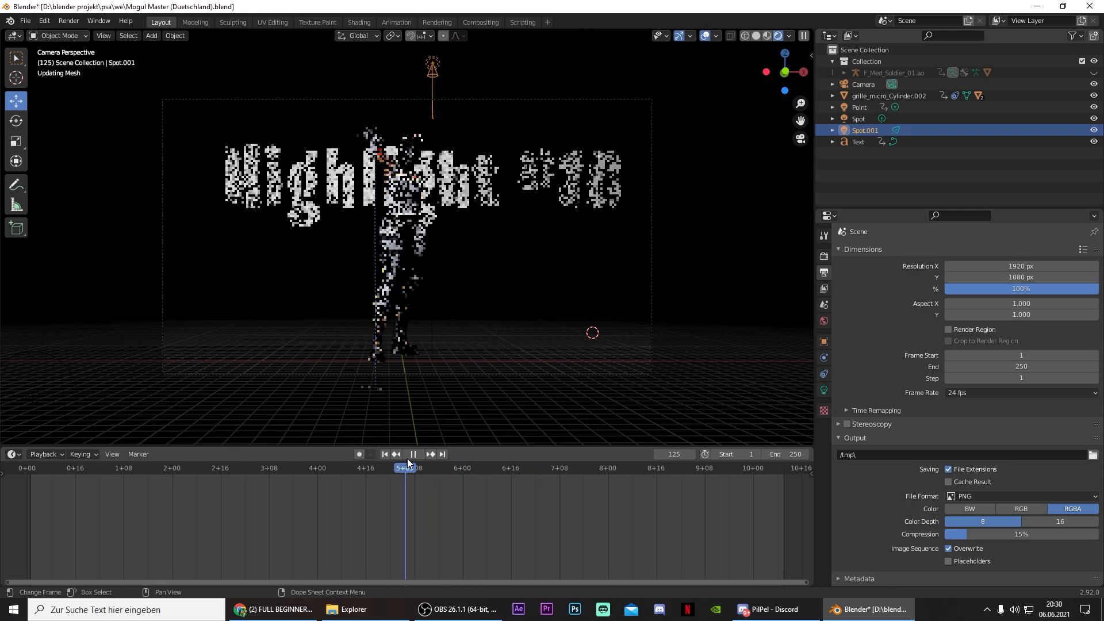
Set Frame End to 150 and choose the output folder for the rendered PNG frames
left_click(511, 468)
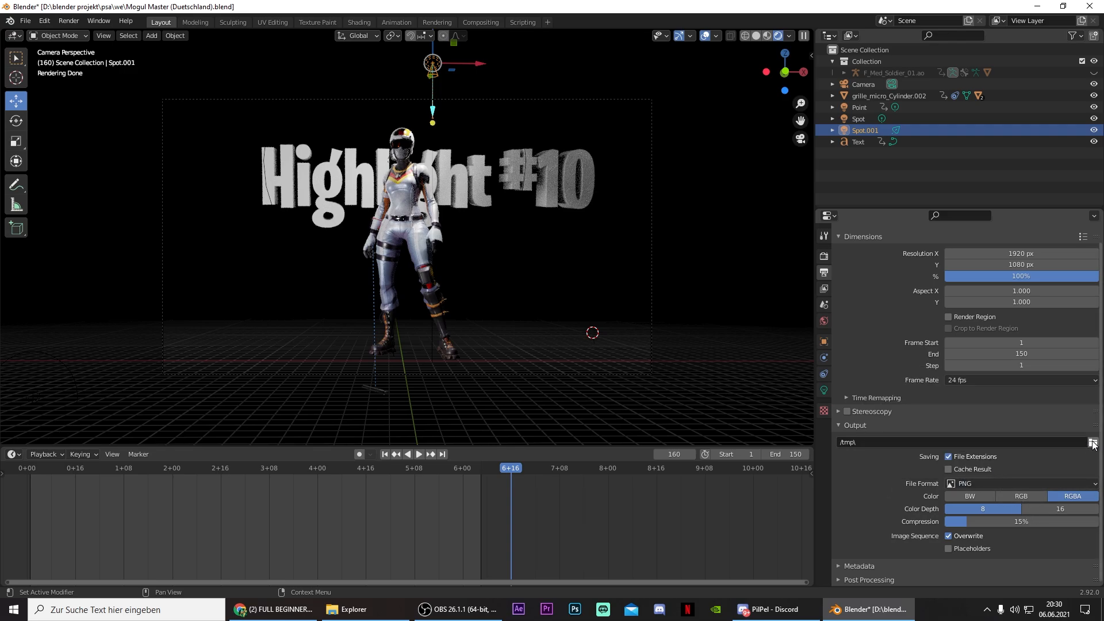
left_click(1092, 442)
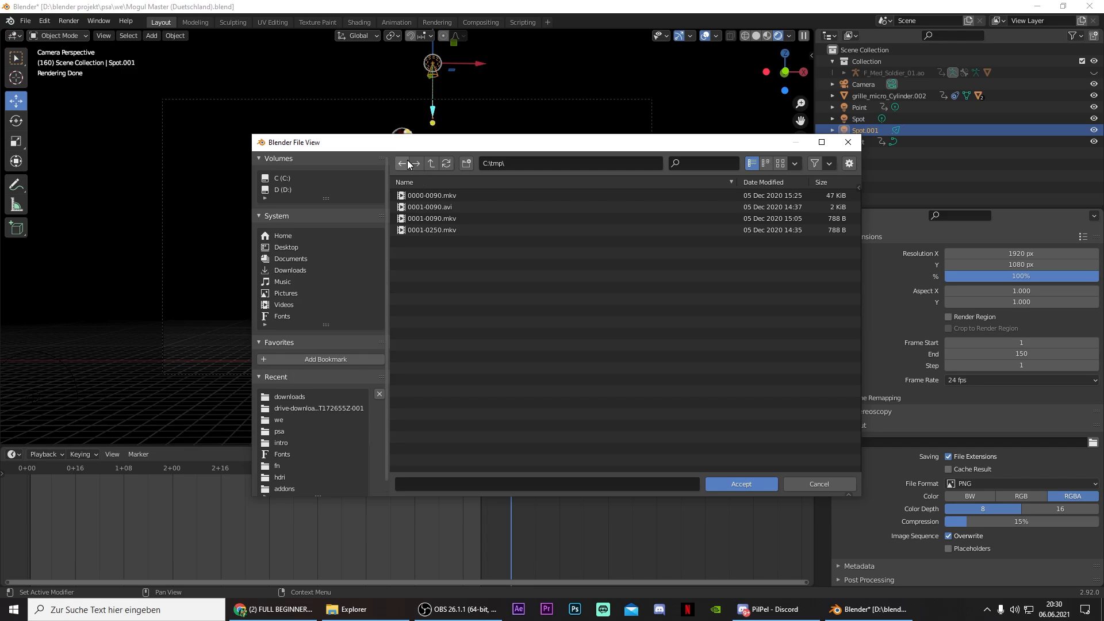
left_click(283, 190)
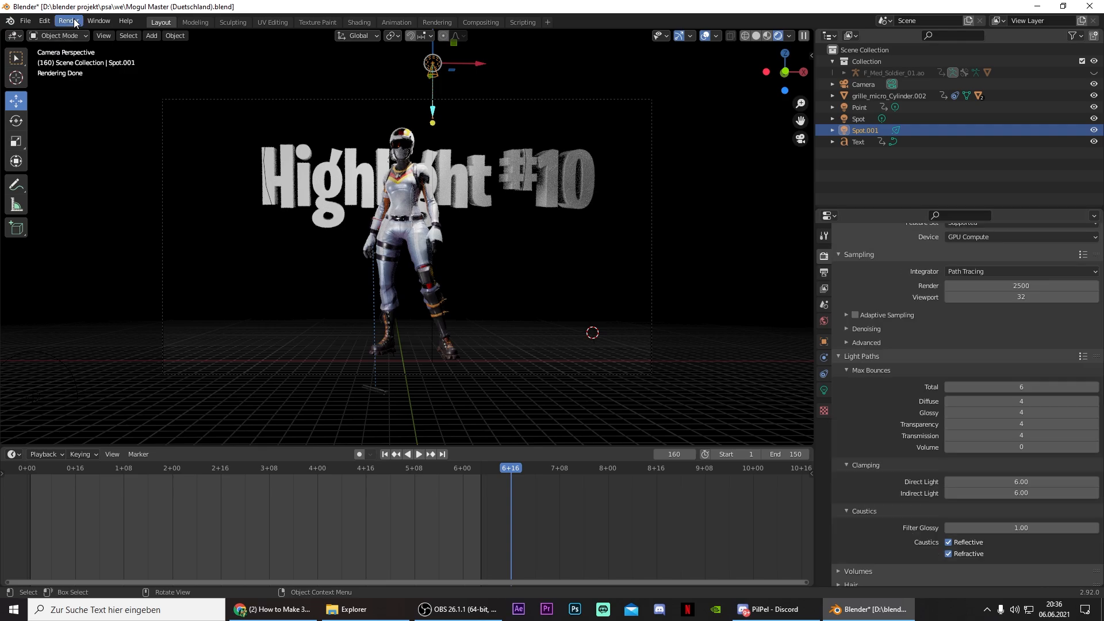
Start Render Animation from the Render menu
left_click(68, 21)
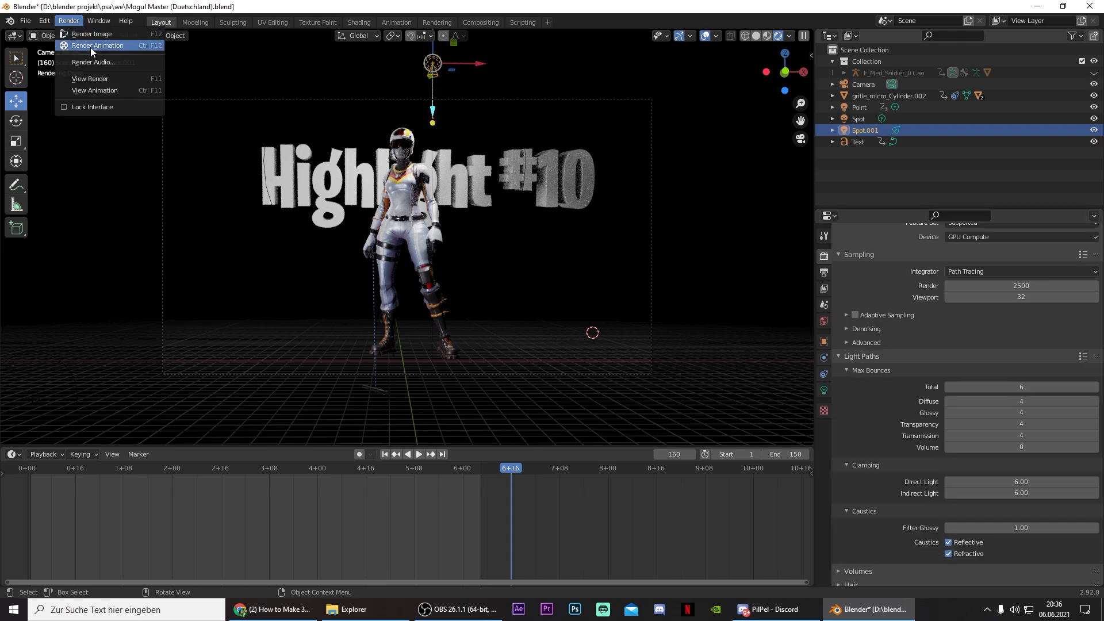
left_click(92, 33)
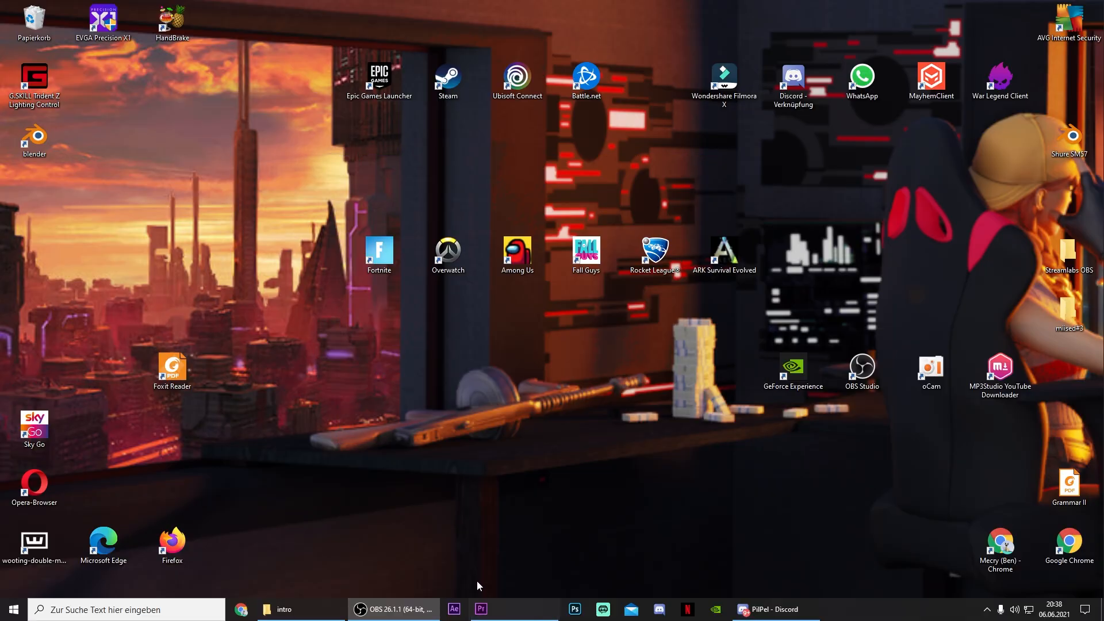
Switch to Premiere Pro, open the recent project '3d oh no' and start importing media
left_click(482, 610)
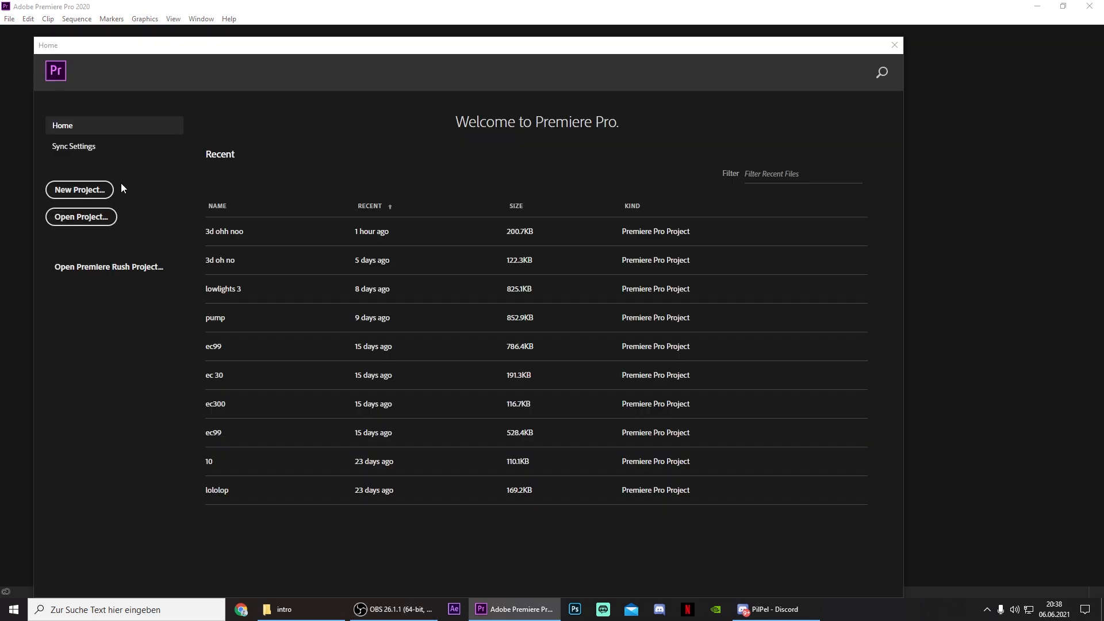
mouse_move(255, 259)
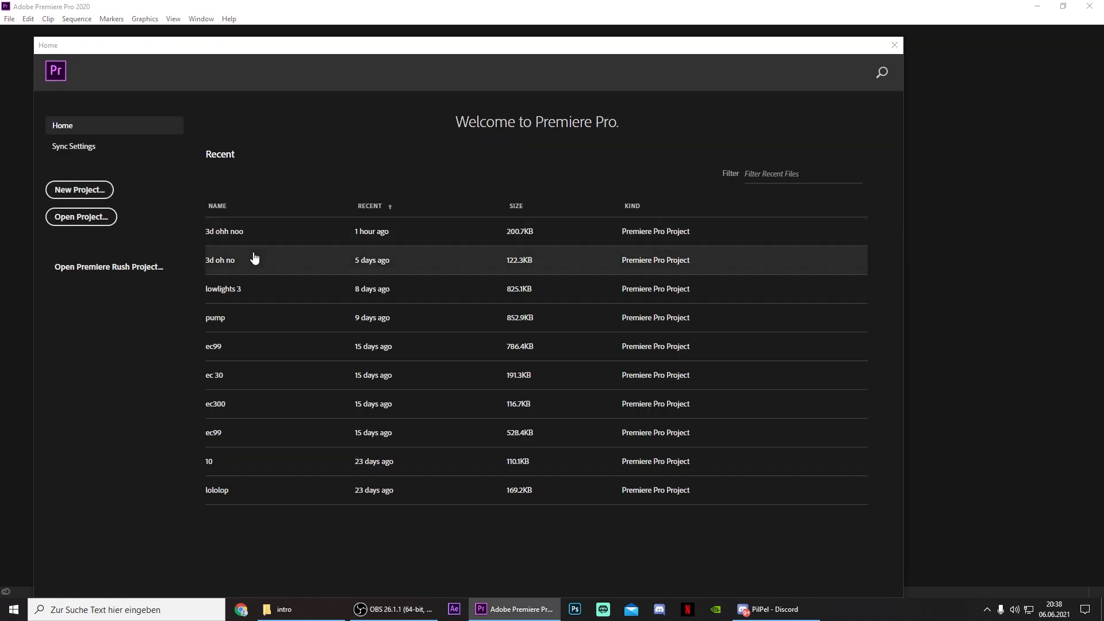
double_click(219, 260)
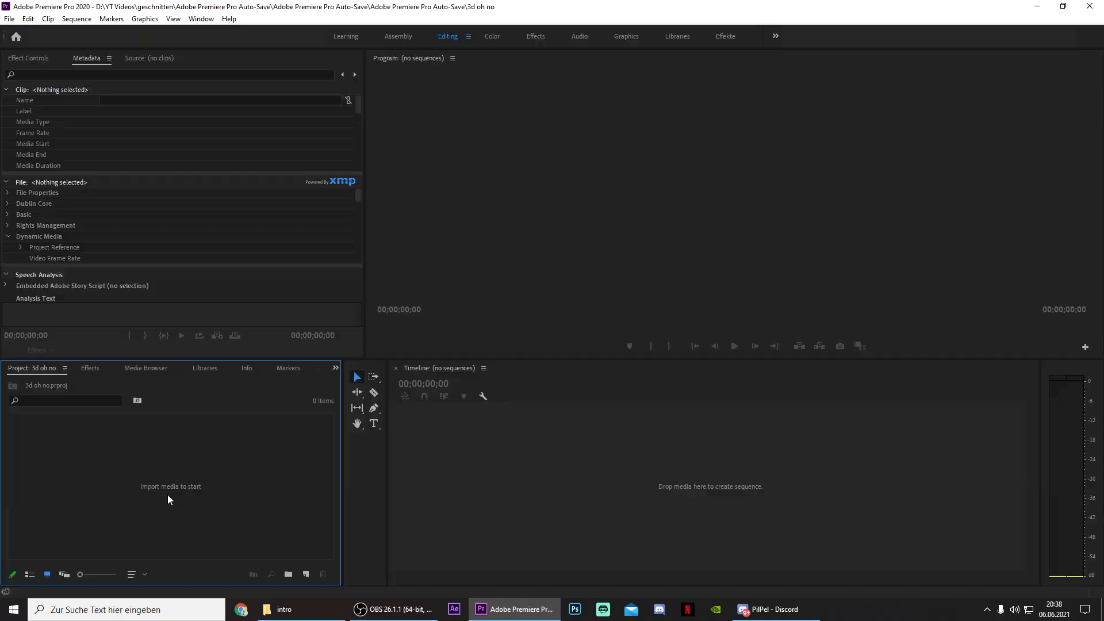
right_click(168, 499)
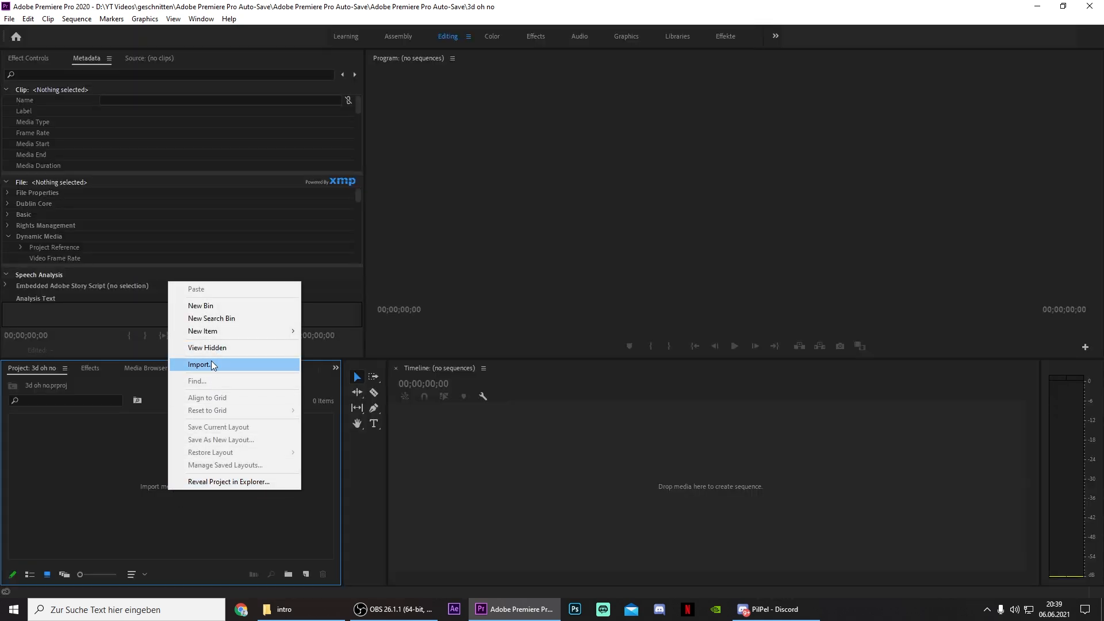
left_click(199, 364)
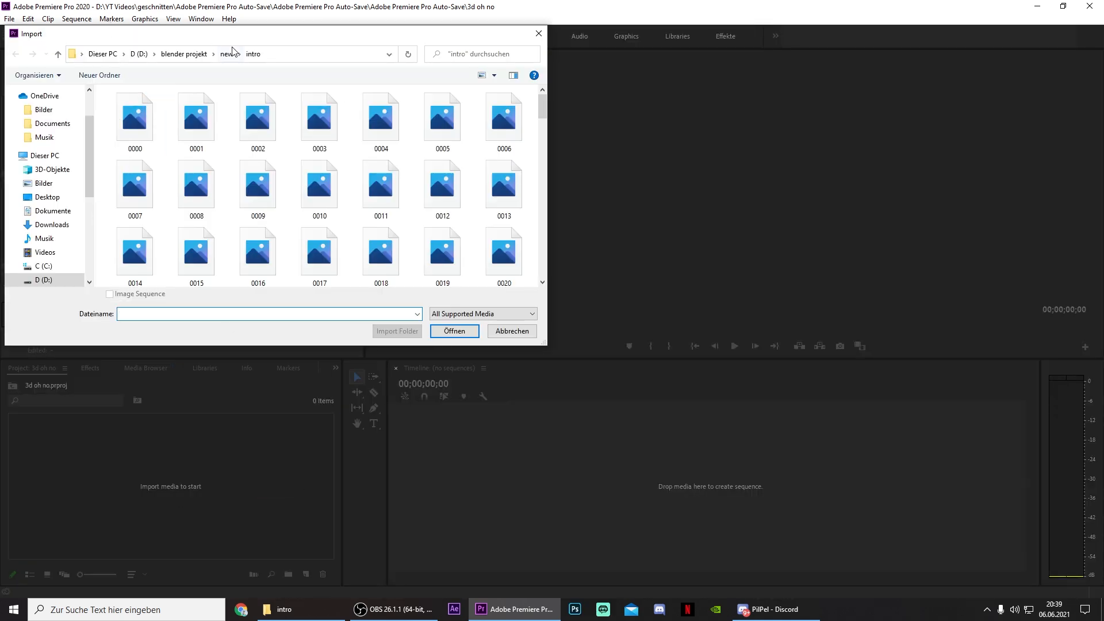
left_click(134, 116)
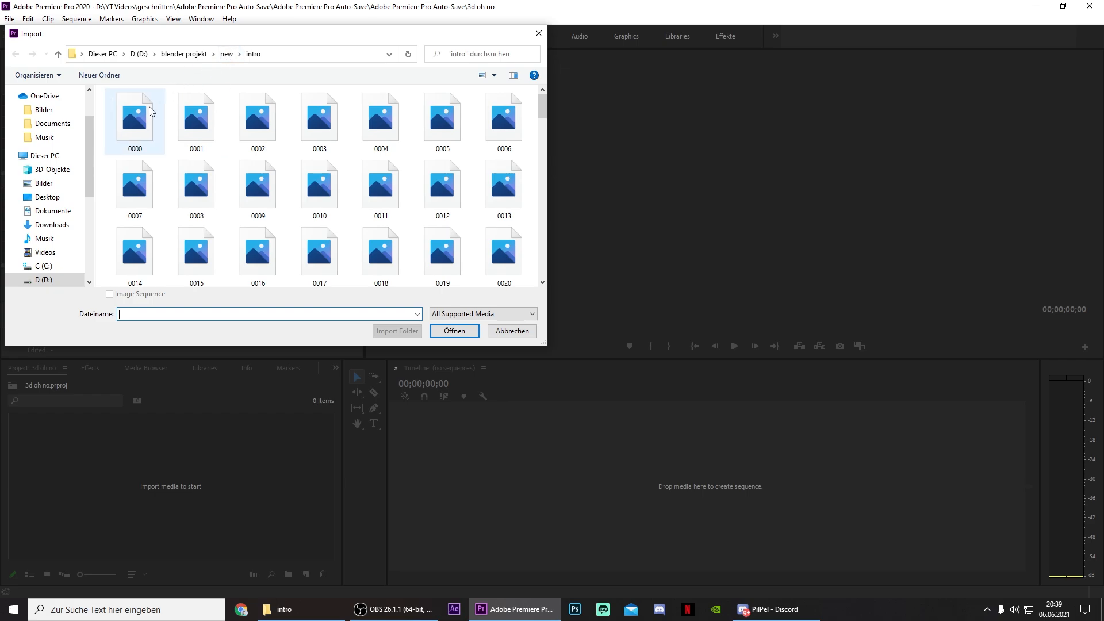
Import the rendered frames starting at 0000 as one image-sequence clip
left_click(109, 293)
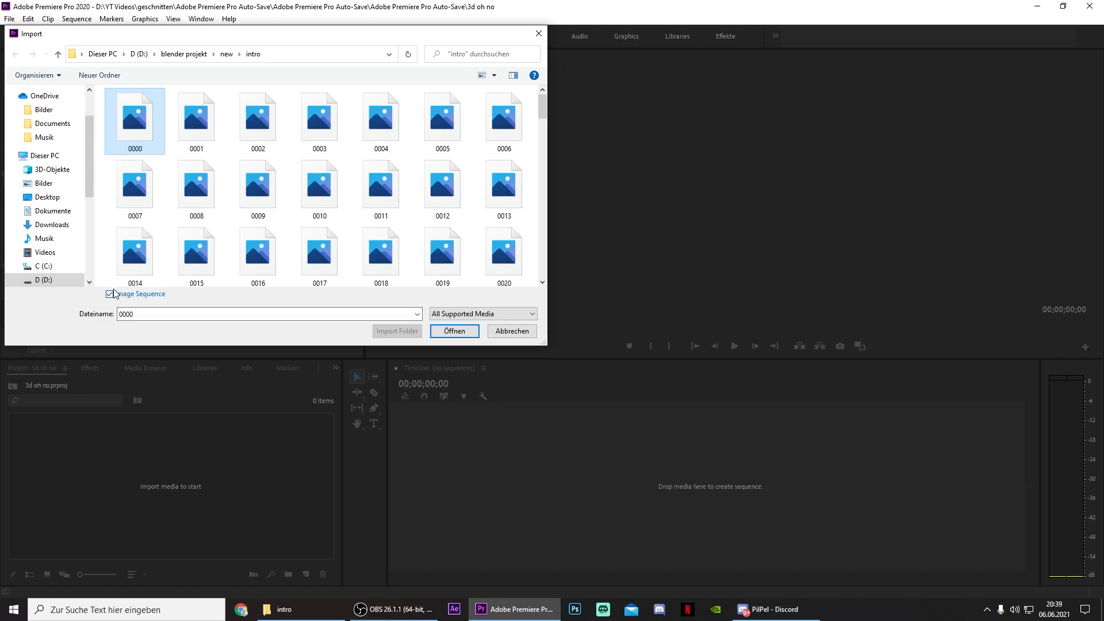
left_click(109, 294)
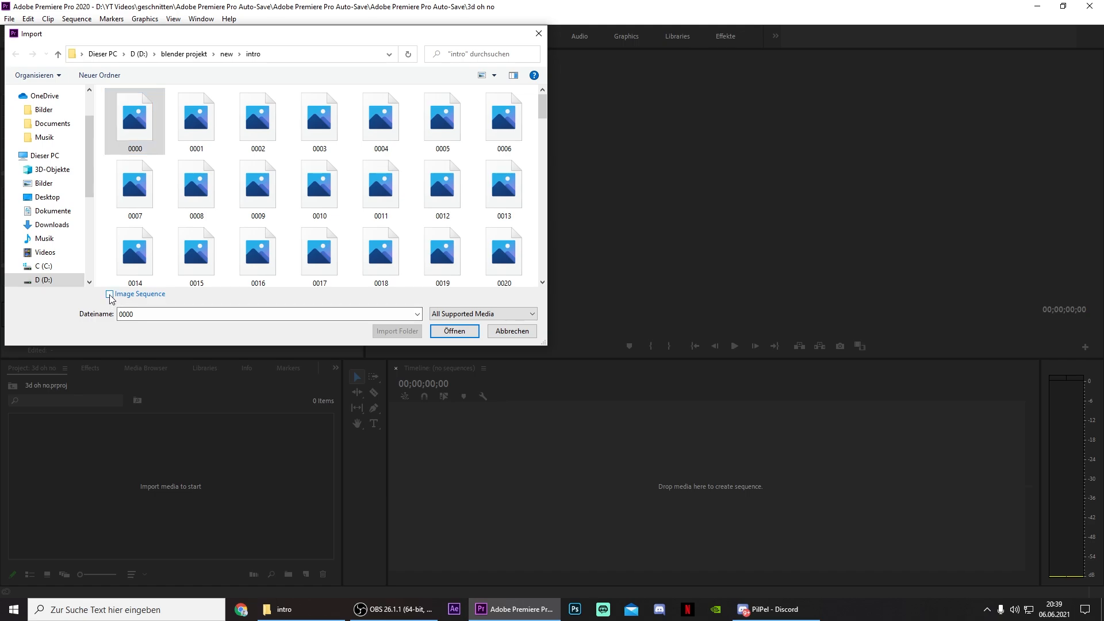
left_click(109, 293)
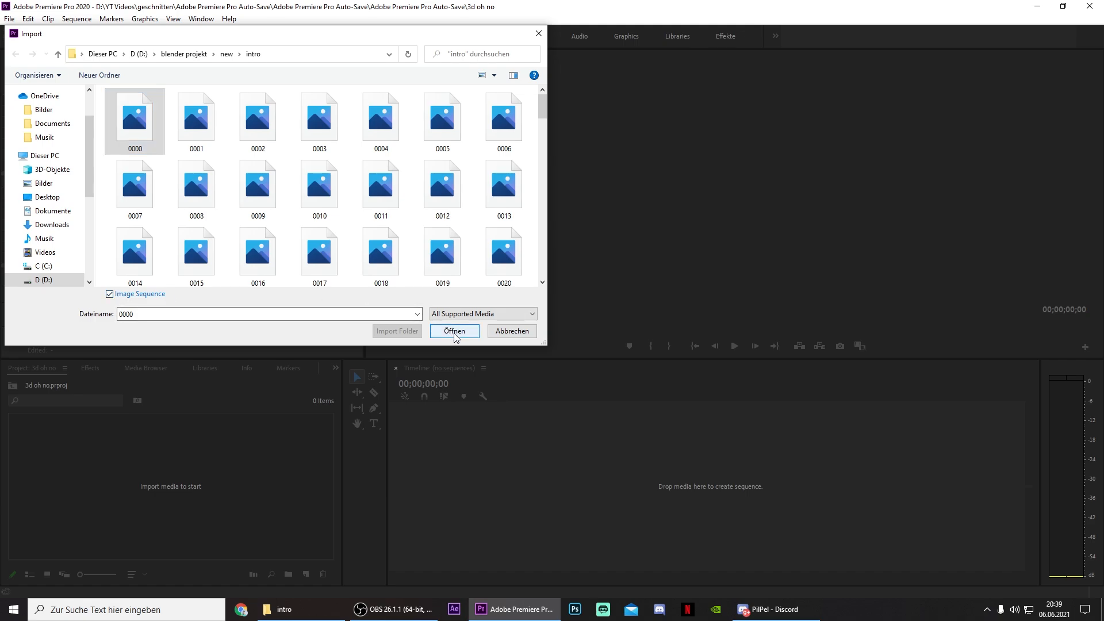
left_click(453, 331)
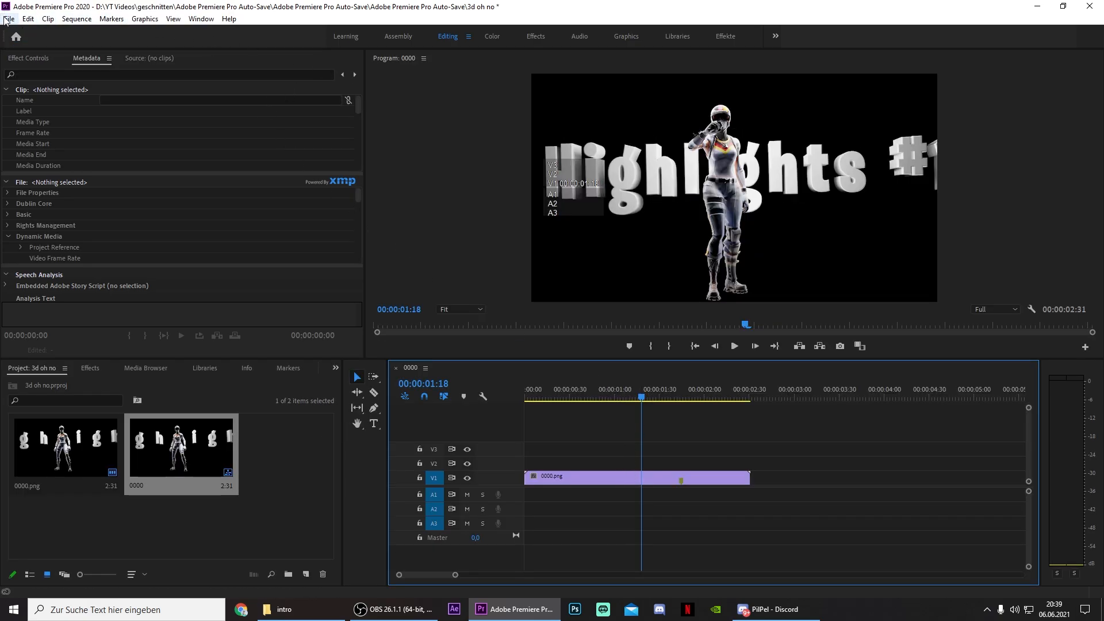
Slow the intro clip on the timeline to 50% speed
left_click(637, 477)
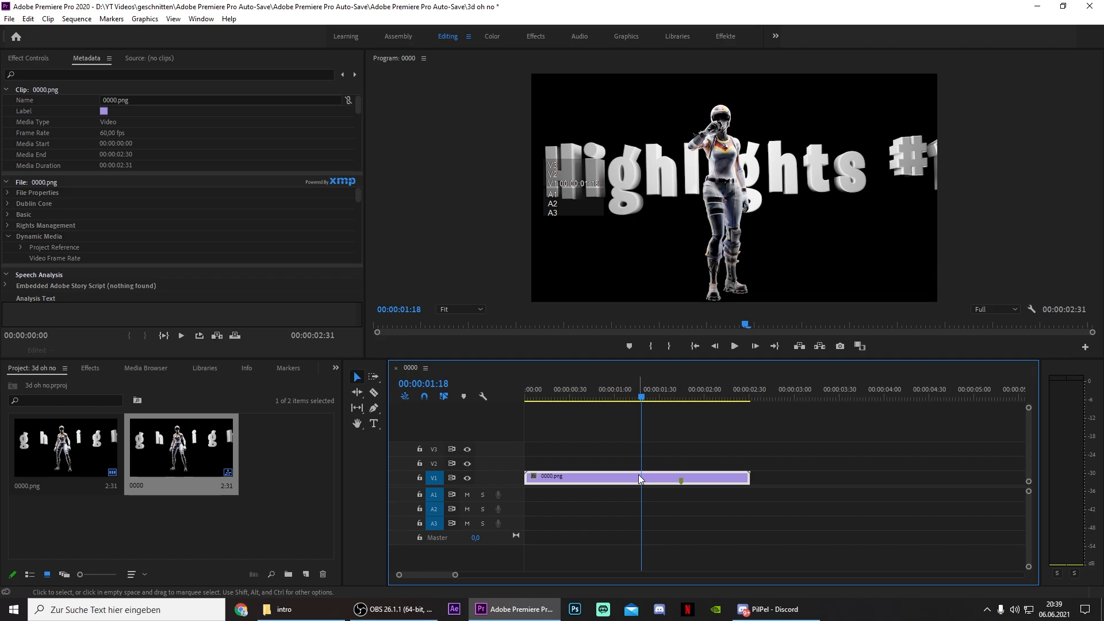
mouse_move(639, 478)
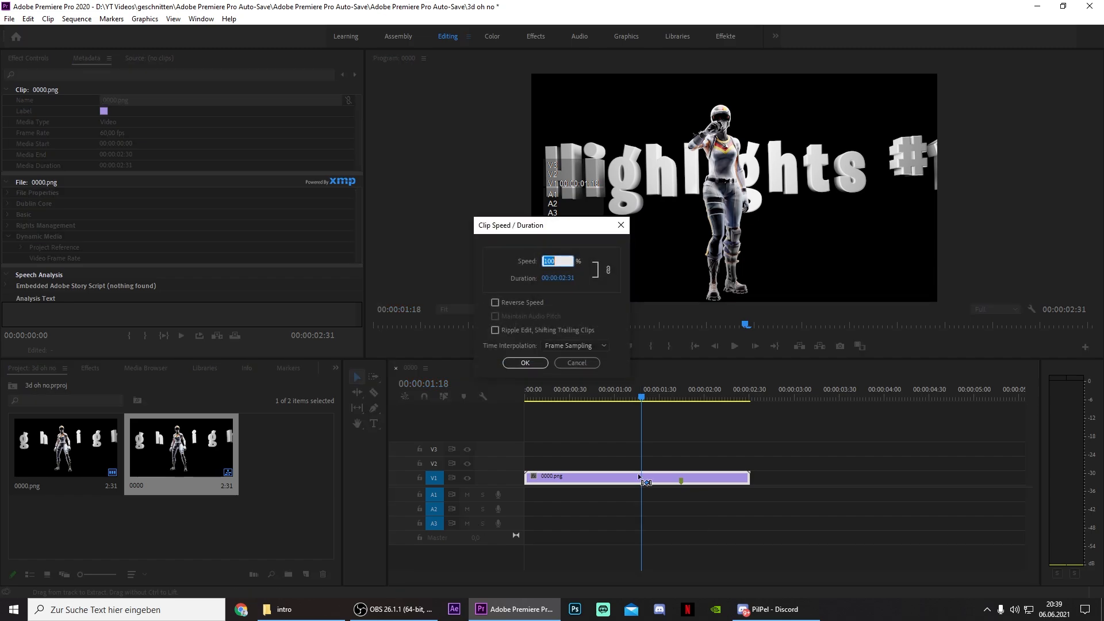
type("50")
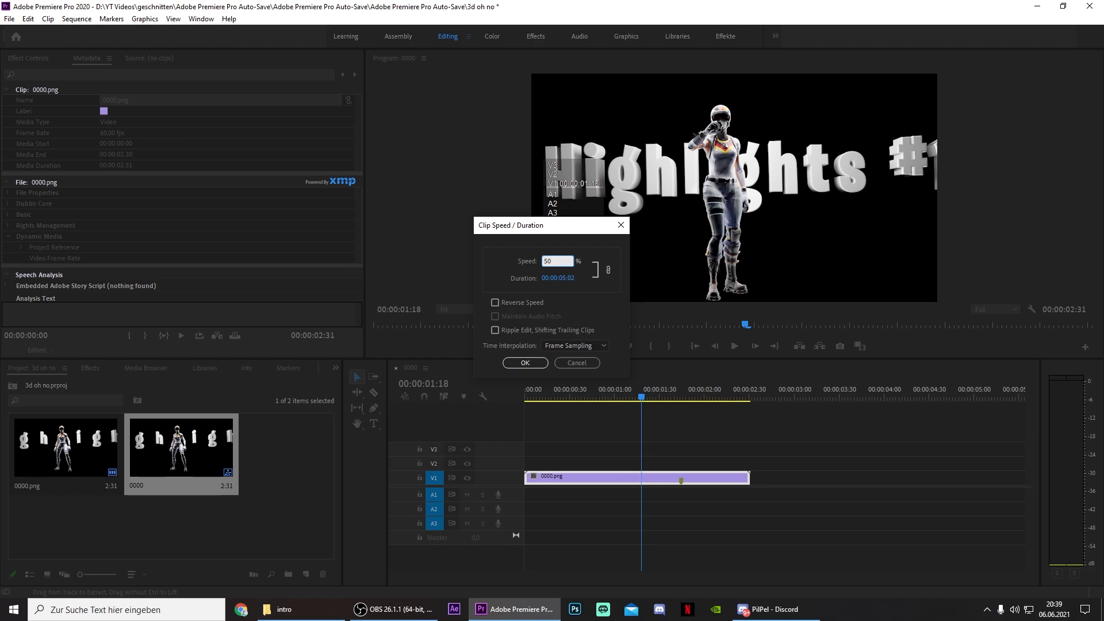
left_click(524, 362)
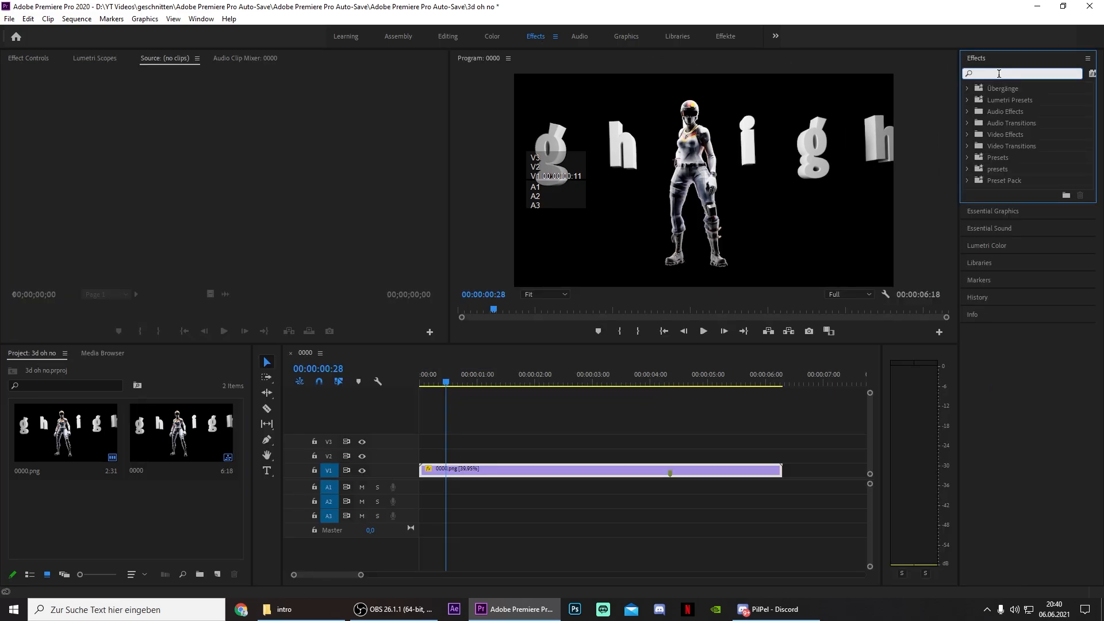
Apply the composite dissolve and unmult effects to the clip, then close Premiere Pro
type("compo")
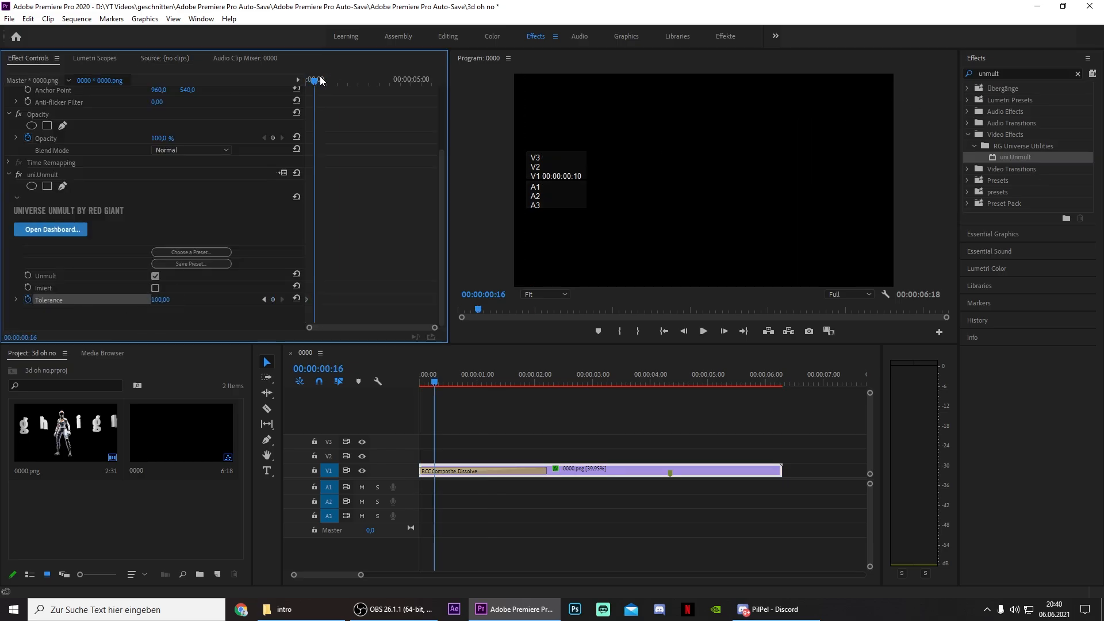
left_click(547, 373)
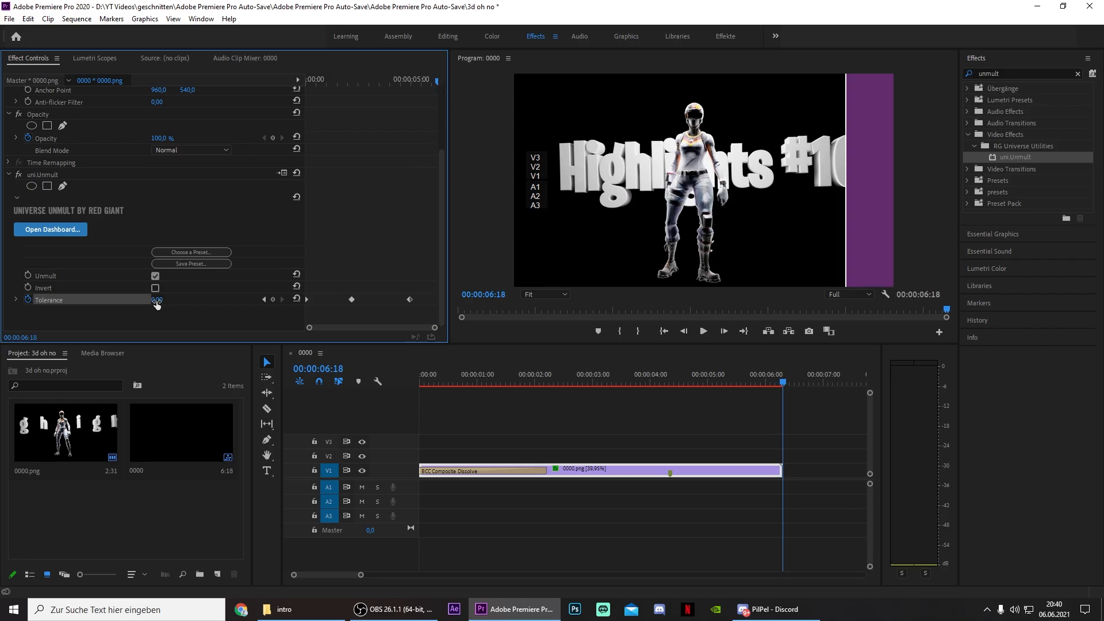
left_click(1038, 7)
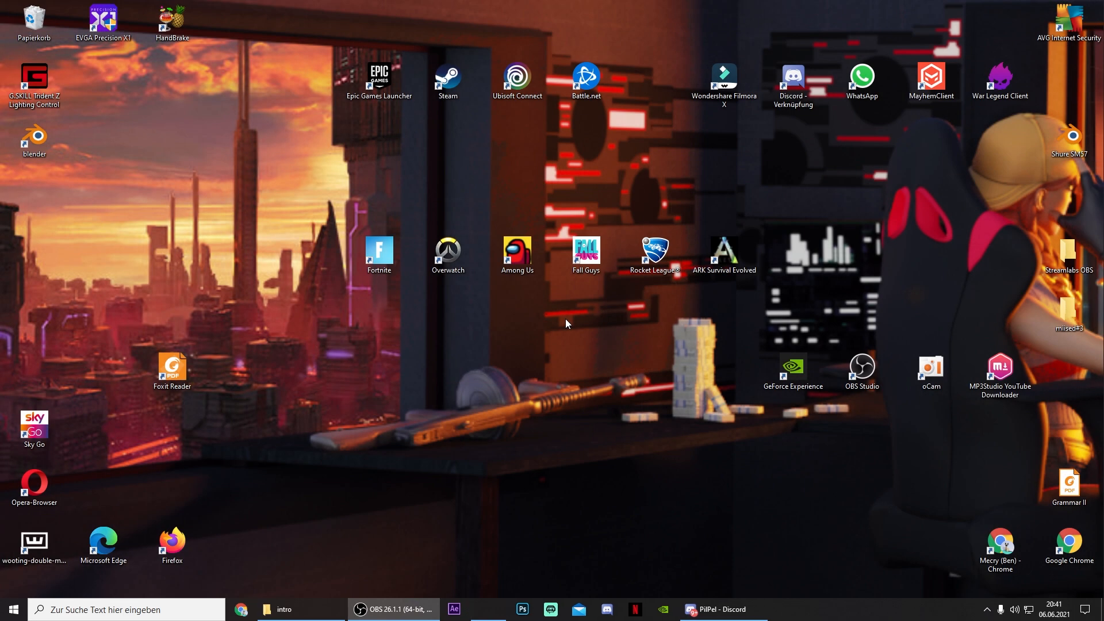